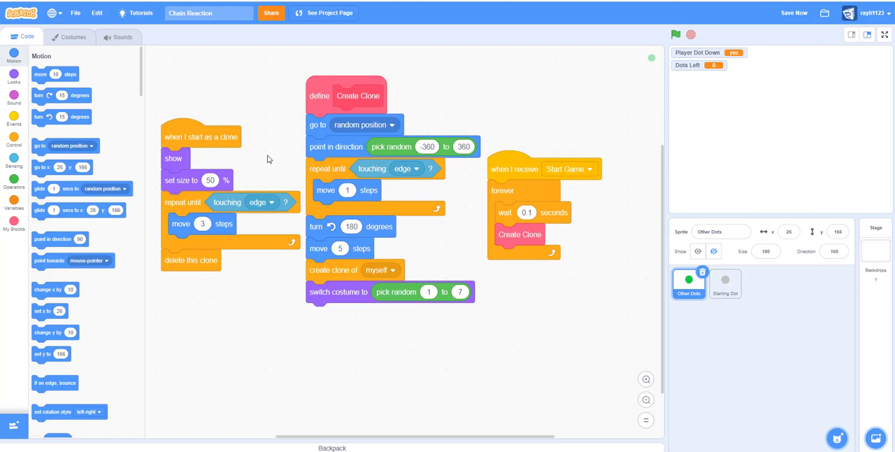
Test-run Chain Reaction on the full-size stage, then return to the editor.
left_click(795, 12)
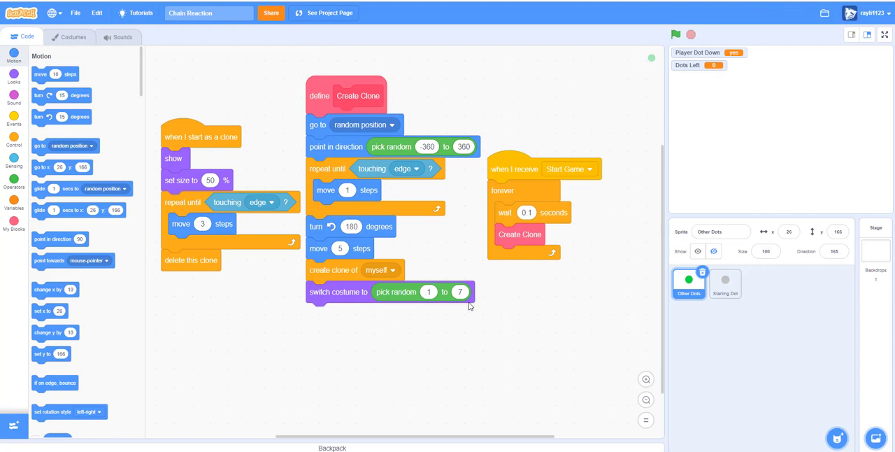
left_click(429, 146)
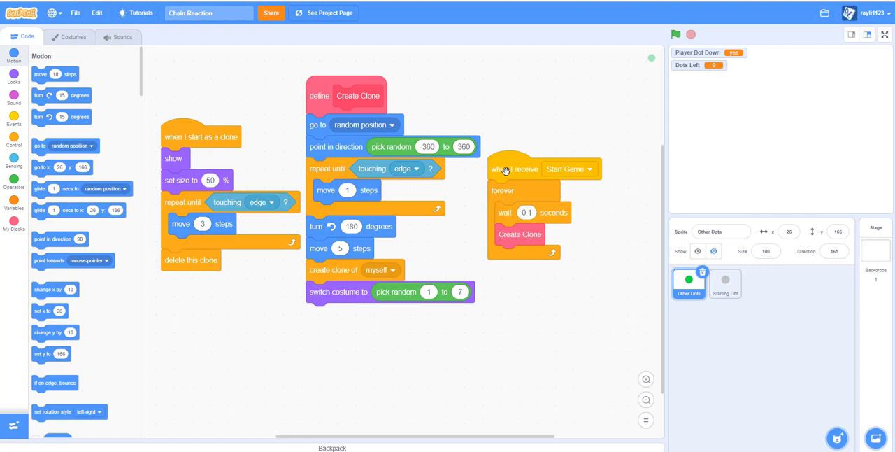
mouse_move(689, 303)
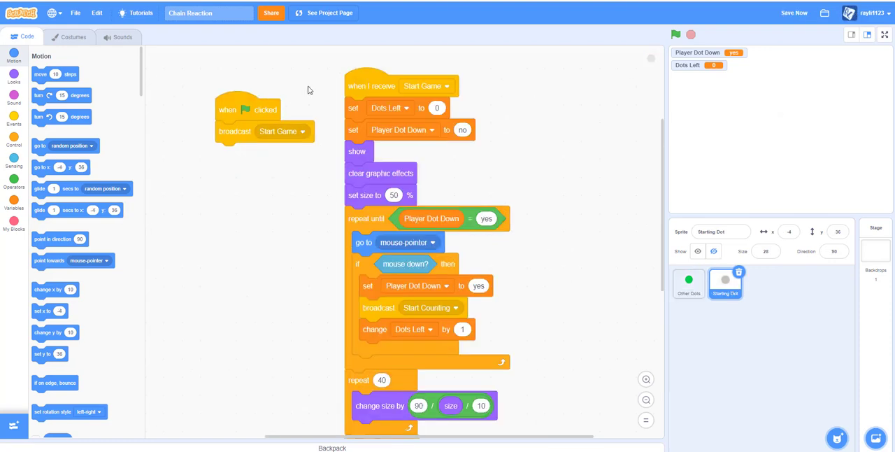
mouse_move(510, 162)
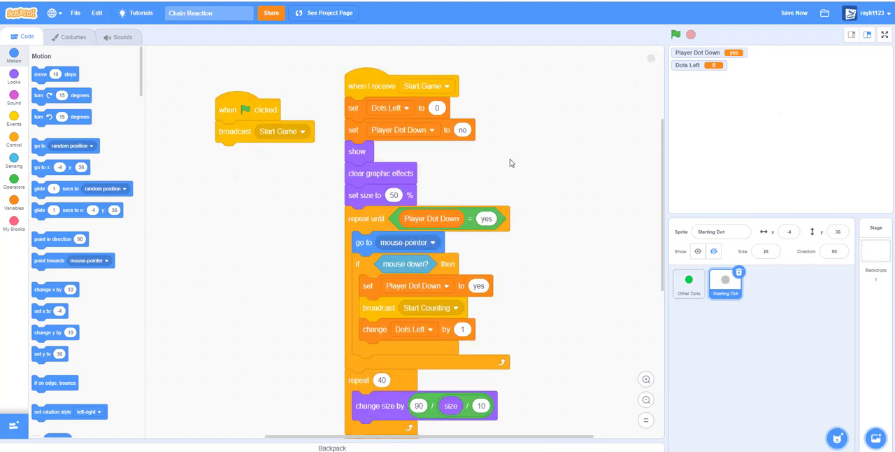
scroll("down", 3)
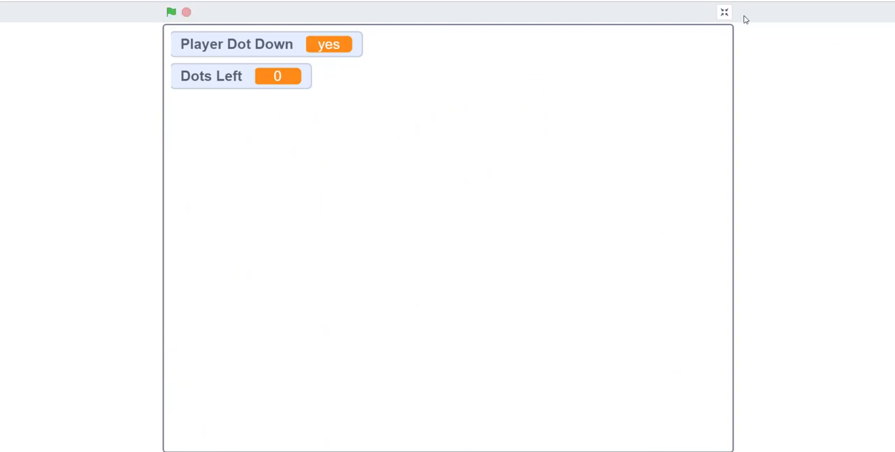
left_click(725, 11)
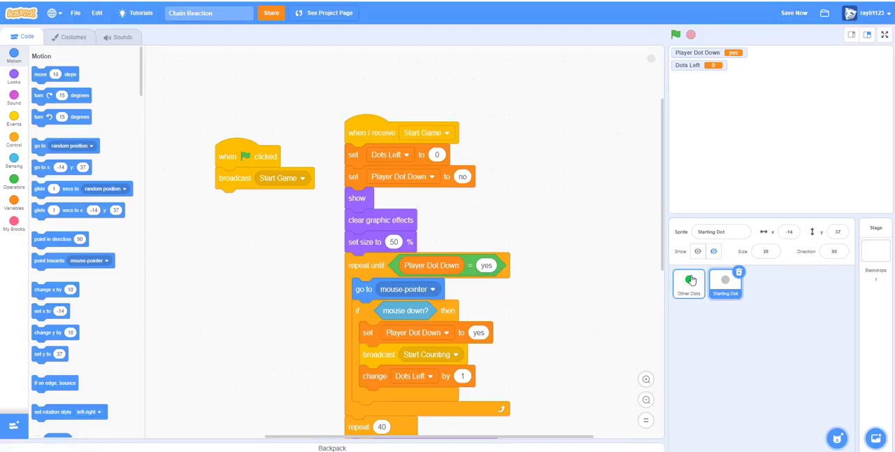
Give Other Dots a new script triggered by the Start Game broadcast.
left_click(688, 282)
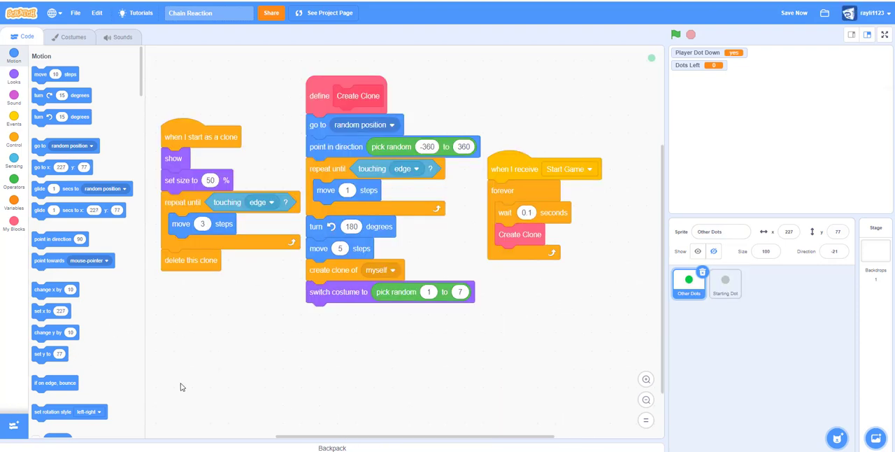
left_click(725, 282)
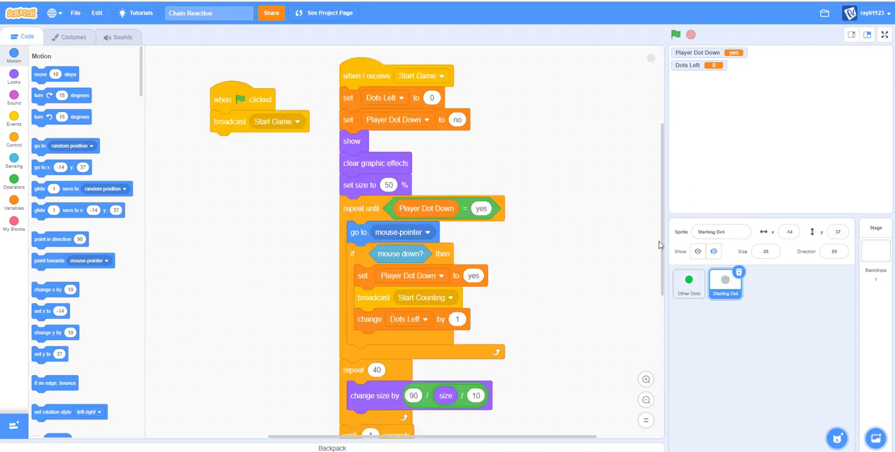
left_click(688, 282)
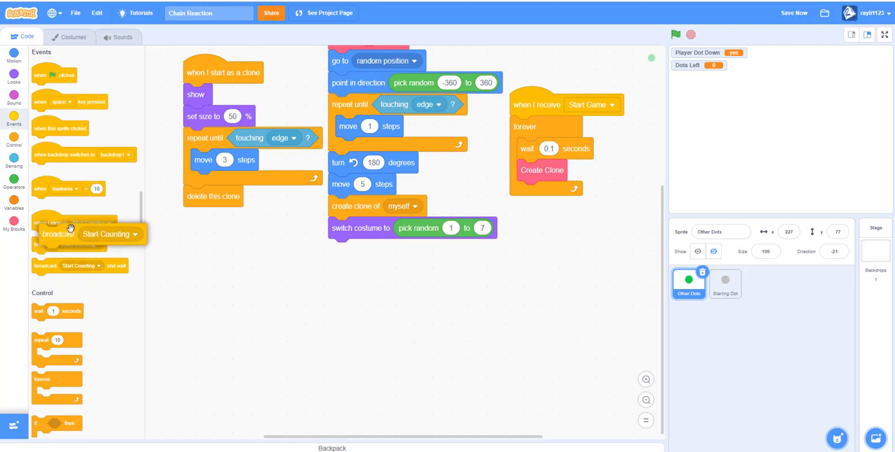
left_click_drag(72, 222, 311, 268)
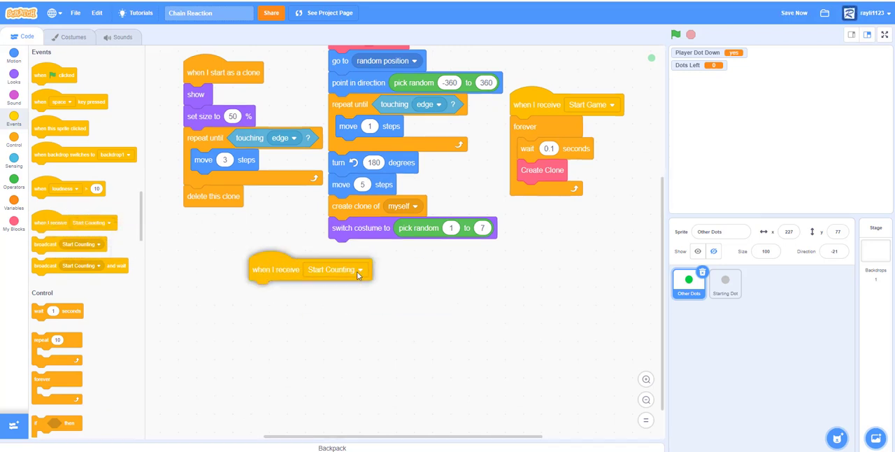
left_click(358, 270)
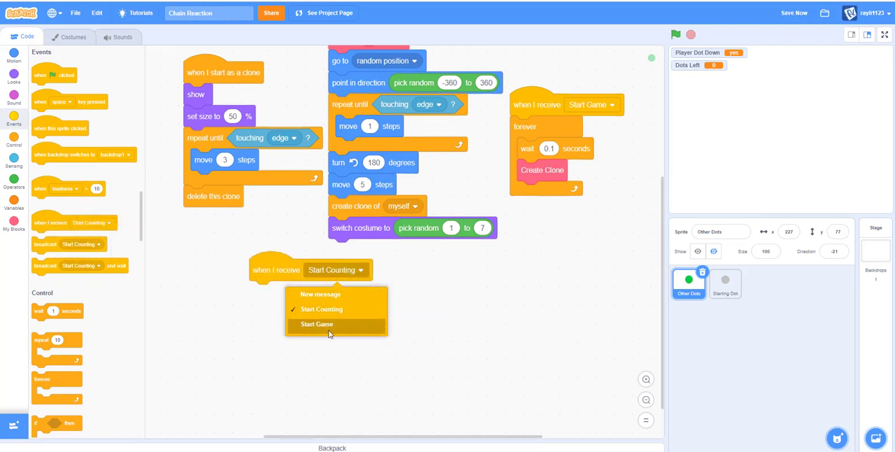
left_click(316, 323)
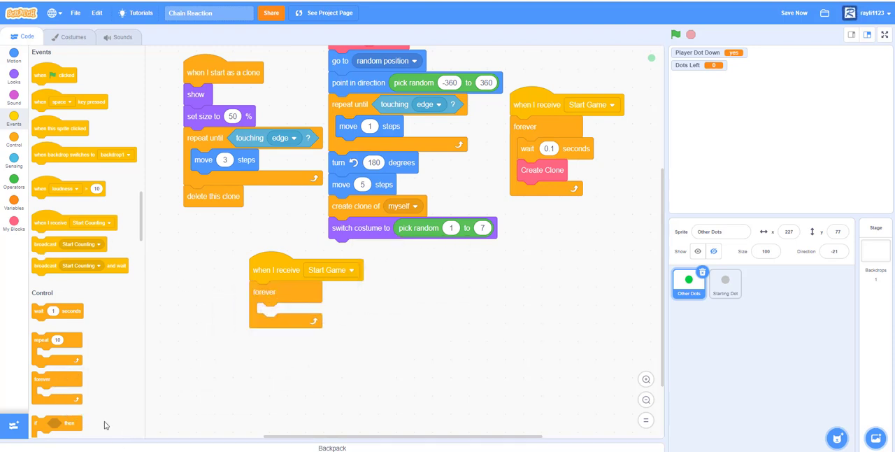
Nest a forever loop with an empty if-then under the Start Game hat.
left_click_drag(57, 422, 287, 322)
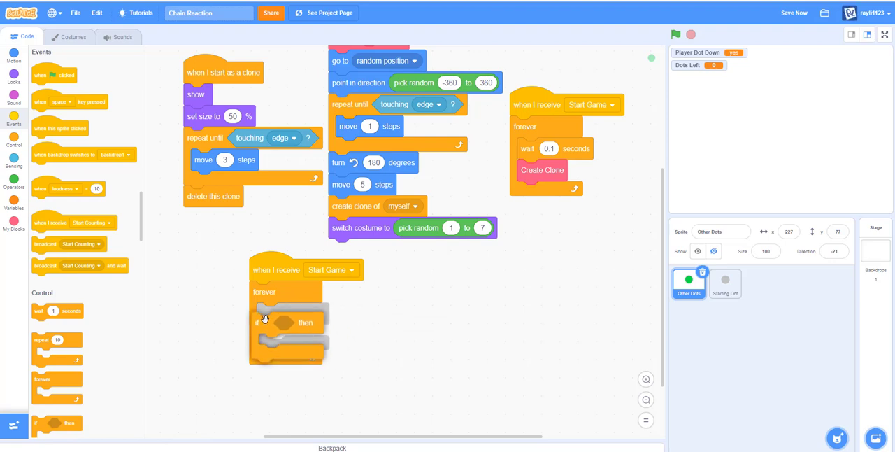
left_click(14, 185)
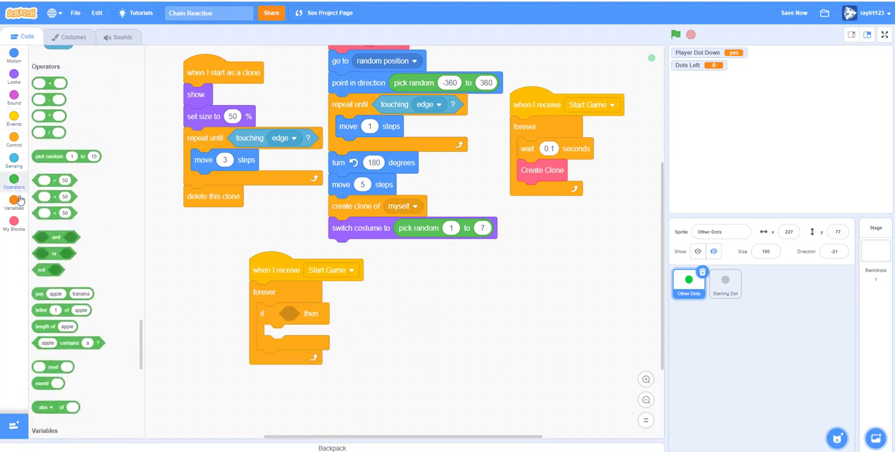
left_click(13, 199)
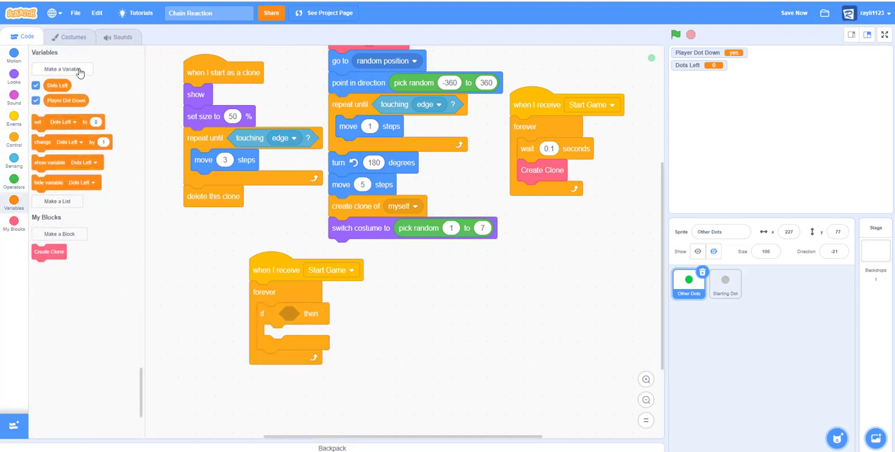
Create a new variable named Gamestop.
left_click(61, 68)
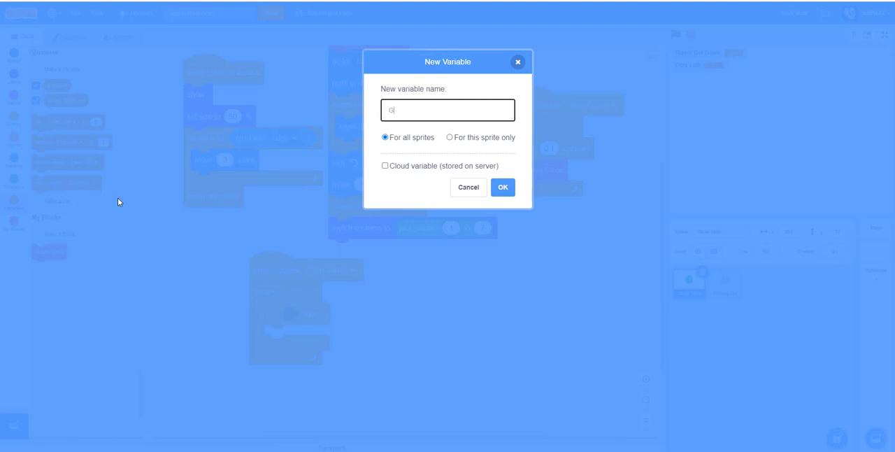
type("amestop")
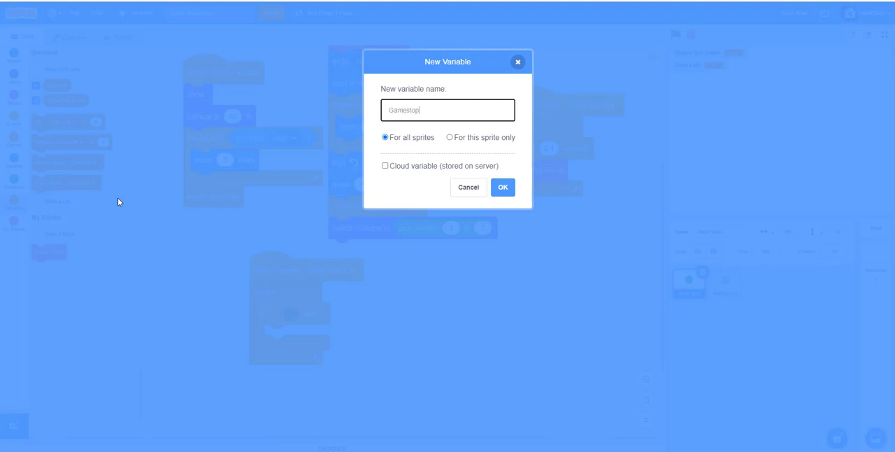
left_click(502, 188)
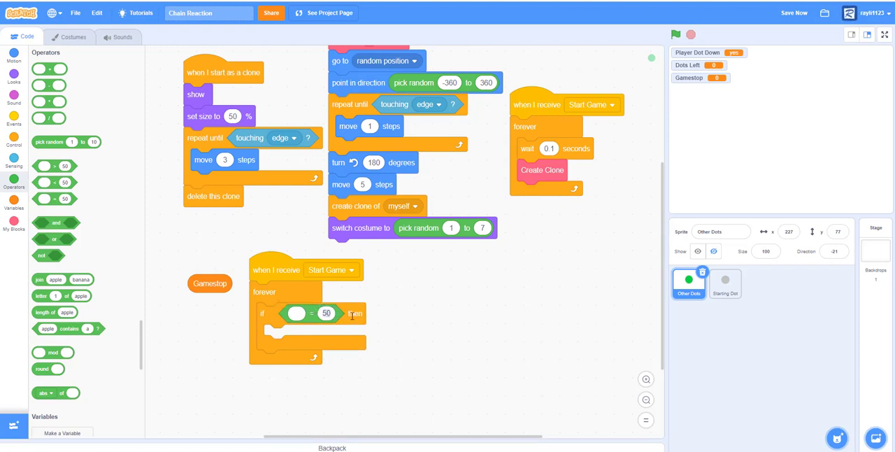
Make the if check Gamestop = yes and stop other scripts when true.
type("yes")
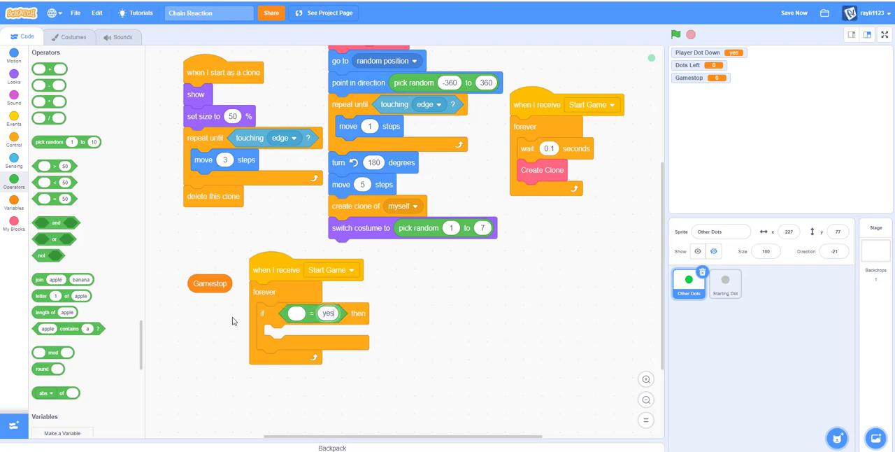
left_click_drag(209, 282, 296, 313)
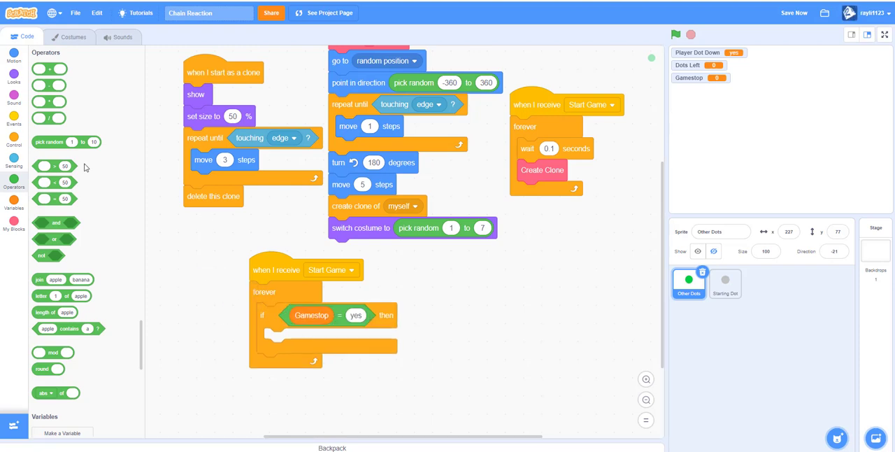
left_click(14, 143)
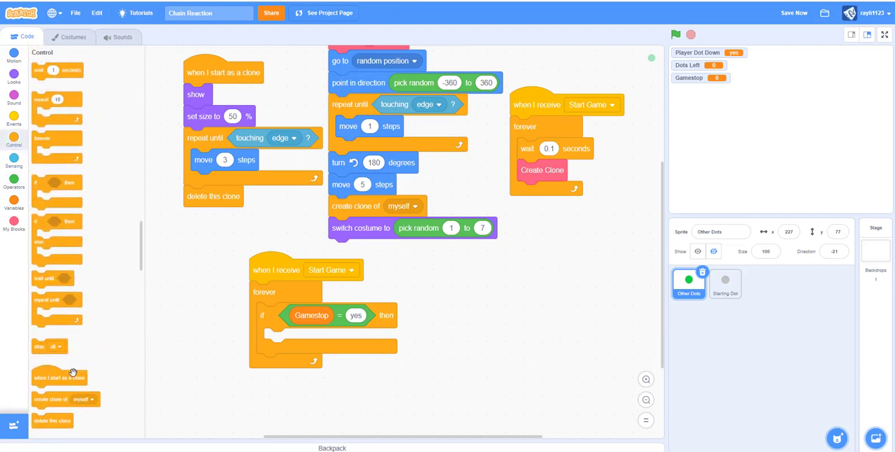
left_click_drag(49, 346, 277, 339)
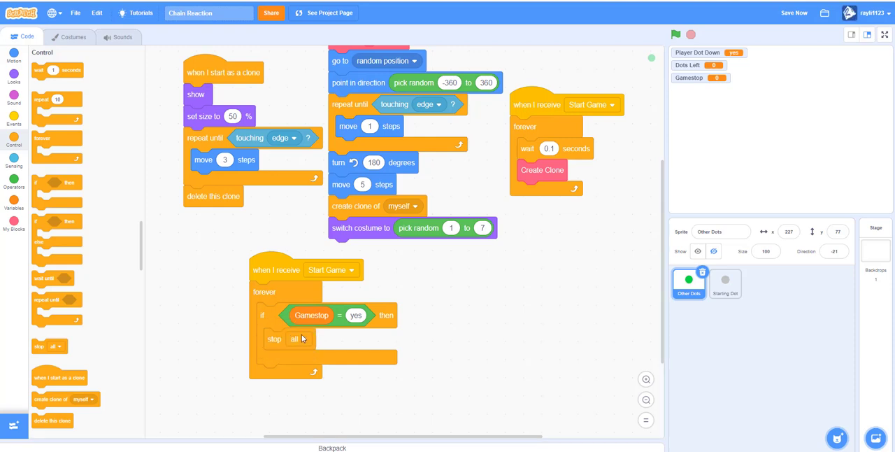
left_click(293, 339)
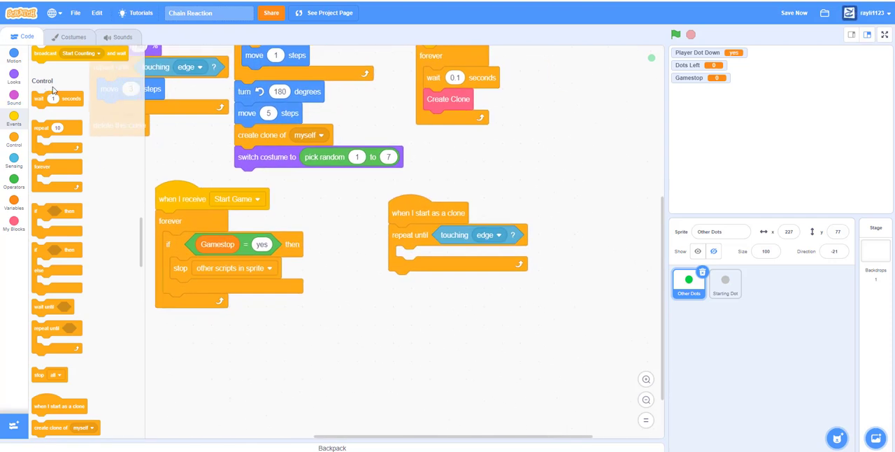
mouse_move(25, 201)
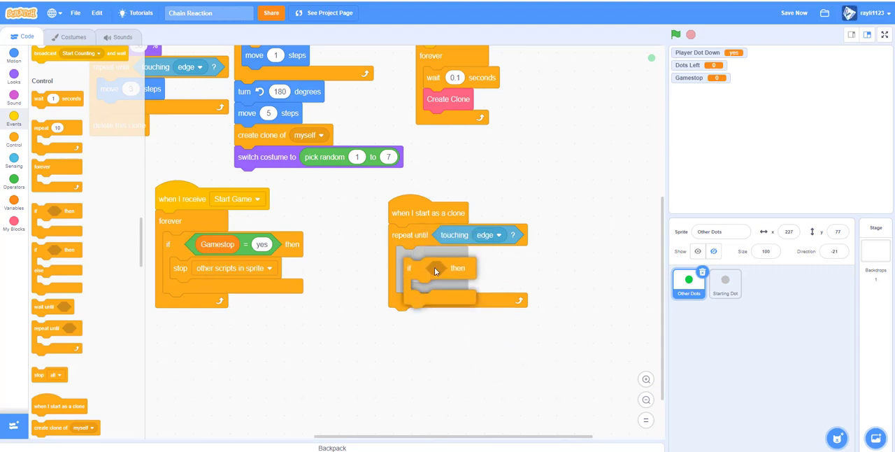
Build a loose 'Dots Left < 1' comparison in the Other Dots workspace.
left_click(14, 179)
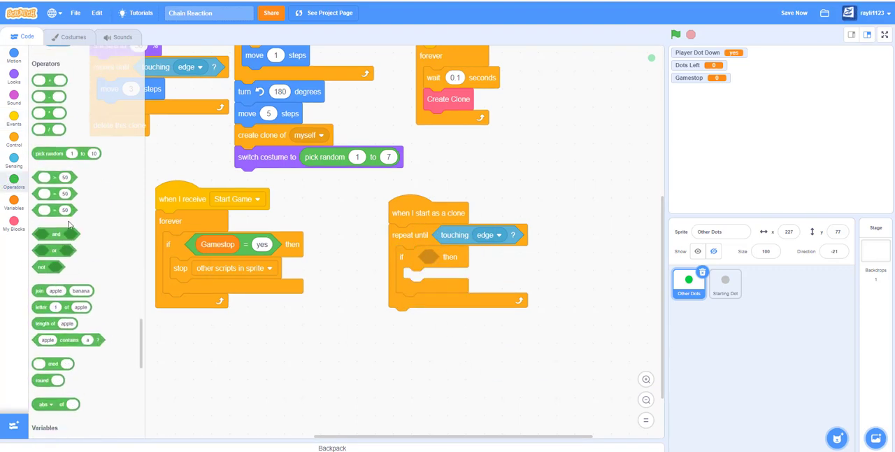
left_click(14, 203)
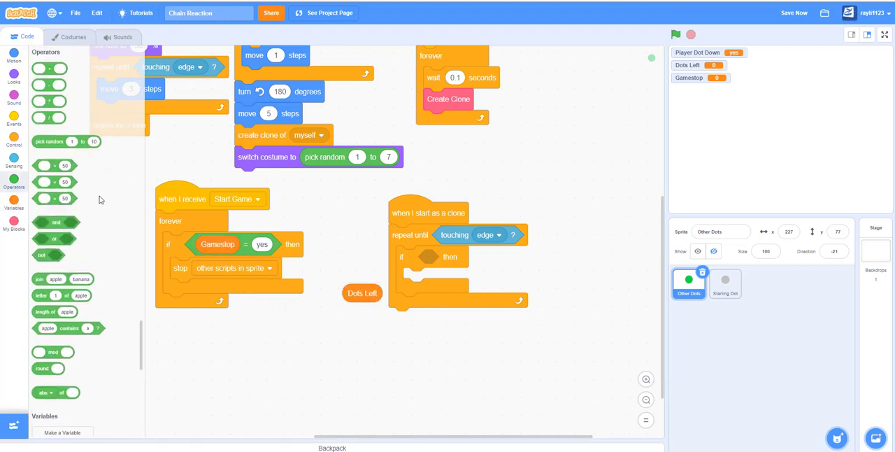
left_click_drag(53, 199, 378, 358)
type("1")
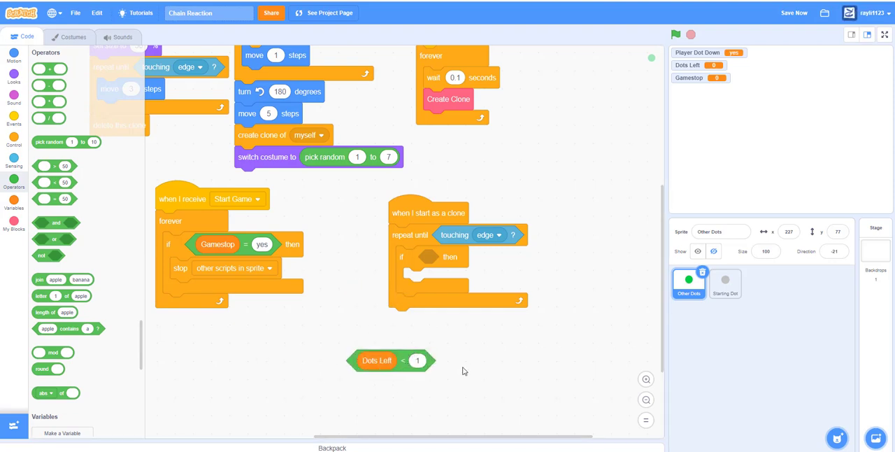
Add an if block deleting the clone into the clone loop, condition still empty.
left_click(794, 13)
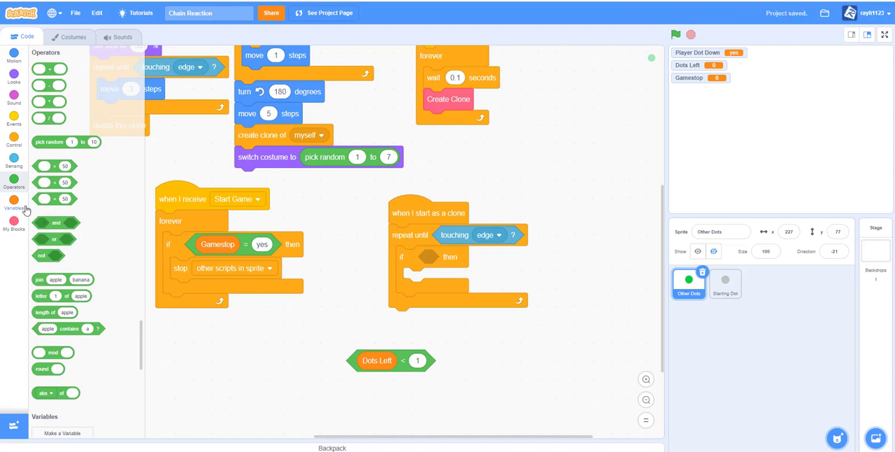
left_click(14, 139)
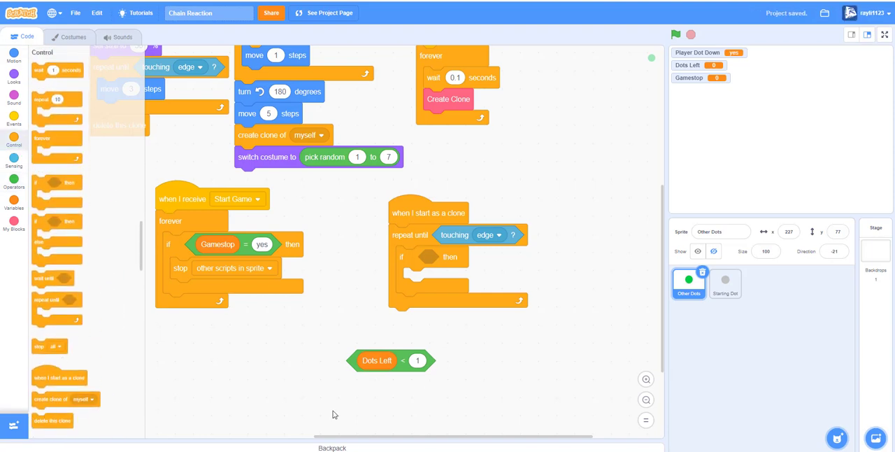
left_click_drag(54, 420, 432, 277)
type("ye")
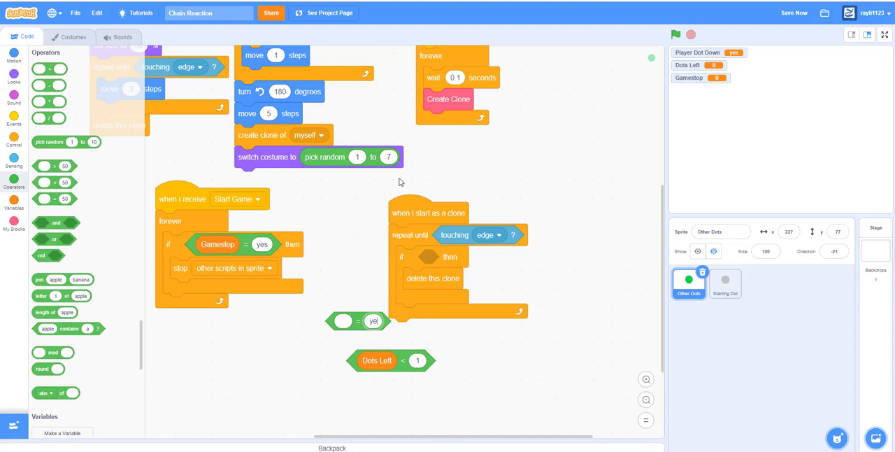
mouse_move(480, 307)
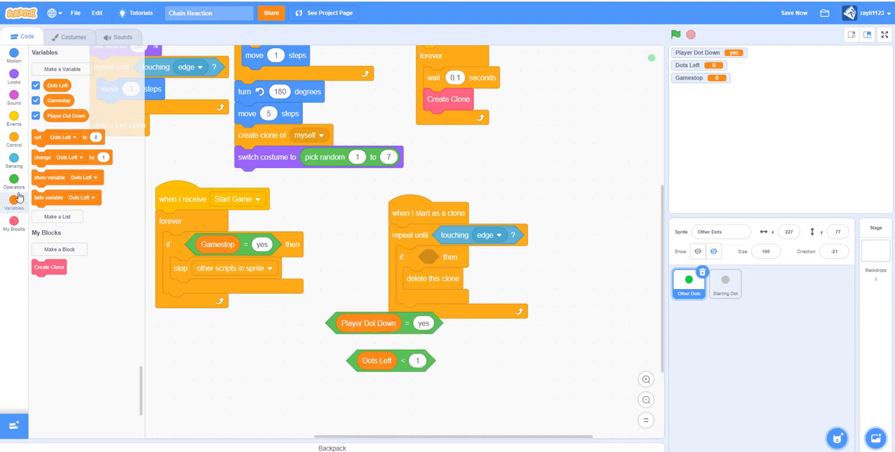
Add a Start Counting forever loop that sets Gamestop when no dots remain and the player dot is down.
left_click(14, 181)
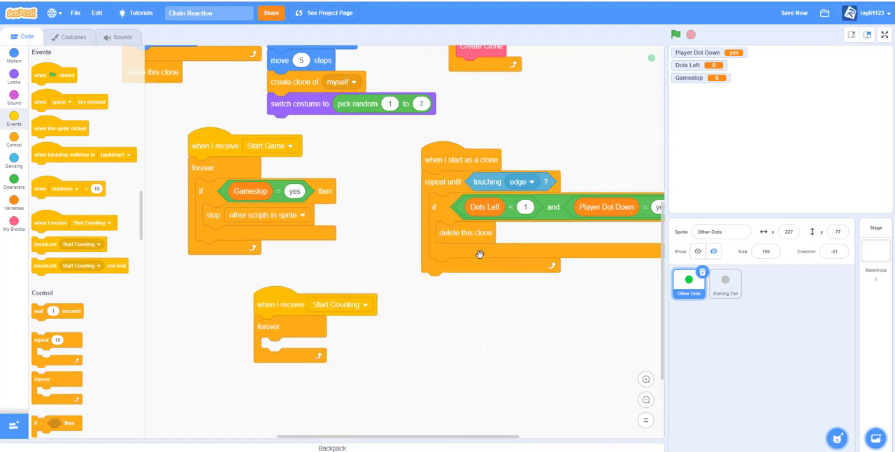
scroll("down", 3)
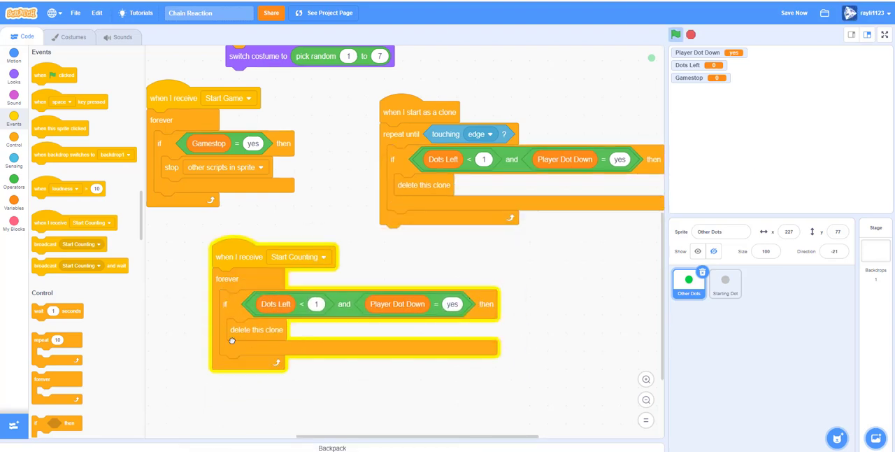
left_click(14, 202)
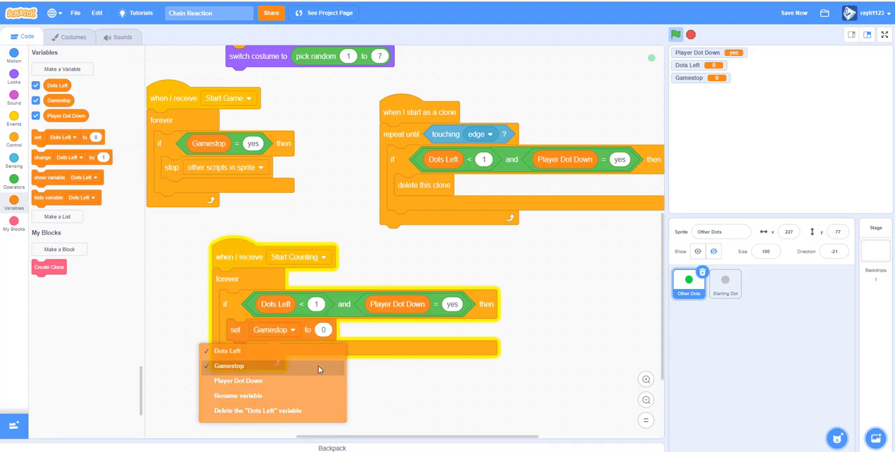
left_click(229, 366)
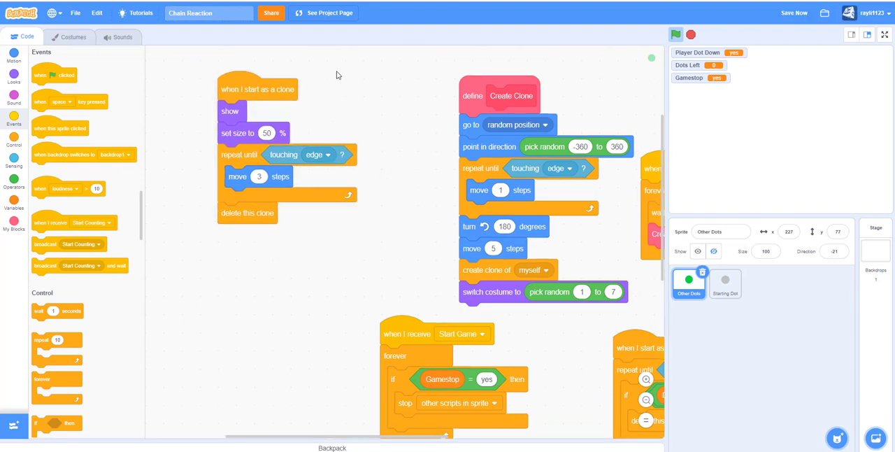
mouse_move(56, 179)
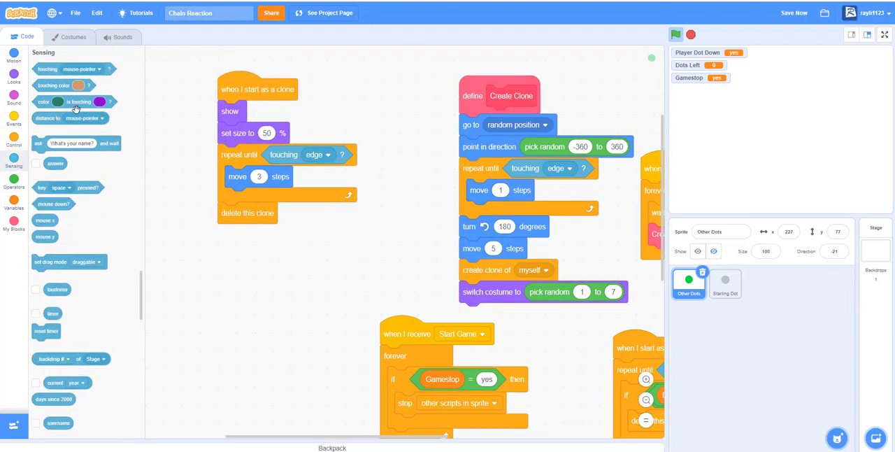
Make clones check touching grey combined with Player Dot Down = yes.
left_click_drag(64, 86, 244, 263)
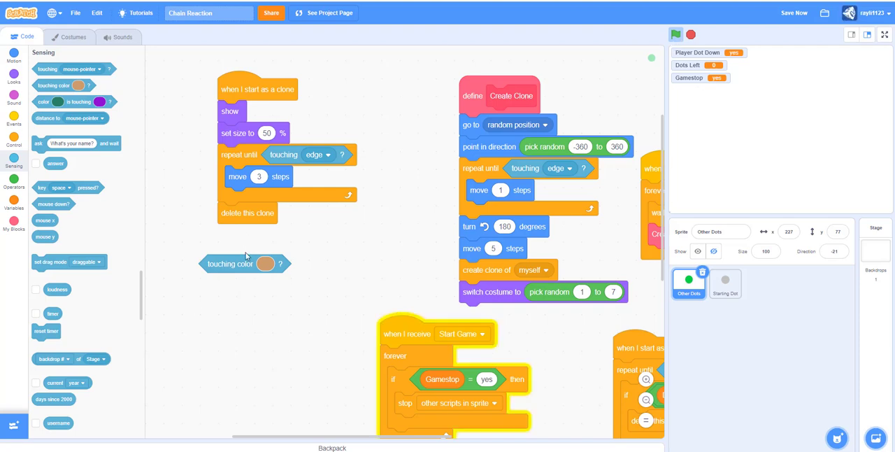
left_click(266, 263)
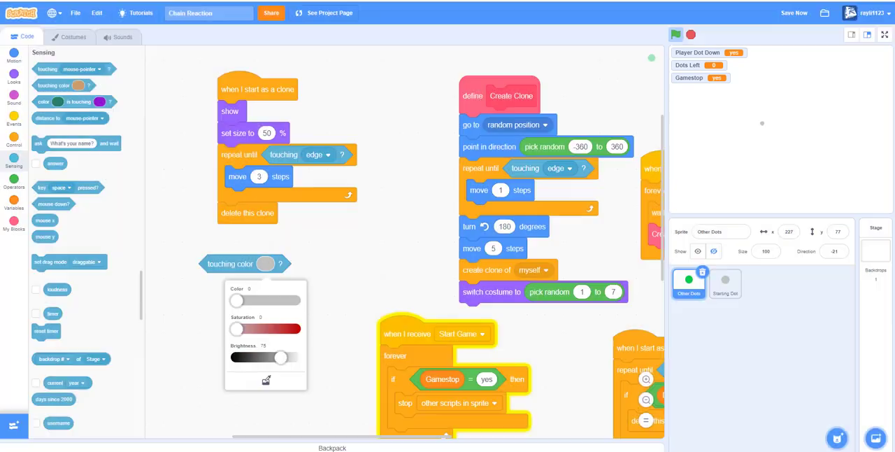
left_click(372, 271)
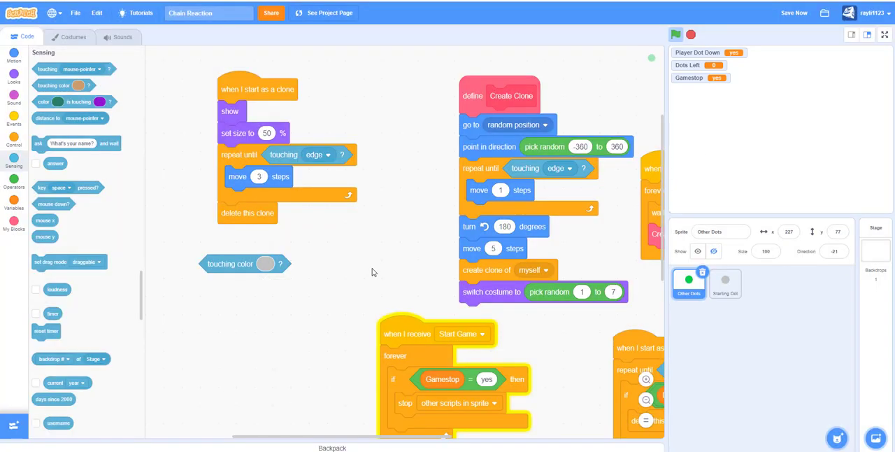
scroll("down", 3)
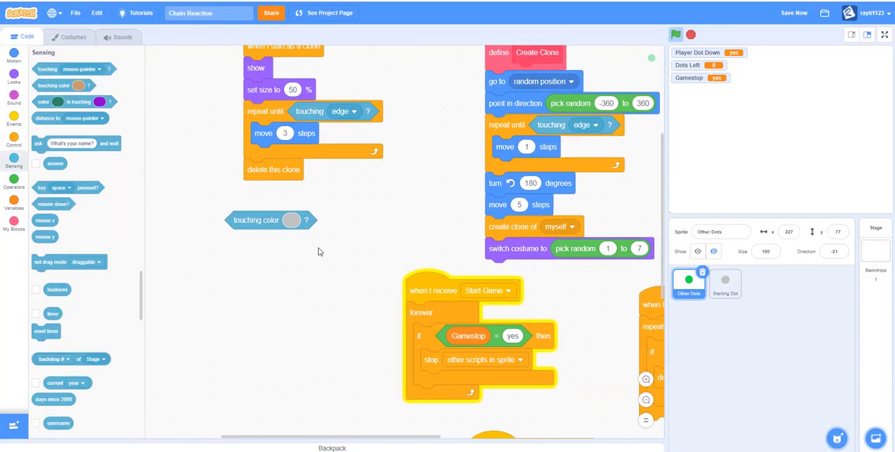
mouse_move(203, 249)
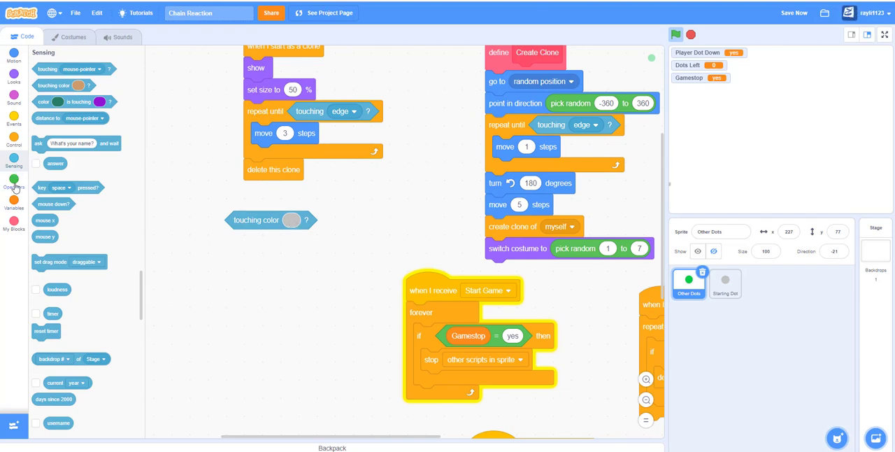
left_click(14, 182)
type("yes")
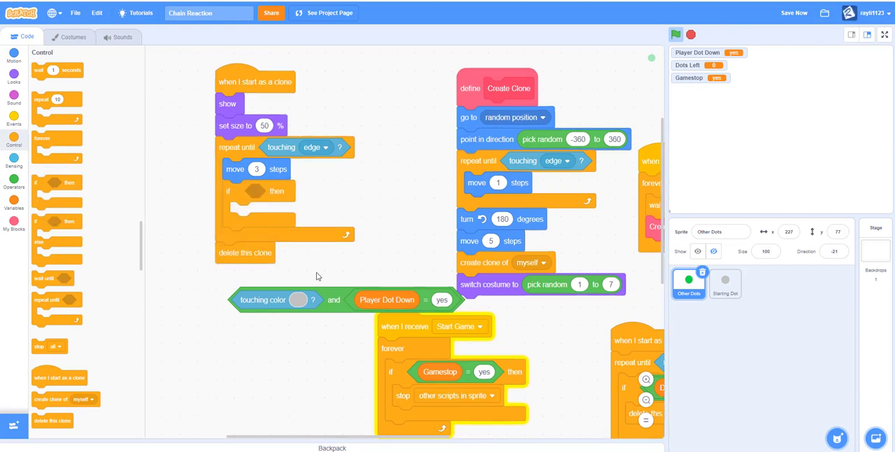
left_click_drag(294, 299, 294, 196)
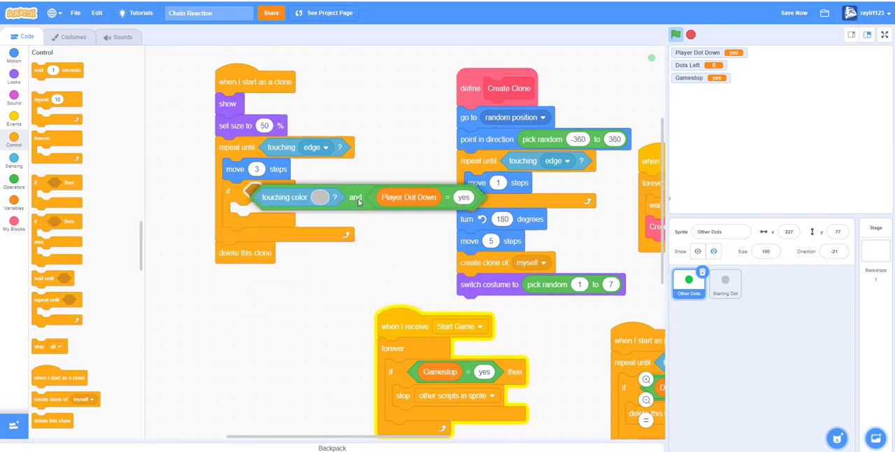
Search the sound library for 'crun' to find the Crunch sound.
left_click(121, 36)
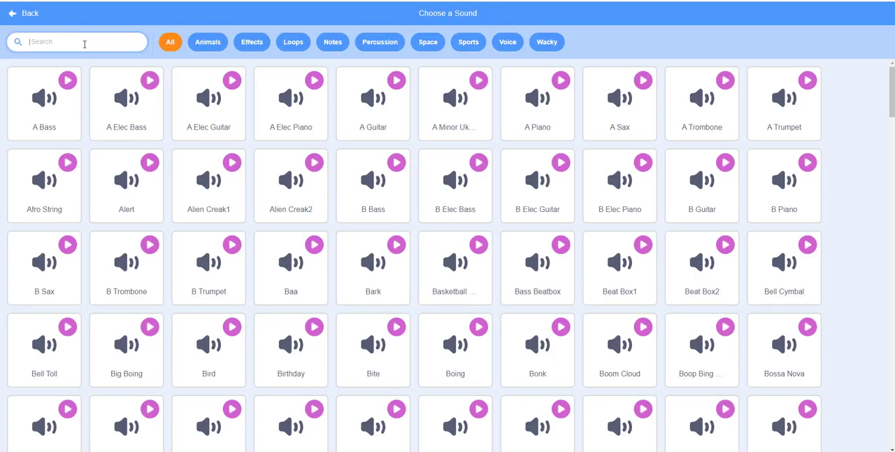
type("crun")
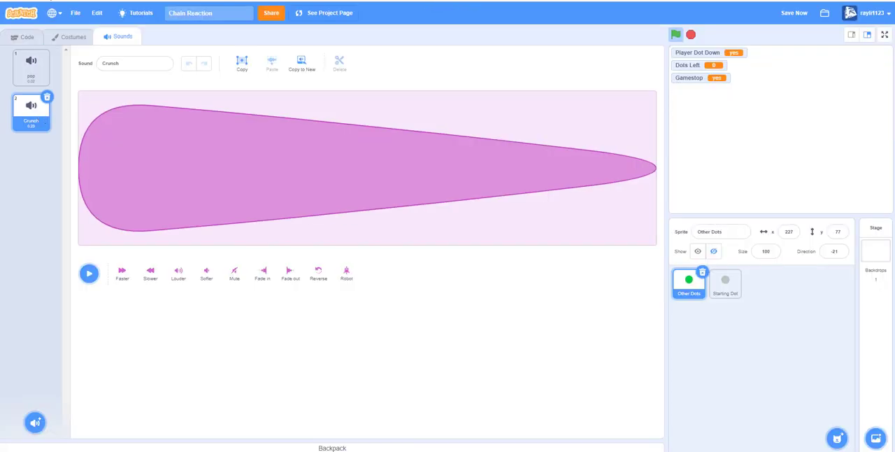
Have hit clones start the Crunch sound and switch to the grey Exploded costume.
left_click(27, 36)
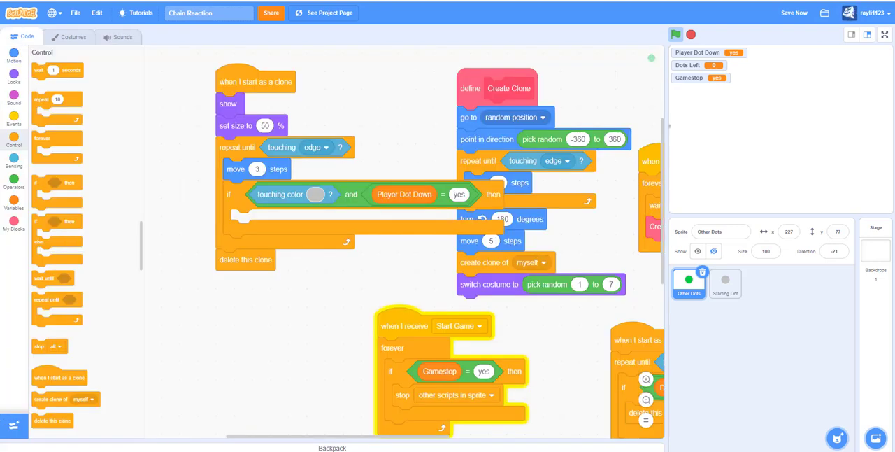
left_click(14, 98)
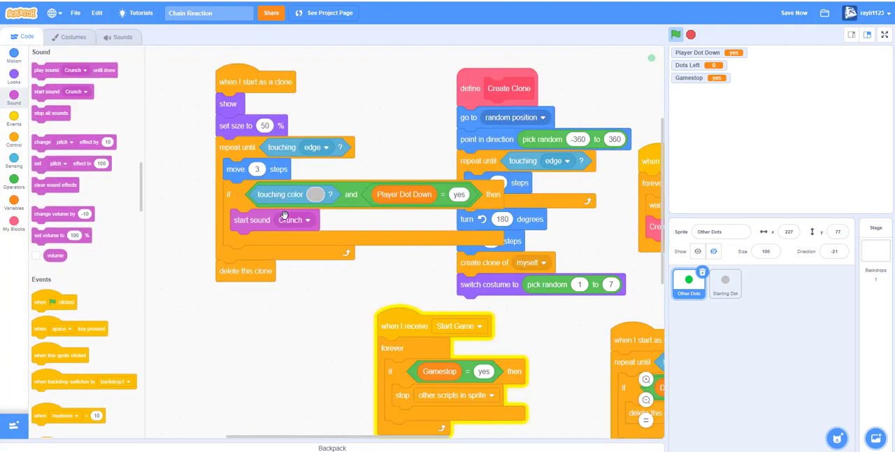
left_click(14, 59)
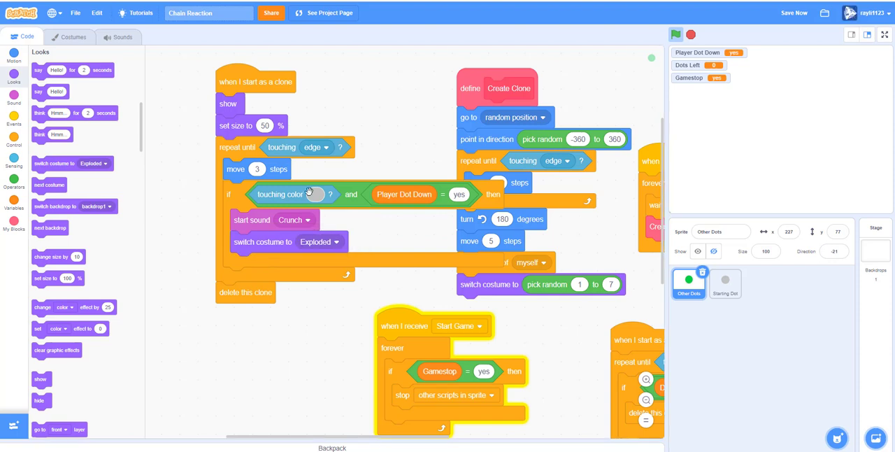
left_click(72, 37)
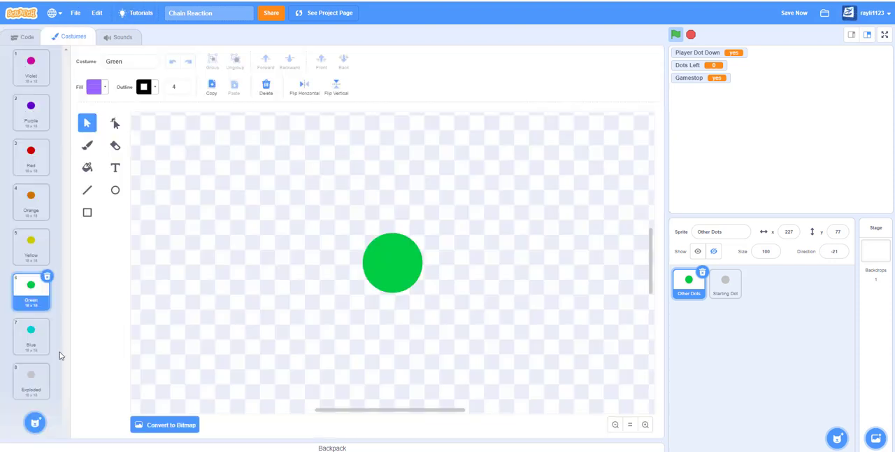
left_click(31, 377)
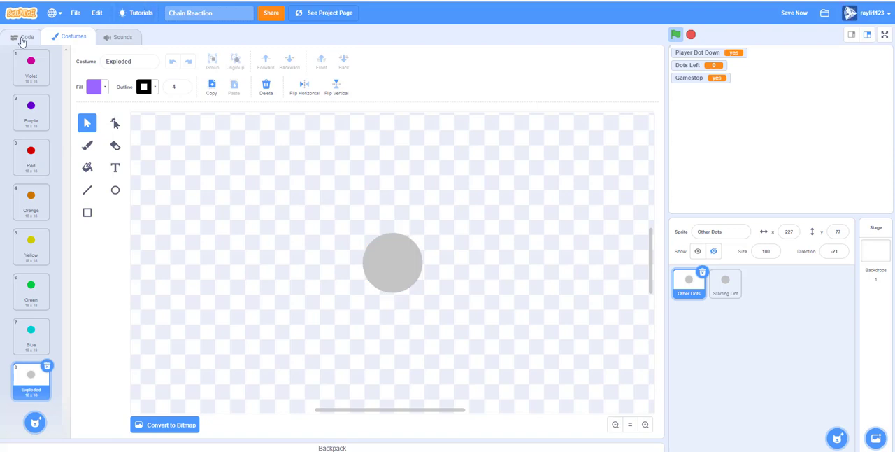
left_click(27, 36)
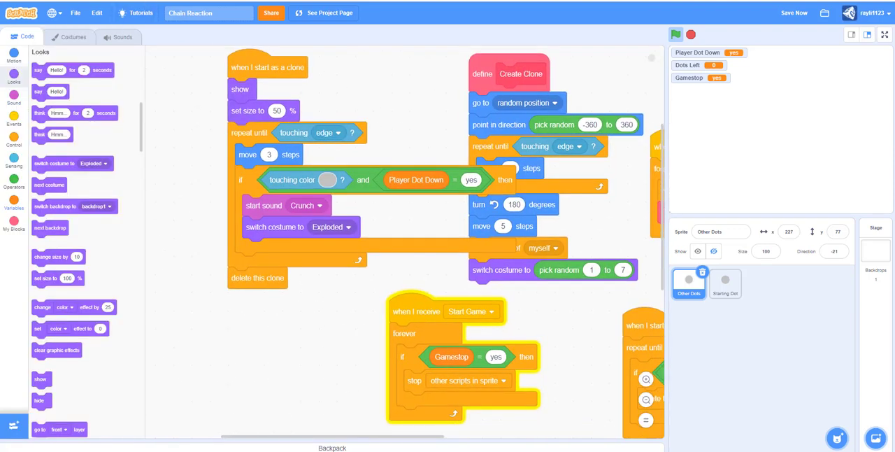
Create a score variable and change Dots Left and score by 1 on each hit.
left_click(14, 203)
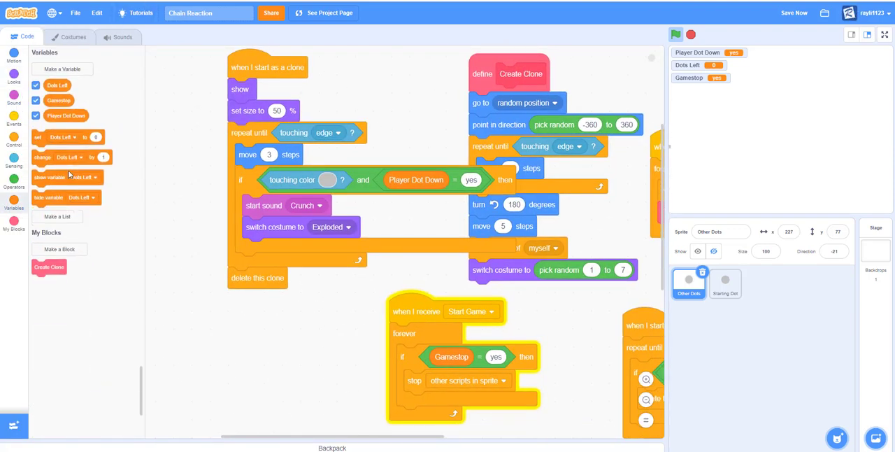
left_click_drag(42, 157, 308, 255)
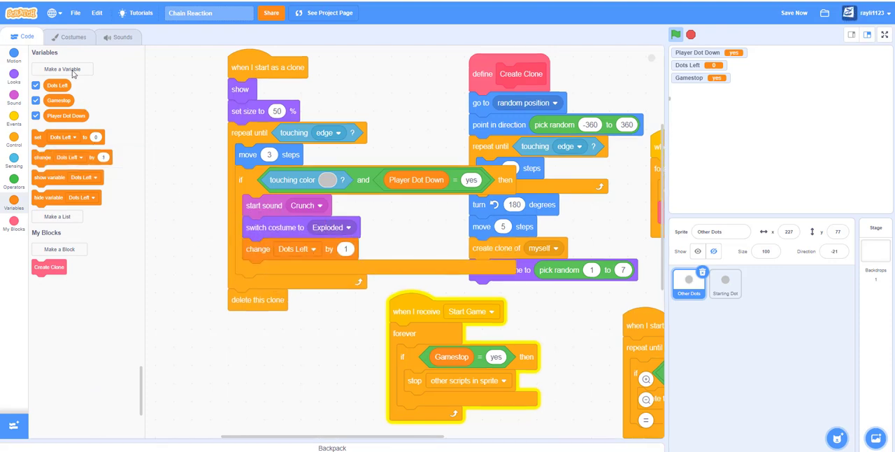
left_click(62, 69)
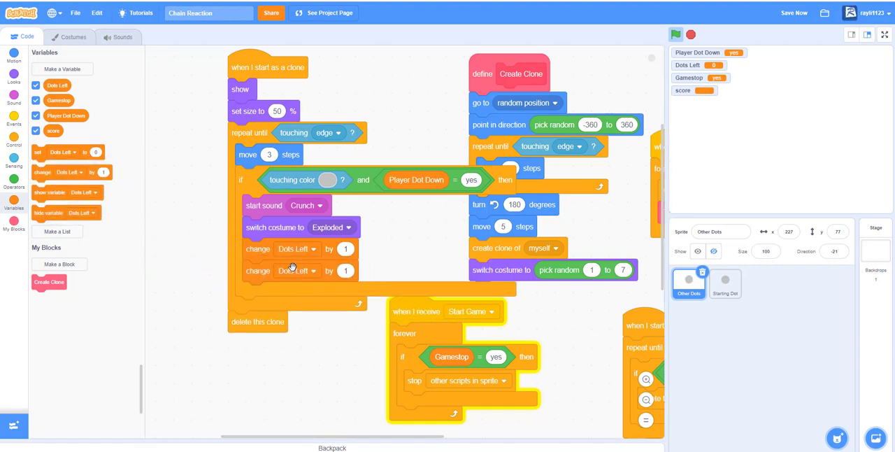
left_click(294, 271)
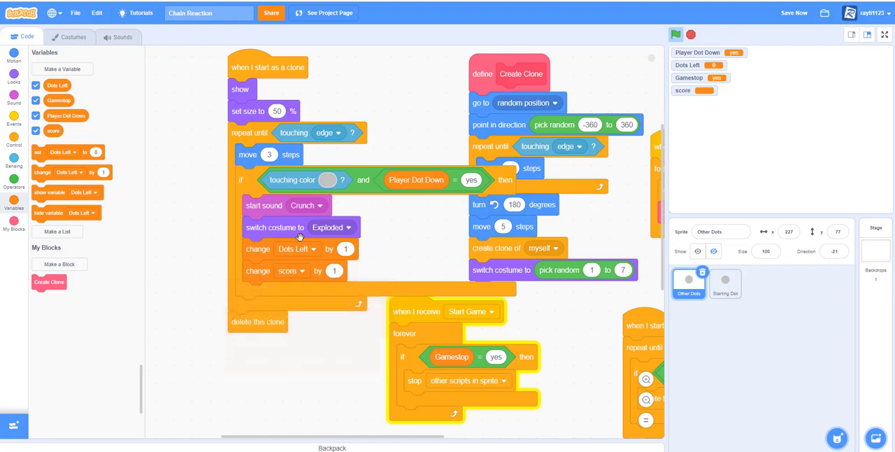
scroll("down", 3)
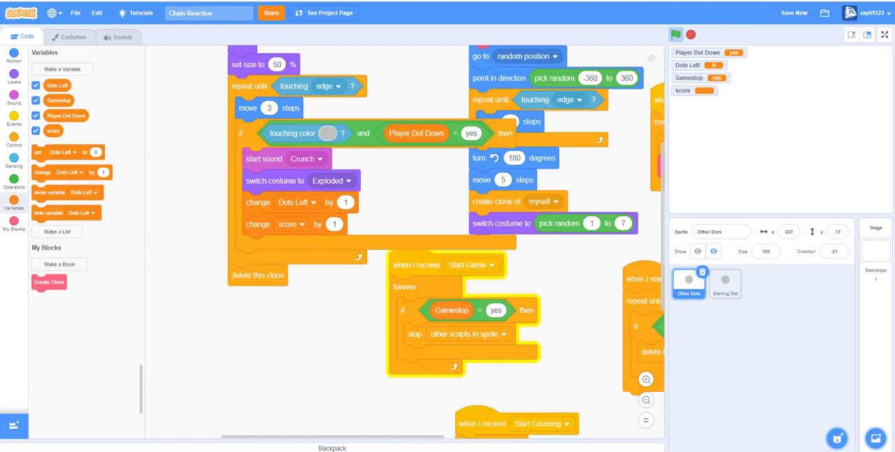
mouse_move(865, 229)
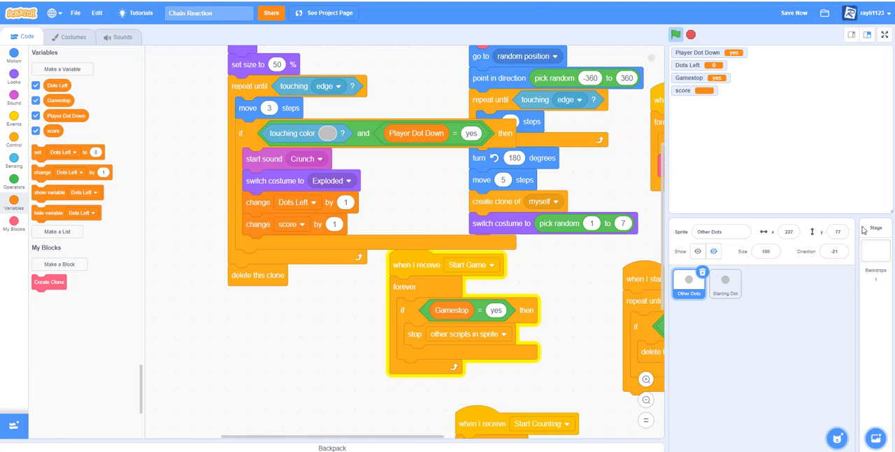
left_click(724, 283)
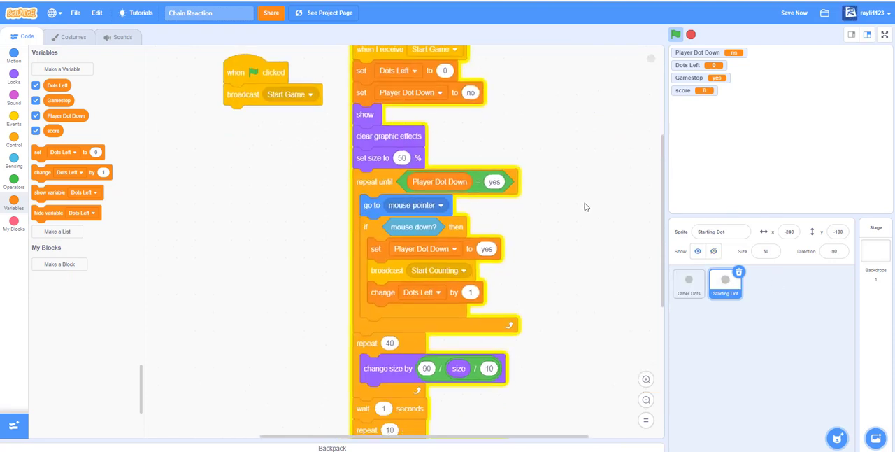
scroll("down", 3)
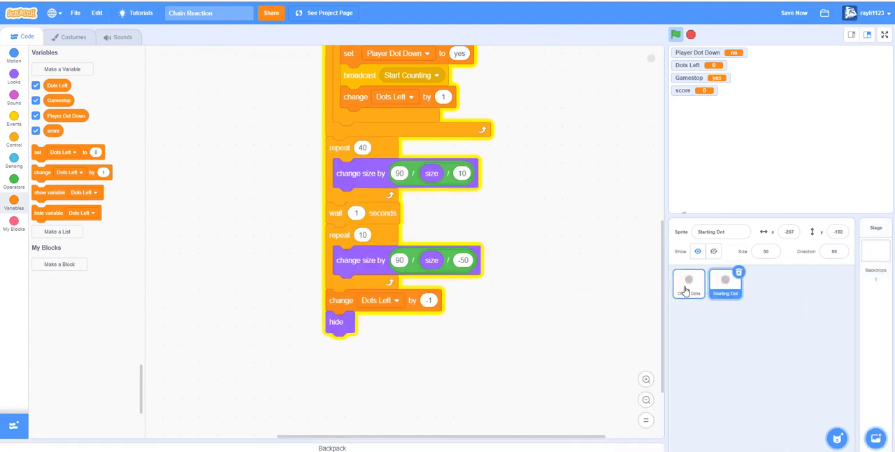
left_click(688, 283)
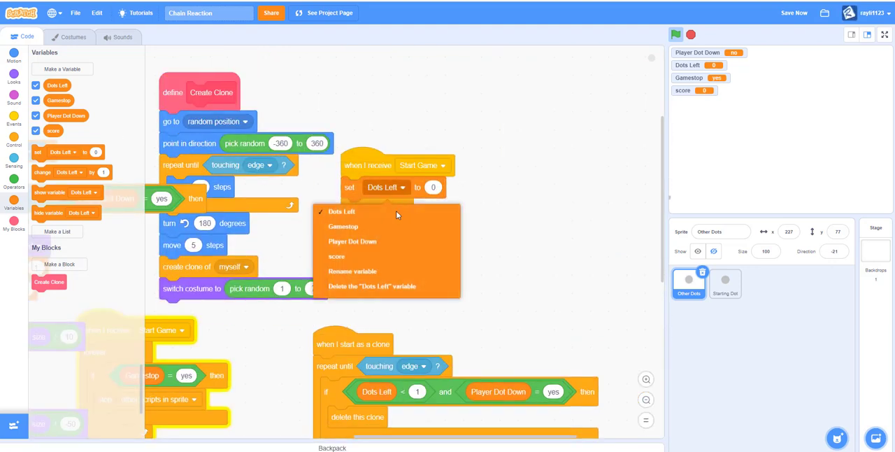
mouse_move(353, 257)
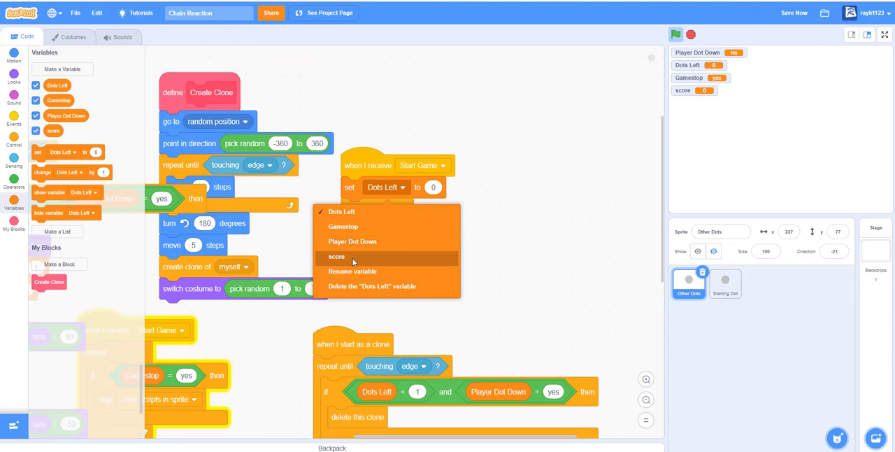
Reset score to 0 and set sprite size to 50% at Start Game.
left_click(337, 257)
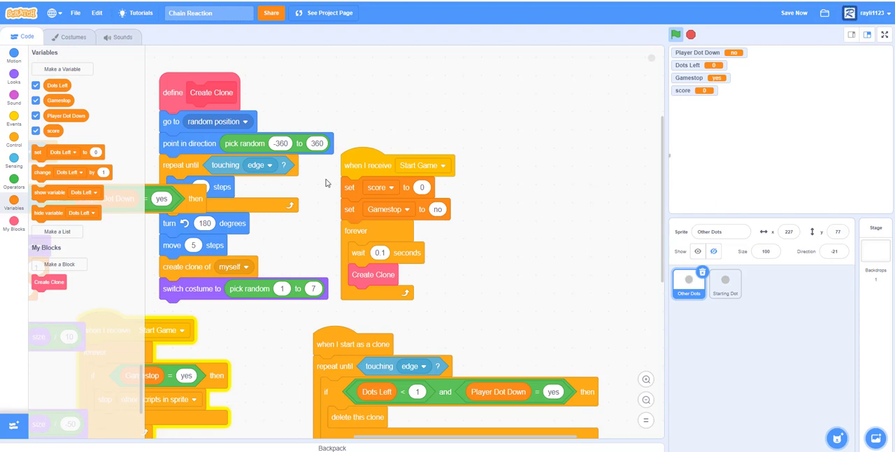
left_click(14, 73)
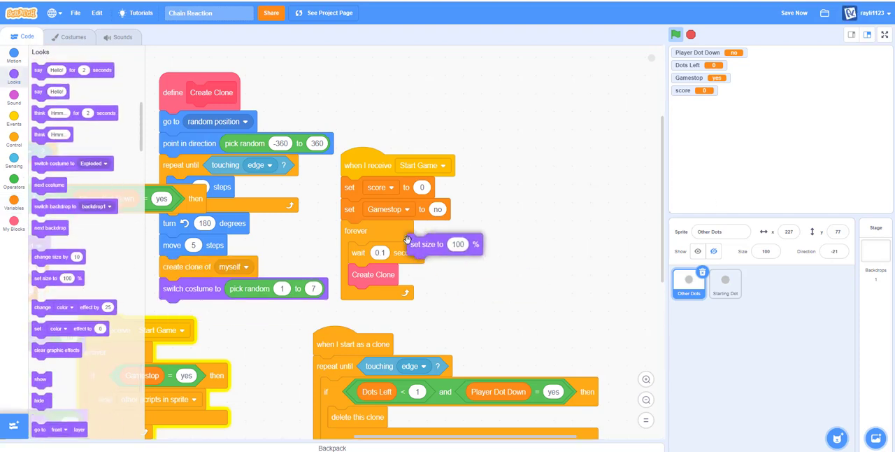
left_click_drag(441, 244, 380, 230)
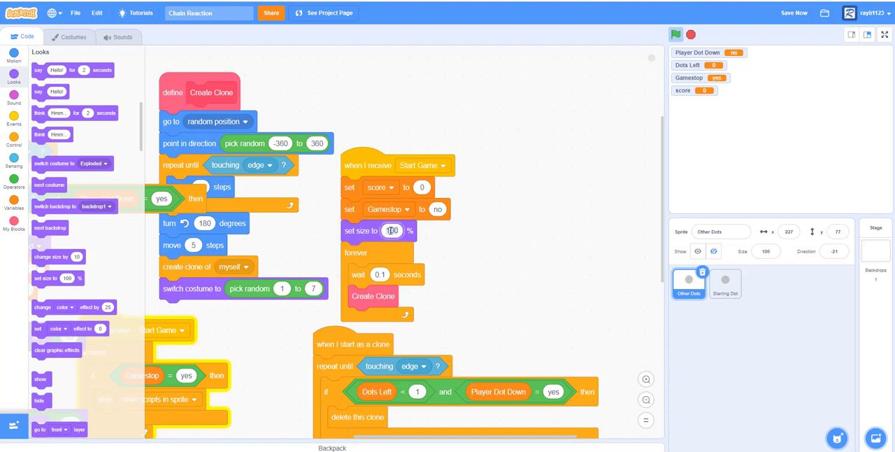
type("50")
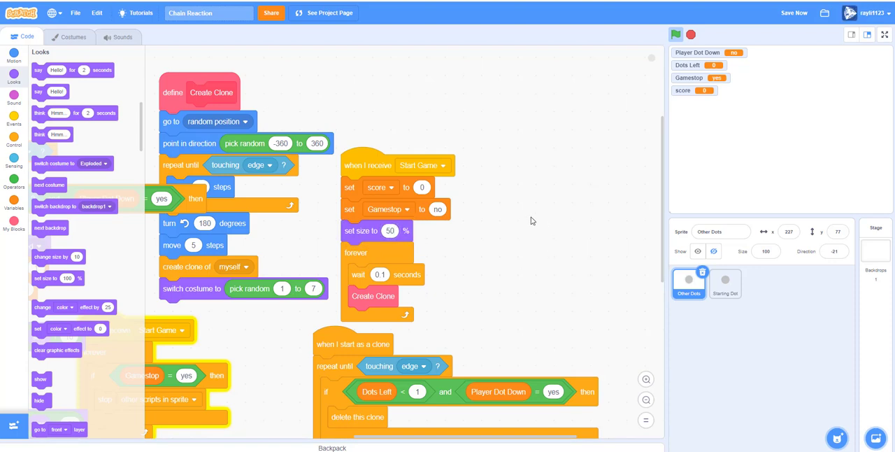
mouse_move(91, 271)
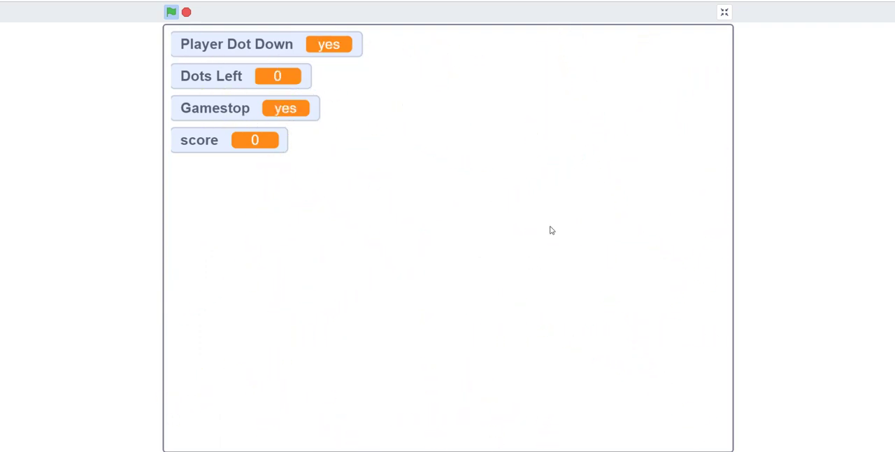
mouse_move(440, 117)
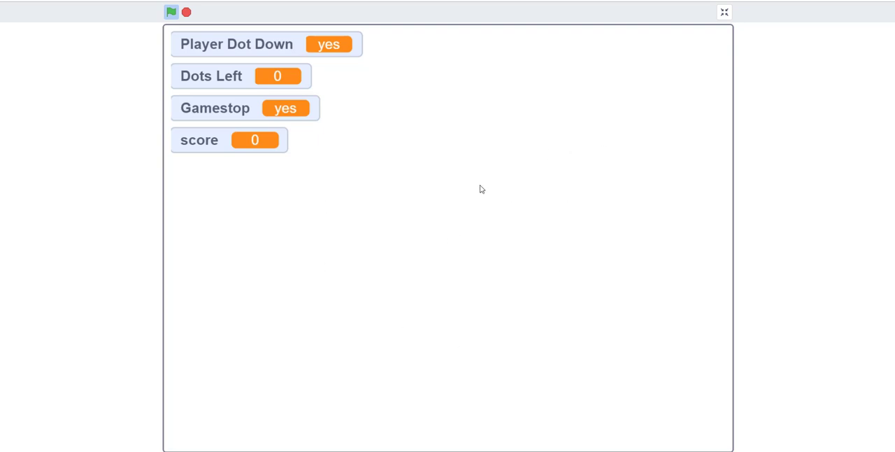
mouse_move(451, 135)
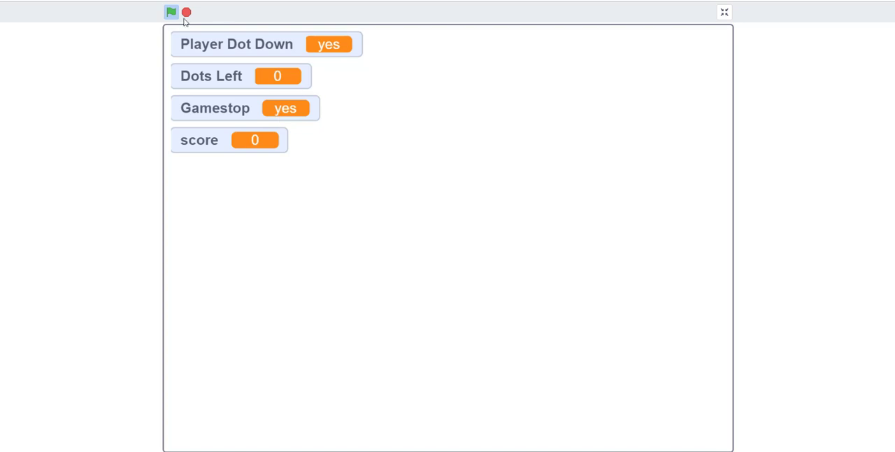
Play the game with the green flag until it stops at score 71.
left_click(171, 11)
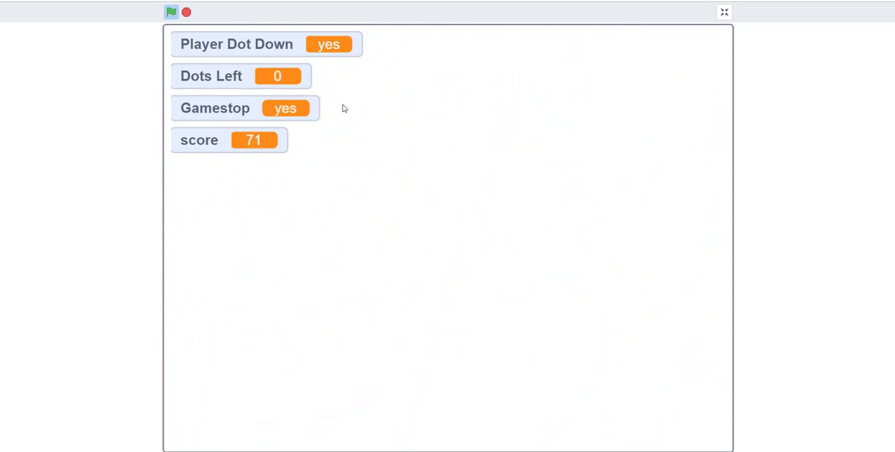
mouse_move(219, 112)
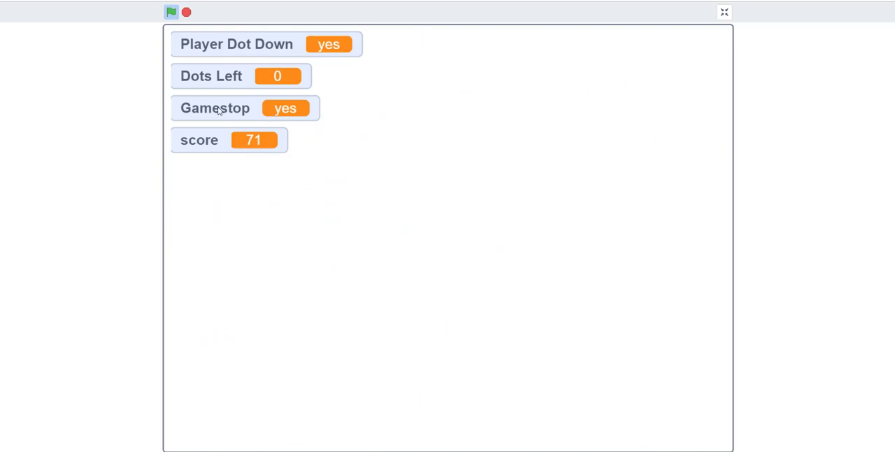
mouse_move(725, 13)
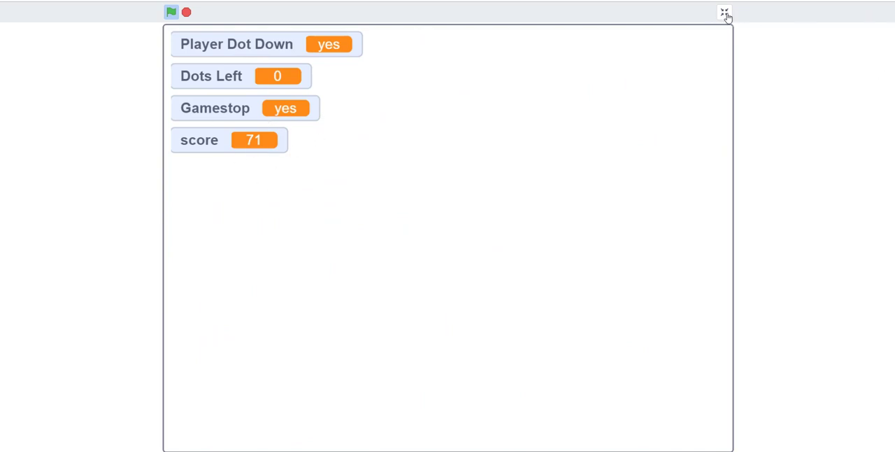
Back in the editor, make the score monitor a large readout and hide the other variable monitors.
left_click(724, 13)
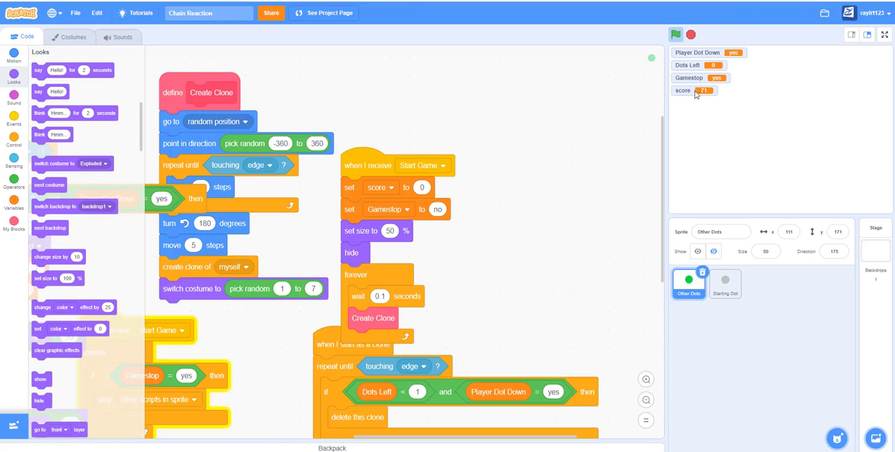
right_click(692, 90)
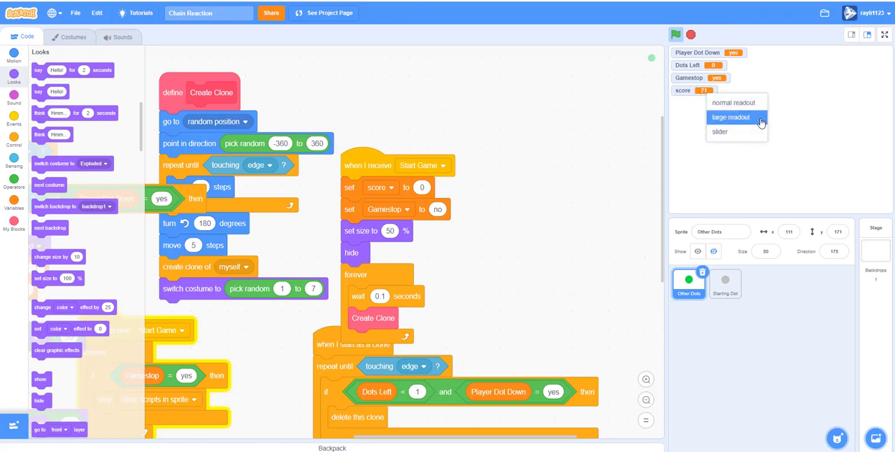
left_click(730, 118)
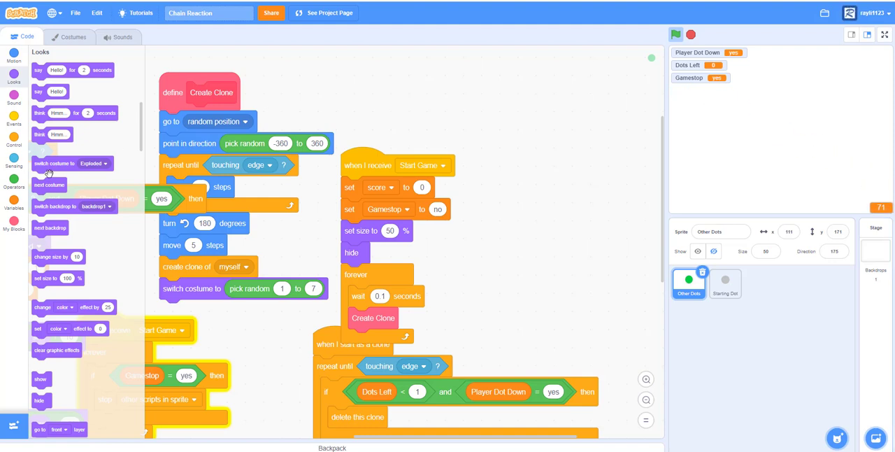
left_click(14, 203)
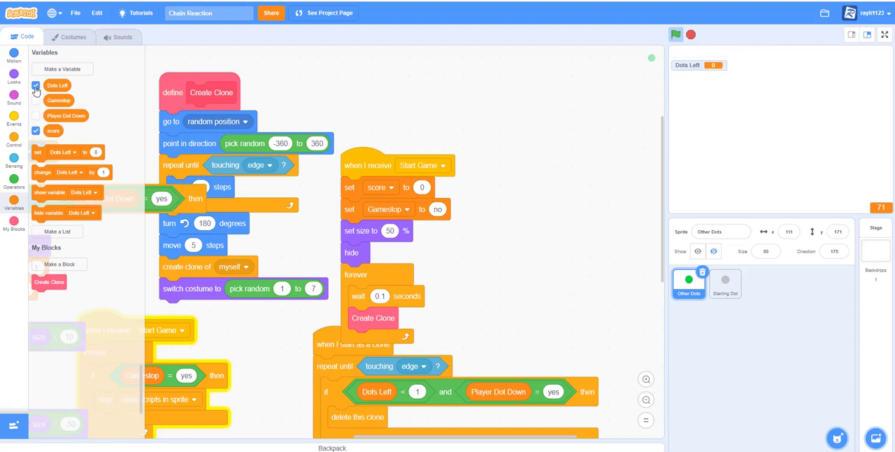
left_click(37, 85)
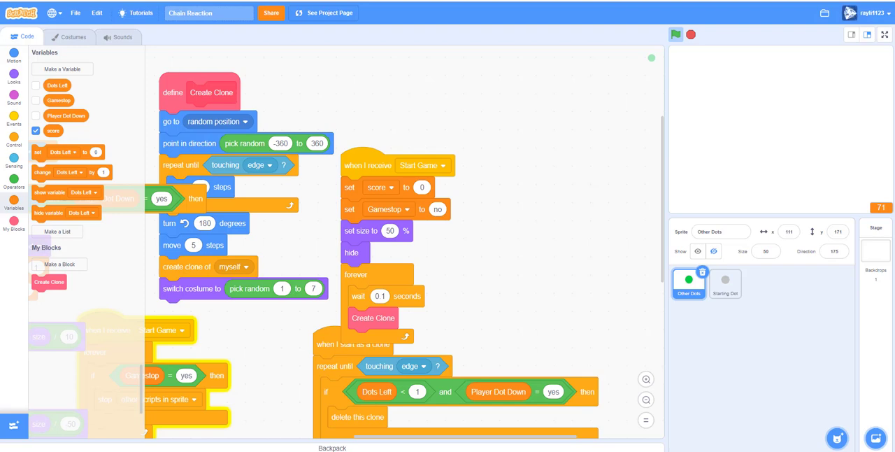
mouse_move(835, 417)
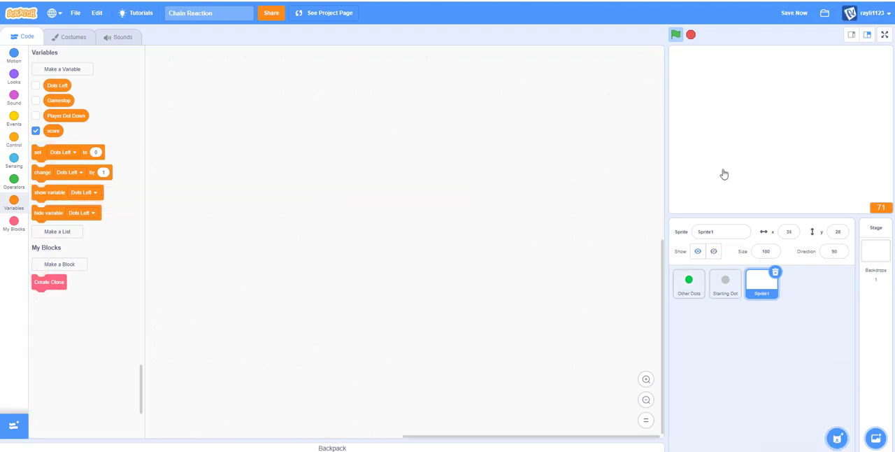
Name the new sprite Score and write a black numeral 1 at the centre of its costume.
left_click(73, 37)
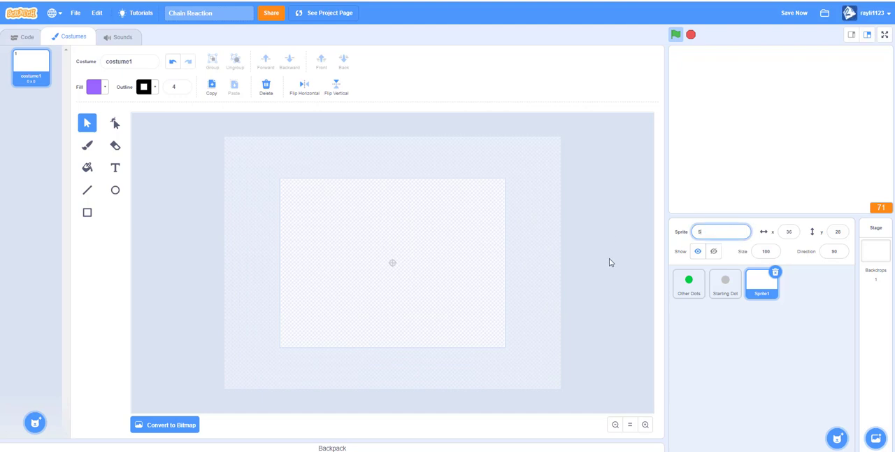
type("Score")
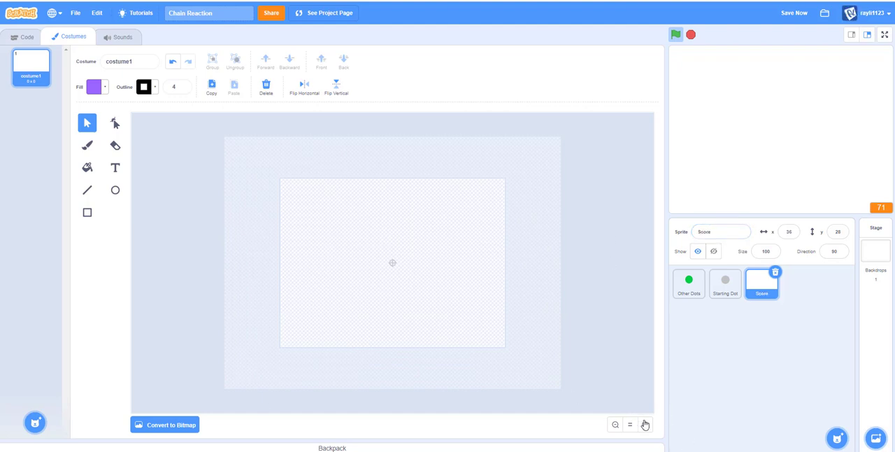
left_click(115, 168)
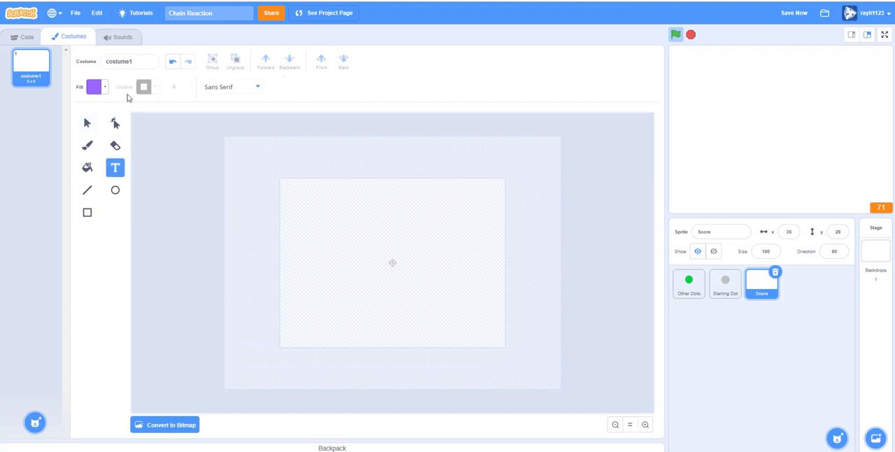
left_click(128, 62)
type("1")
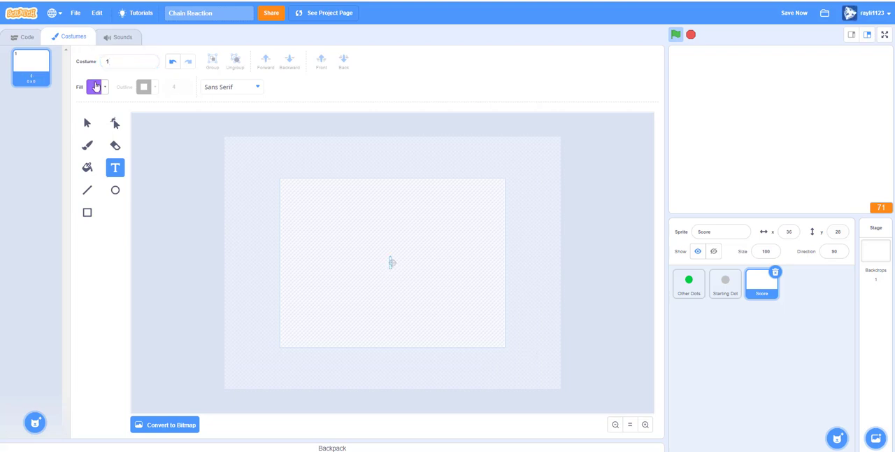
left_click(95, 86)
type("1")
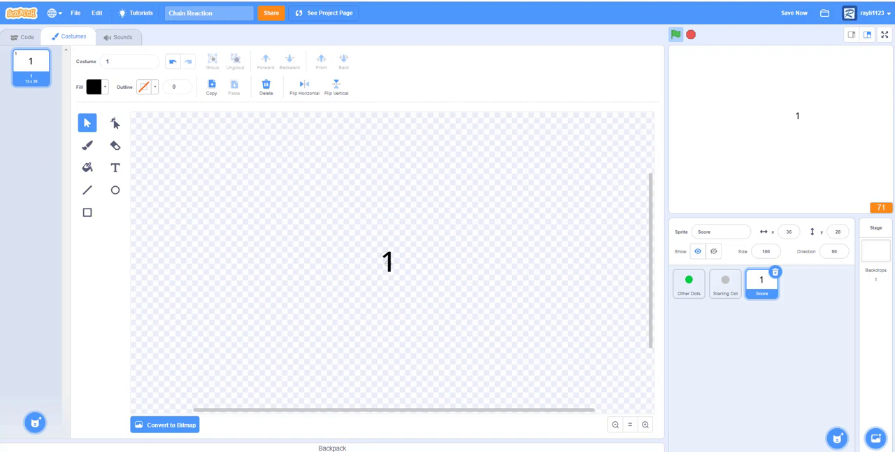
Duplicate the digit costume into costumes 1 through 9 and add a 0 costume.
right_click(31, 61)
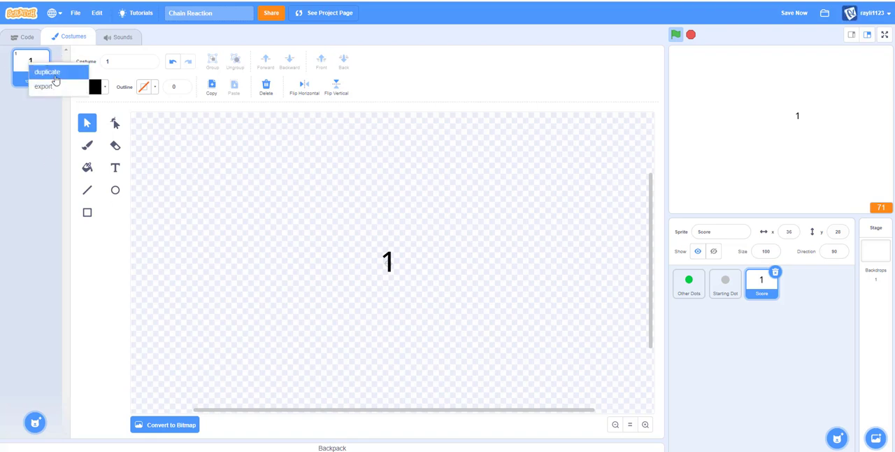
left_click(48, 73)
type("2")
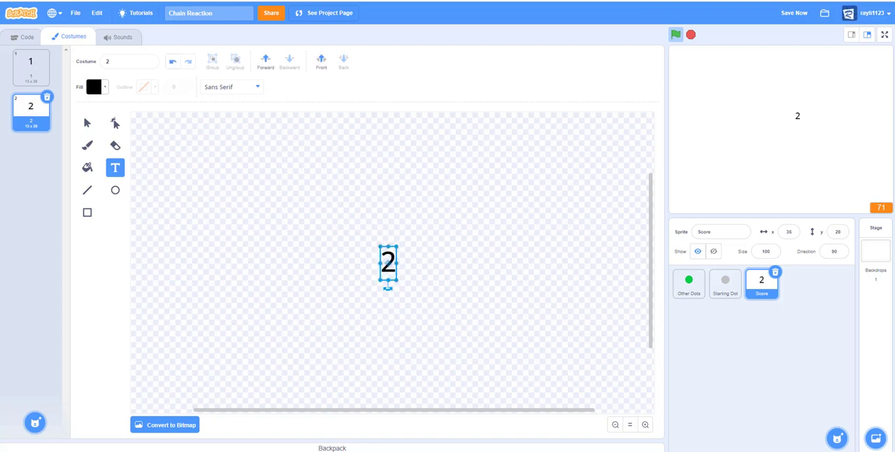
mouse_move(147, 230)
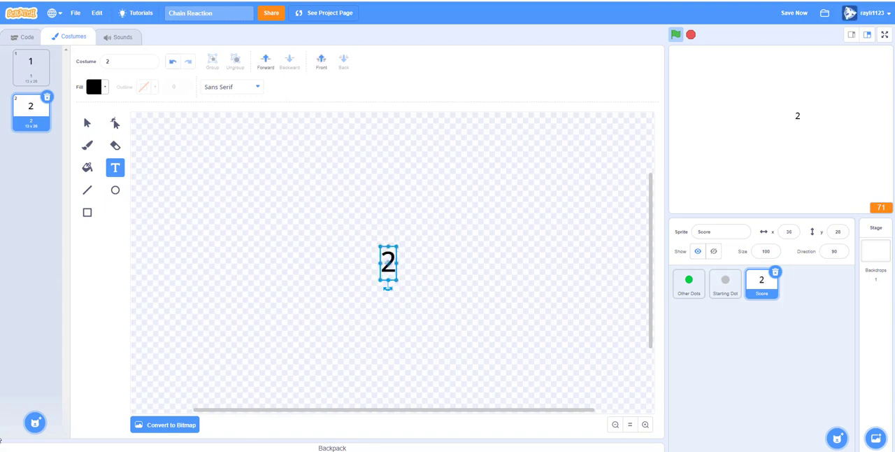
left_click(129, 61)
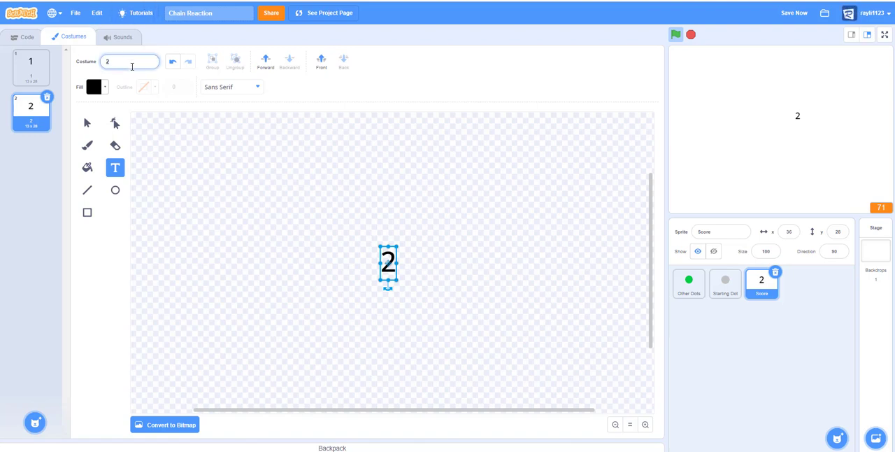
left_click(31, 390)
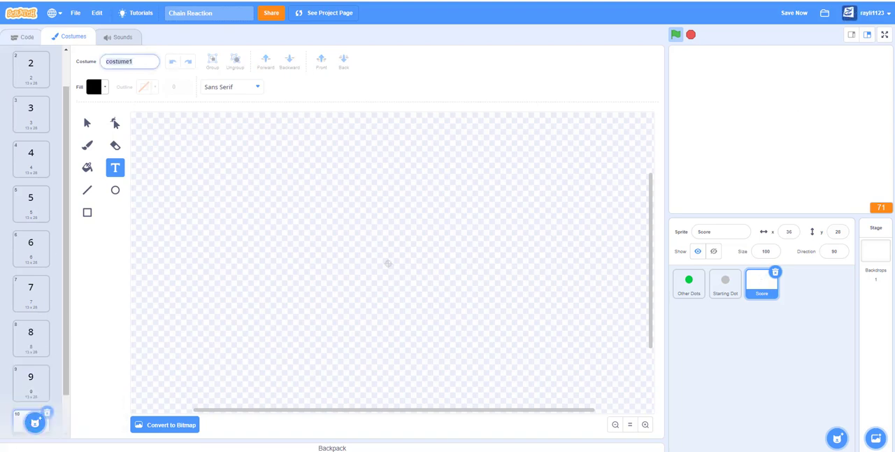
left_click(379, 254)
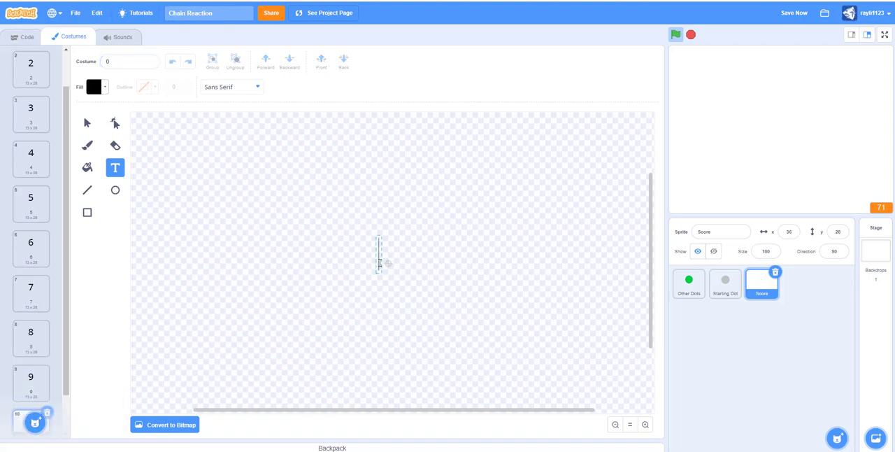
type("0")
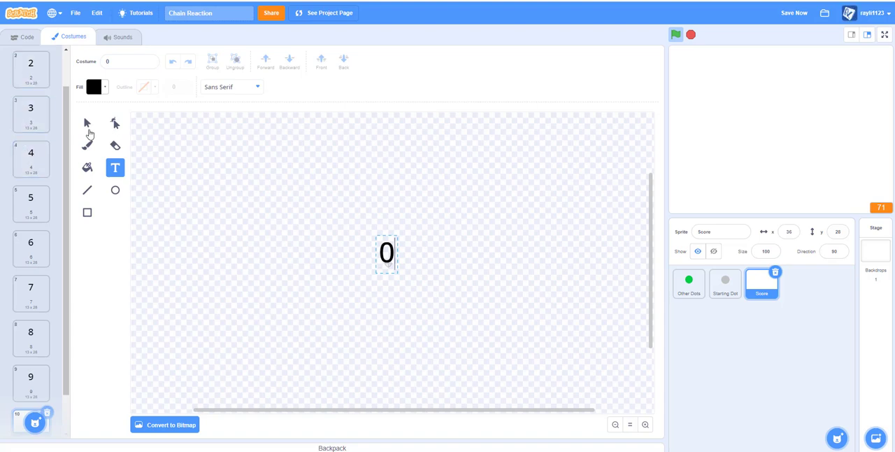
Review the digit costumes and return to the Score sprite's code.
left_click(87, 123)
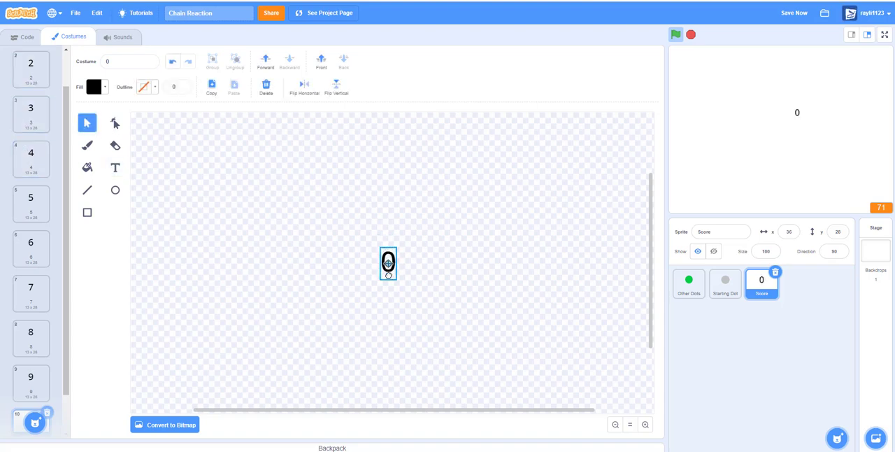
left_click(30, 132)
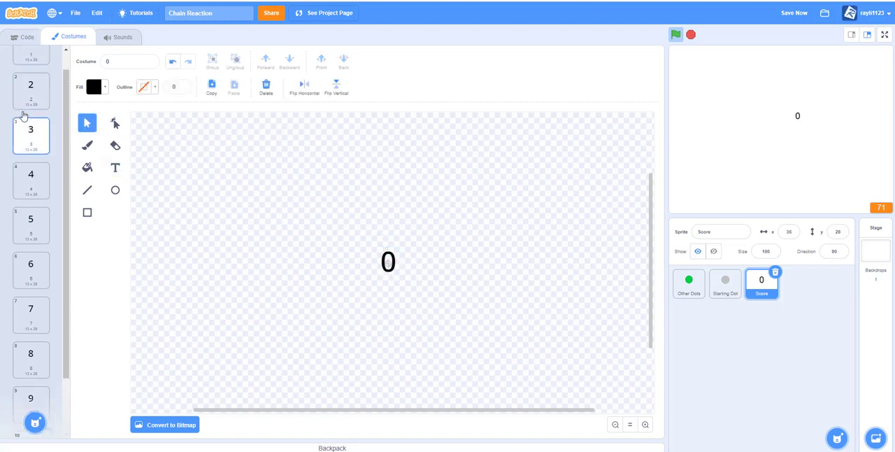
left_click(27, 36)
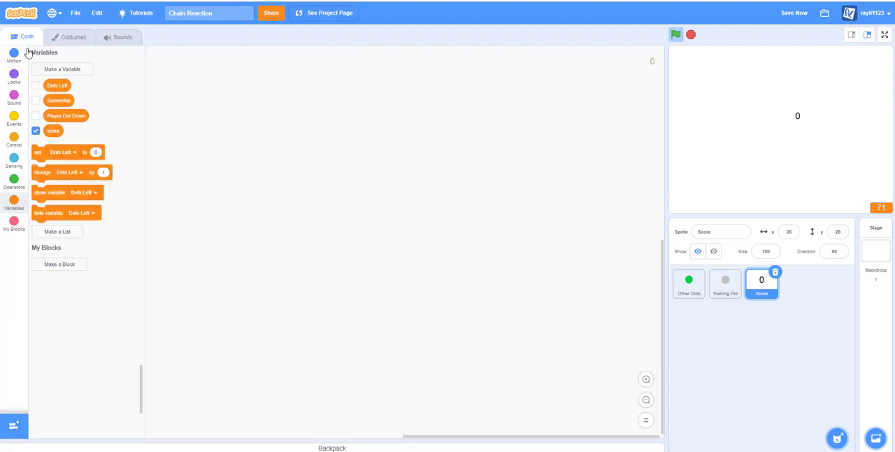
Make a new variable clone for this sprite only.
left_click(61, 69)
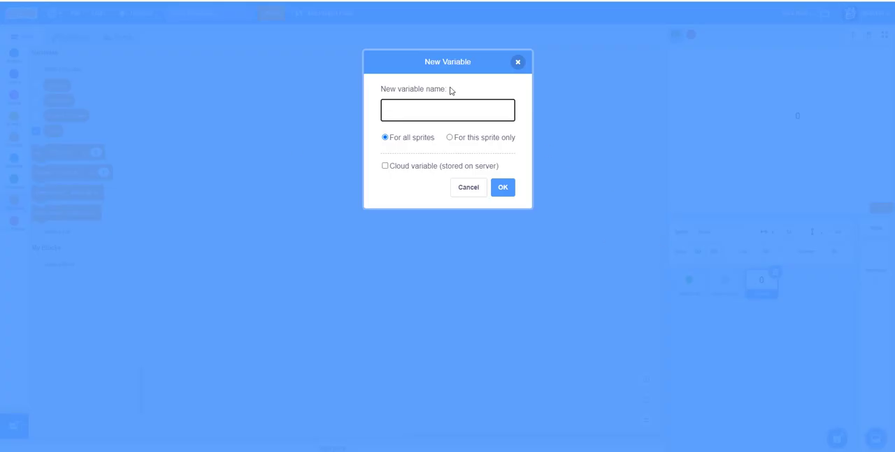
left_click(449, 137)
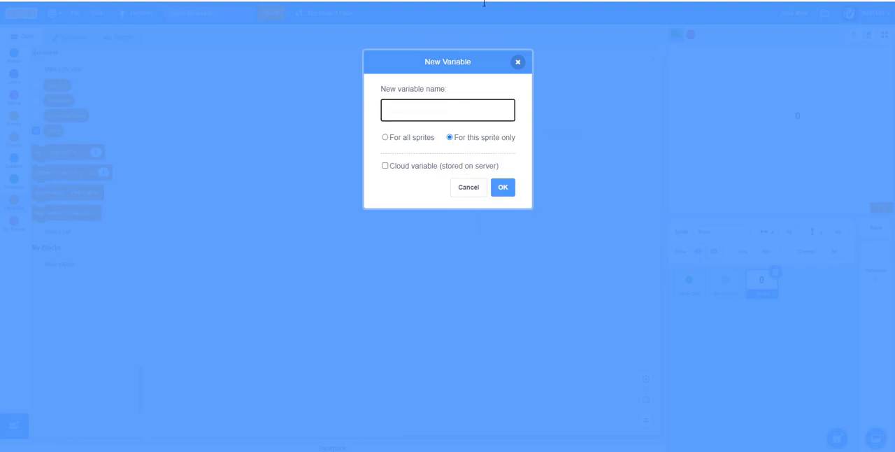
type("c")
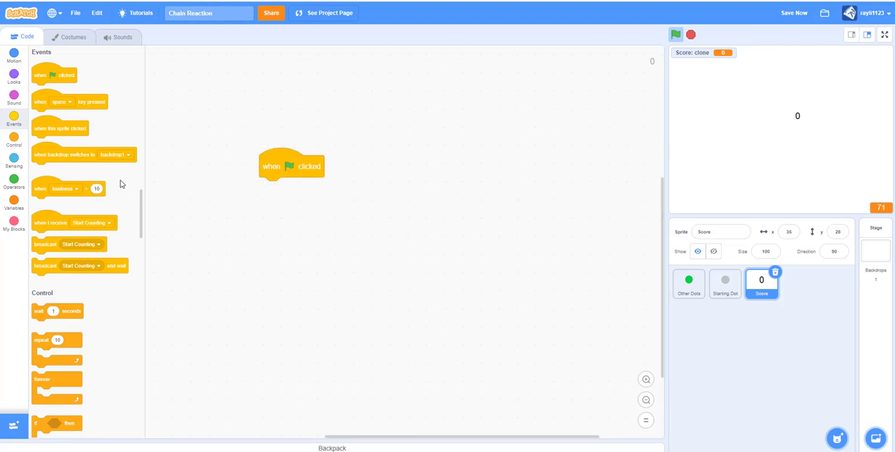
Under the flag script set clone to 0 and add a repeat 10 loop changing clone by 1.
left_click(14, 203)
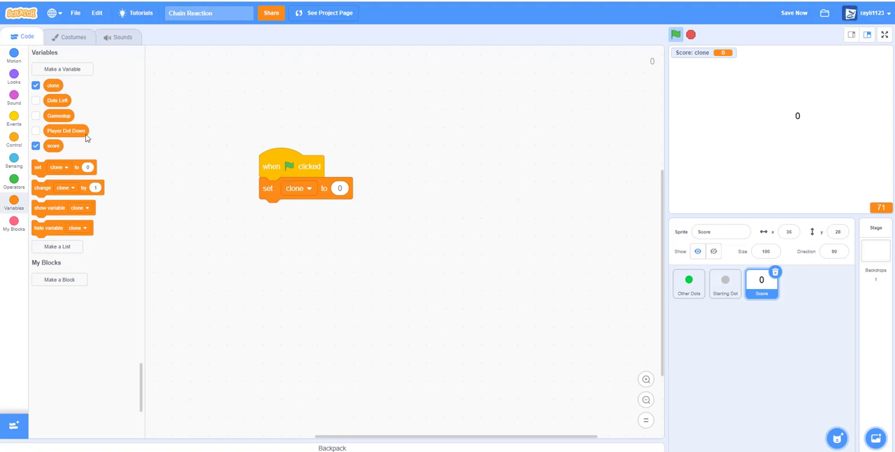
left_click(14, 112)
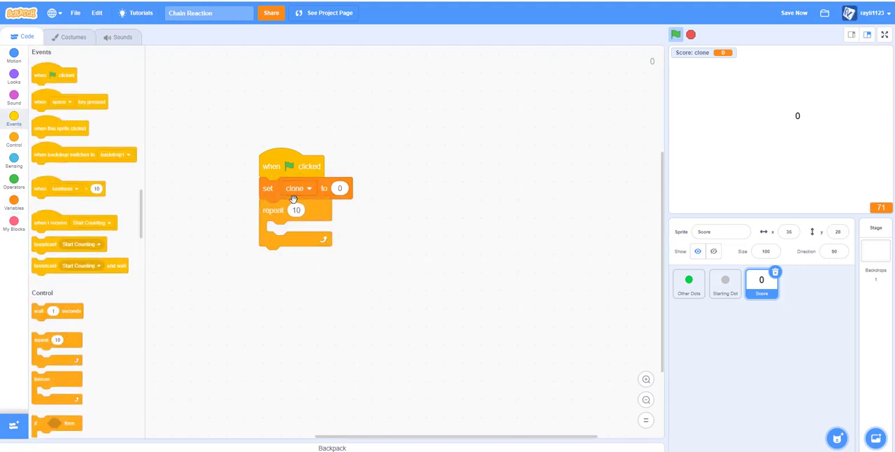
left_click(14, 203)
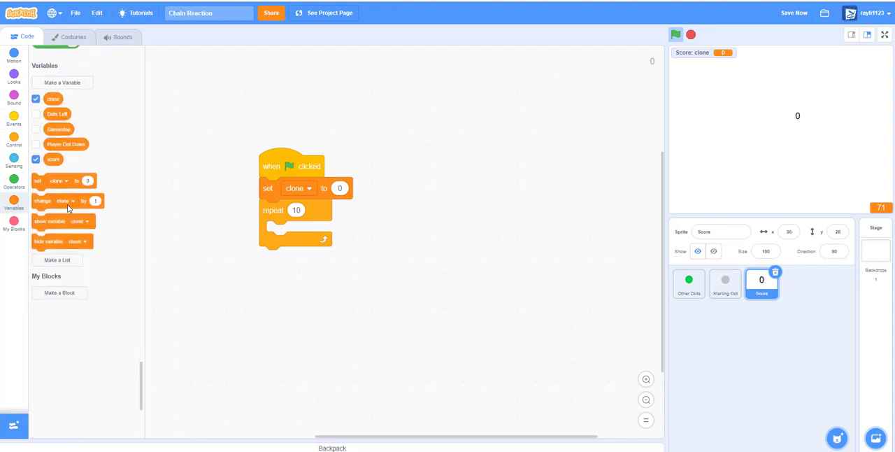
left_click_drag(63, 202, 320, 238)
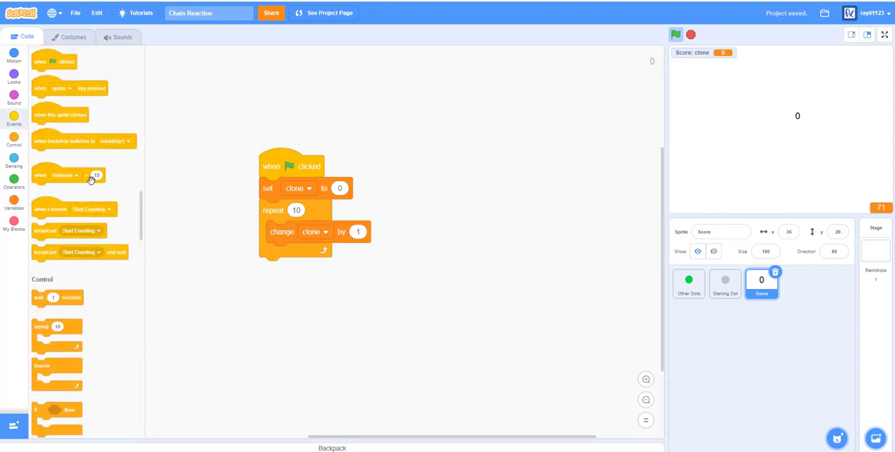
Create a clone of myself inside the loop, then hide after it.
left_click(14, 140)
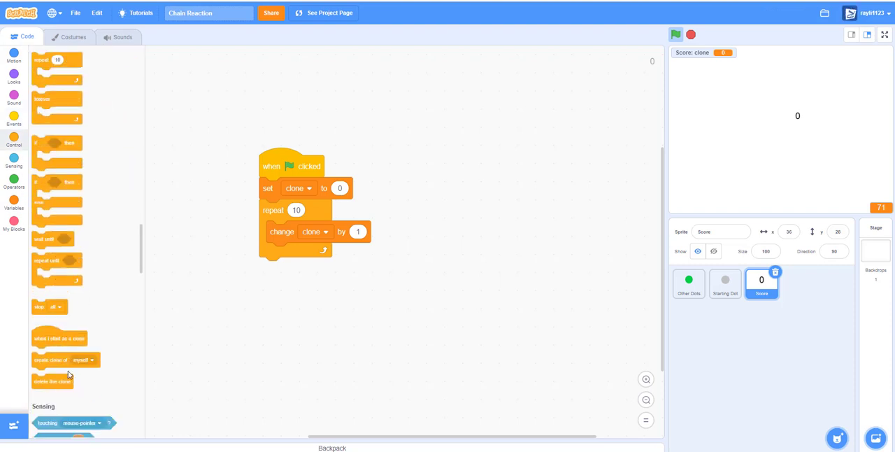
left_click_drag(63, 361, 294, 254)
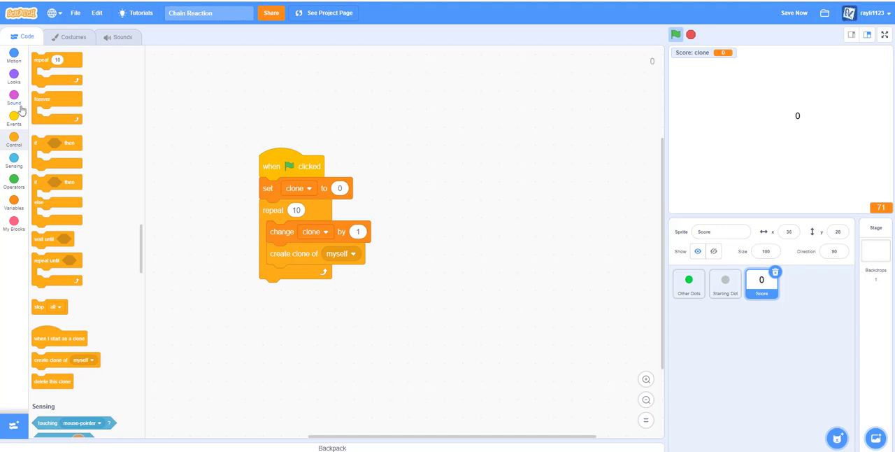
left_click(14, 75)
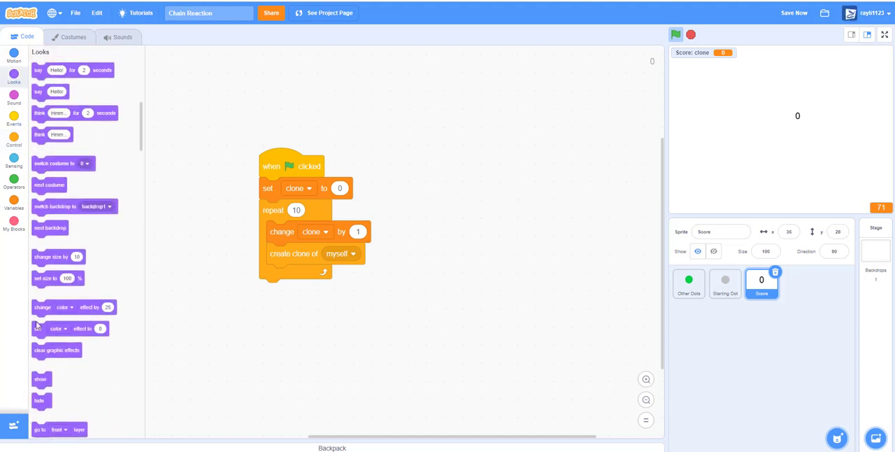
left_click_drag(39, 400, 269, 294)
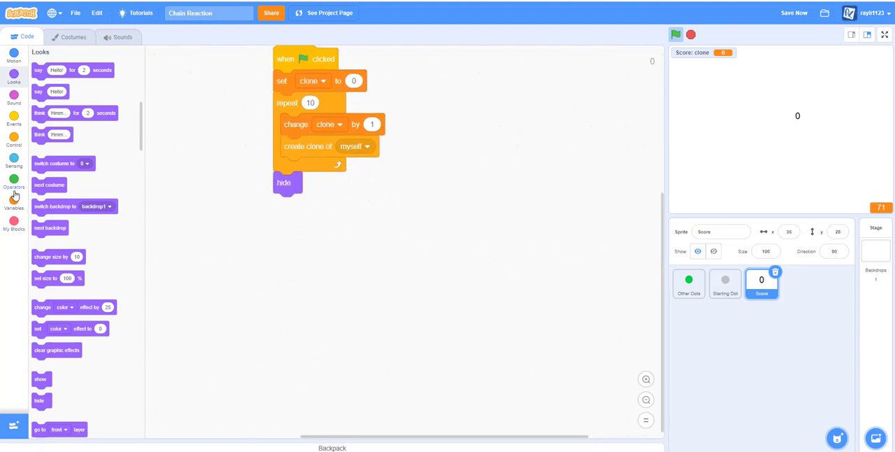
Start a clone script with a forever loop and an if-else testing Gamestop = no, then set size to 100% and go to x: y:.
left_click(14, 140)
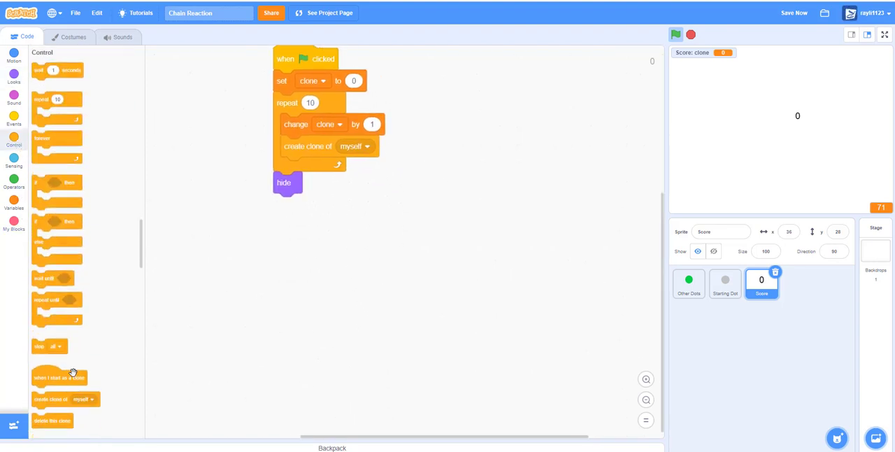
left_click_drag(59, 377, 255, 240)
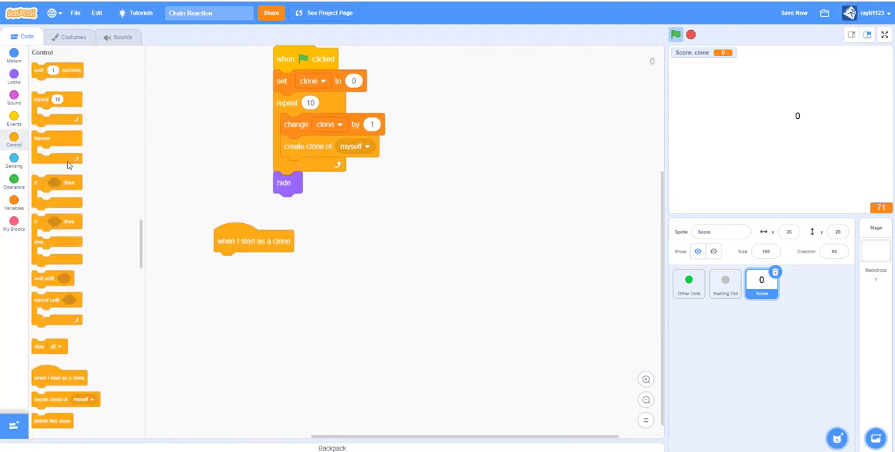
left_click(14, 119)
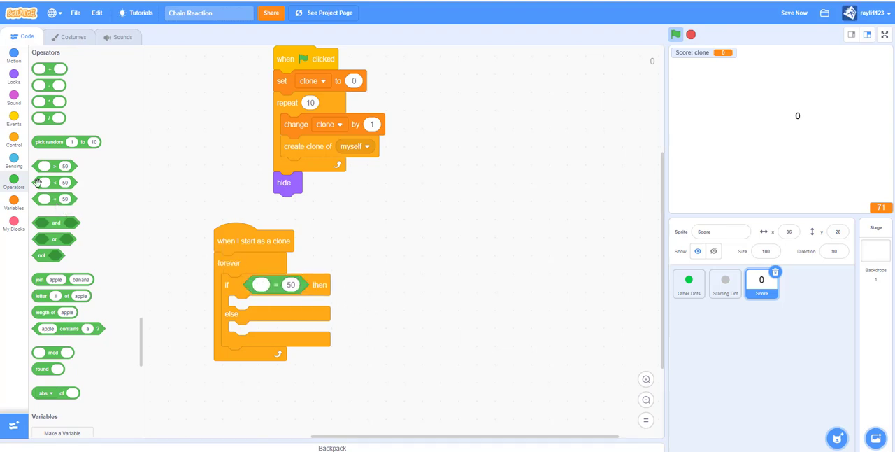
left_click(14, 203)
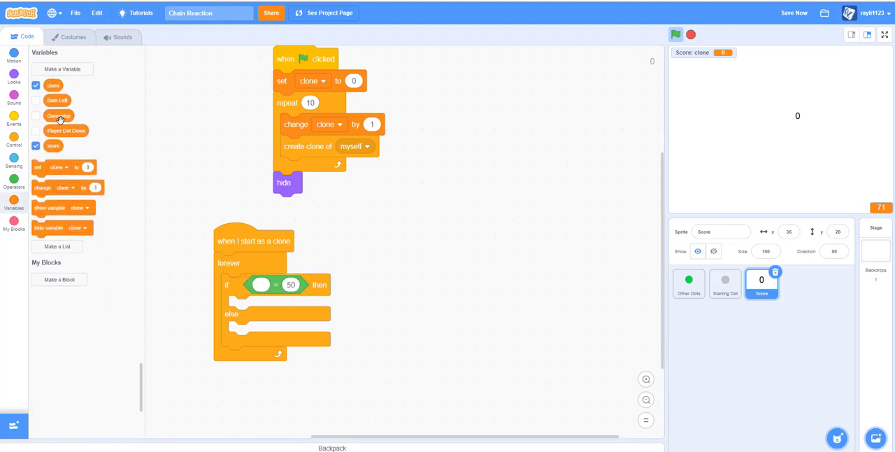
left_click_drag(58, 115, 263, 286)
type("no")
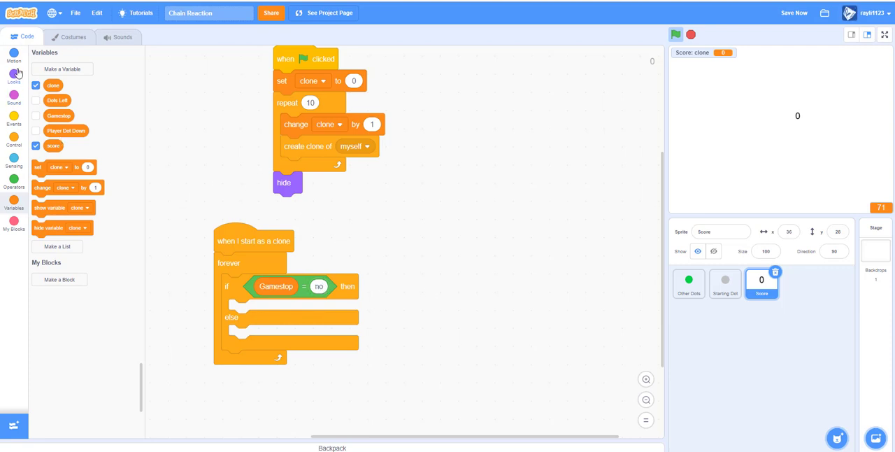
left_click(14, 73)
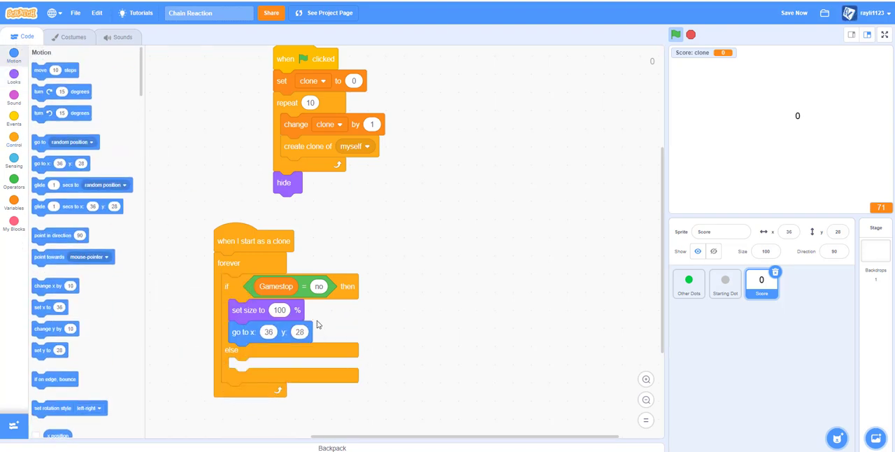
Set the clone's position to x = clone × 20 − 150 and y = −160.
left_click(14, 180)
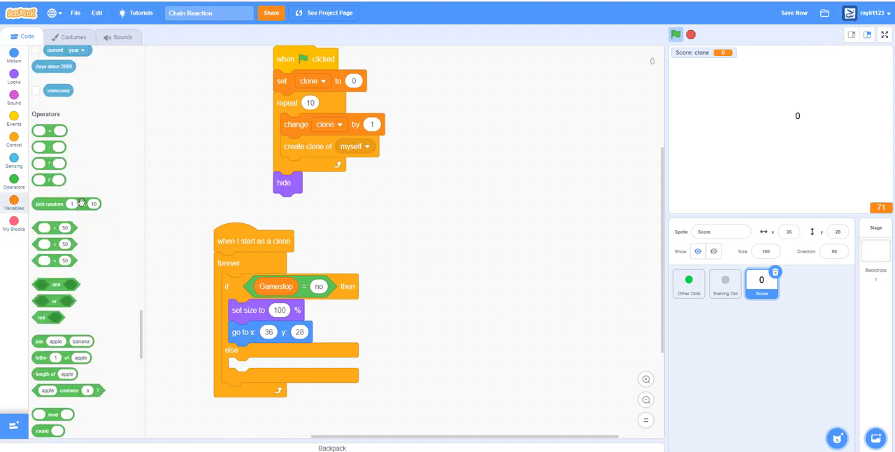
left_click(14, 203)
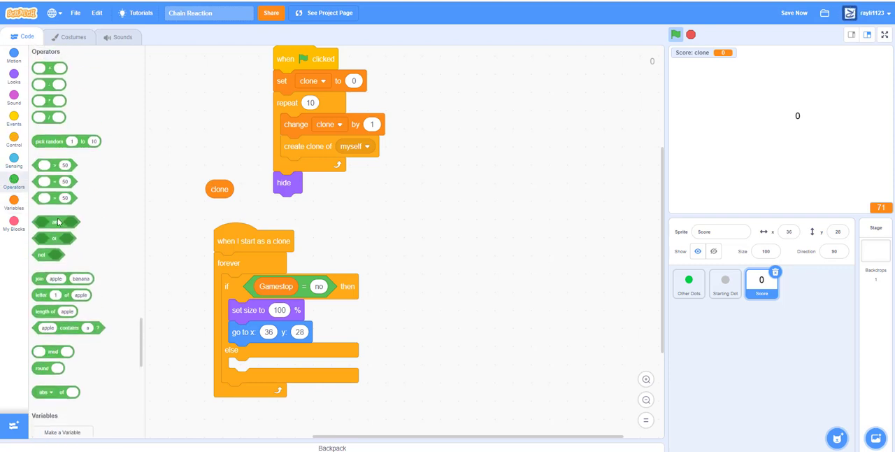
left_click(75, 12)
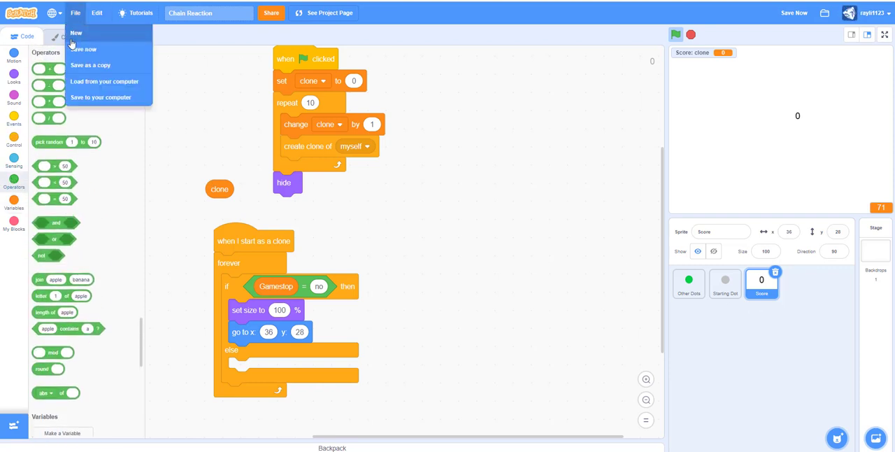
left_click(73, 37)
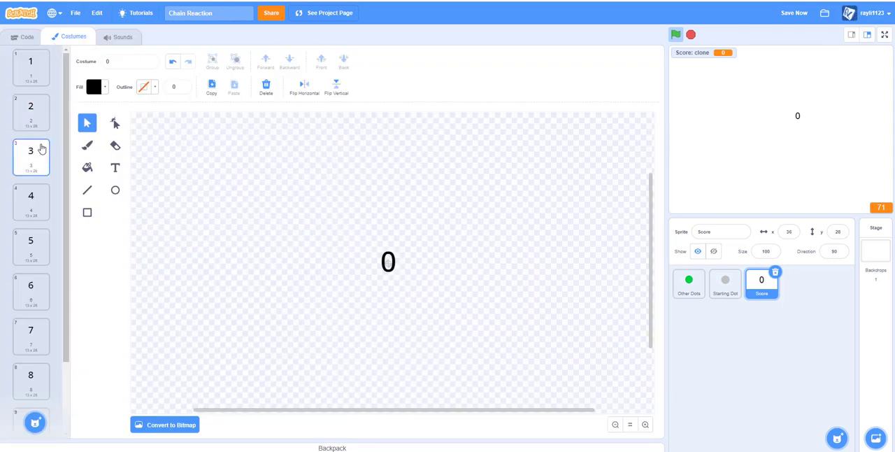
left_click(26, 36)
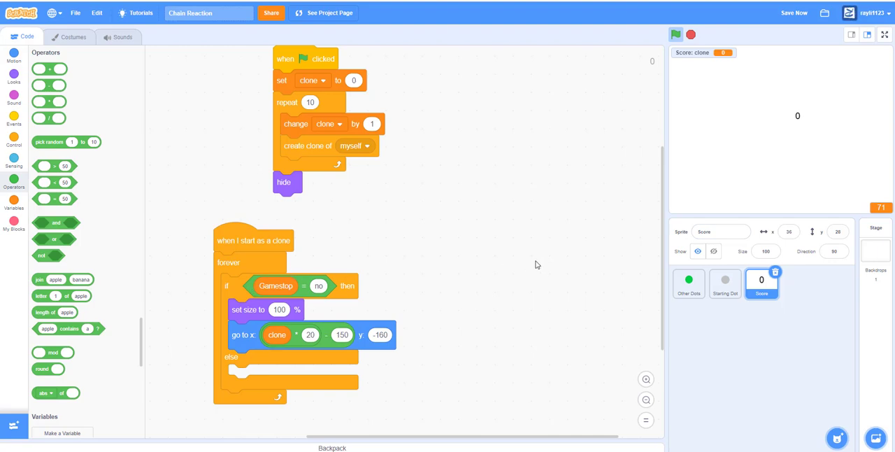
Add a second if-else in the forever loop checking length of score = clone.
scroll("down", 3)
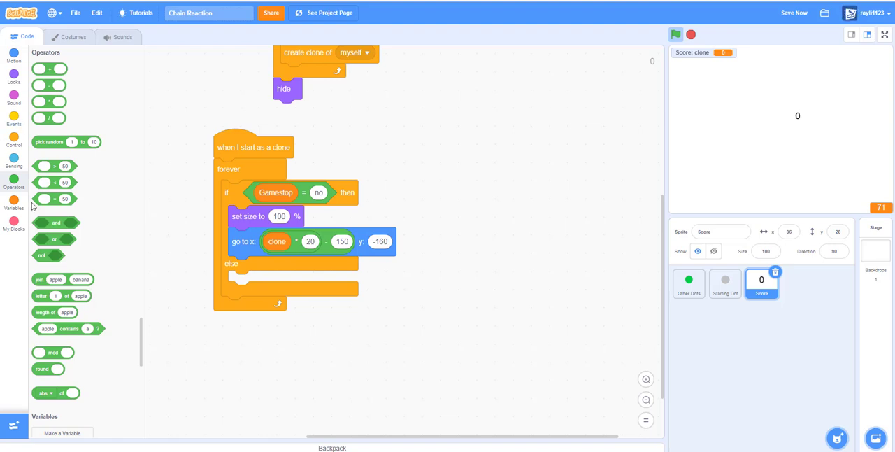
left_click(14, 138)
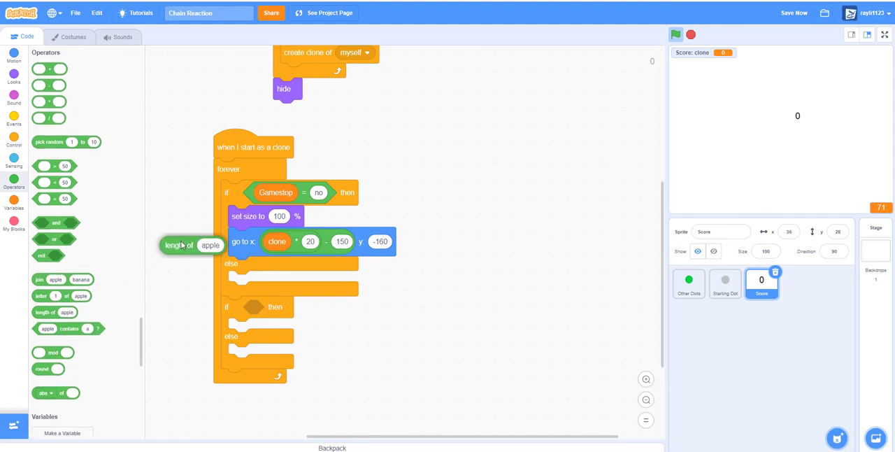
left_click(14, 204)
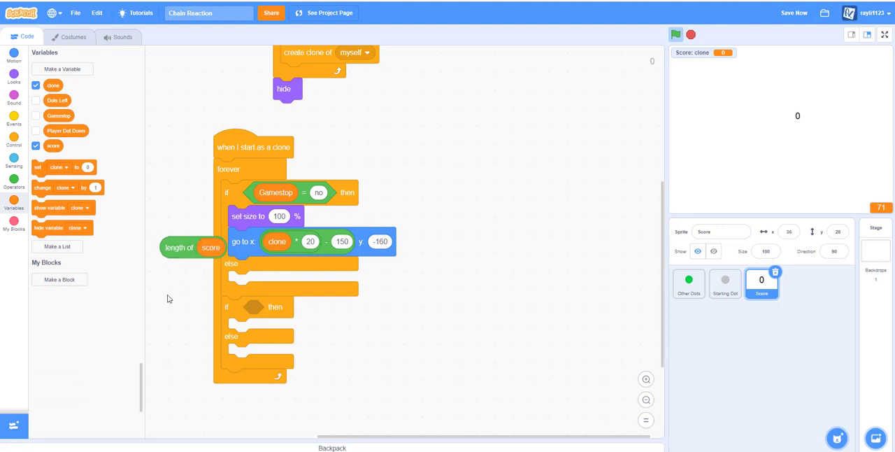
left_click(14, 168)
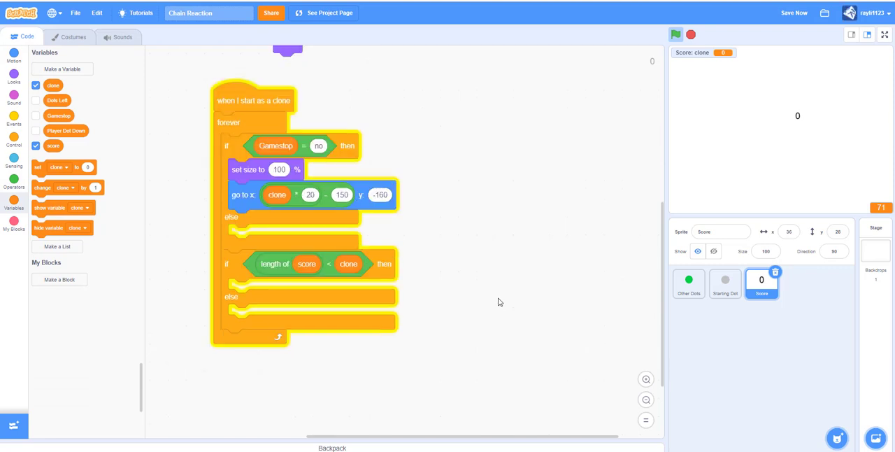
mouse_move(13, 103)
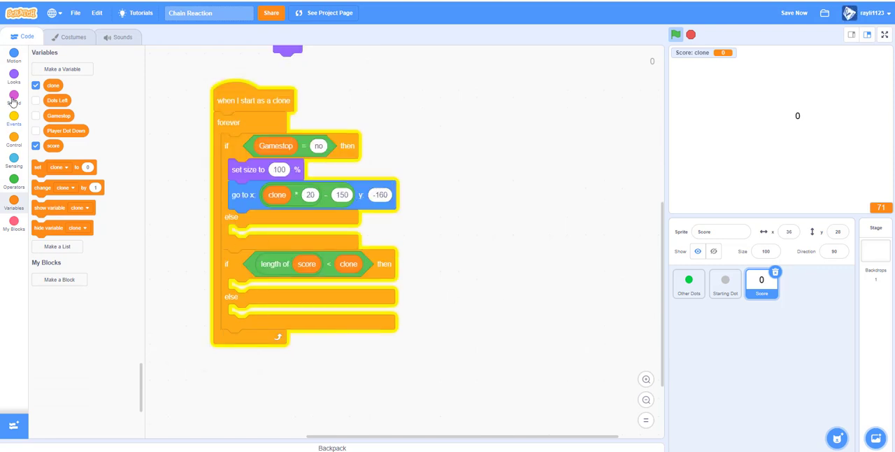
Hide in the if branch; show and switch costume in the else branch.
left_click(14, 72)
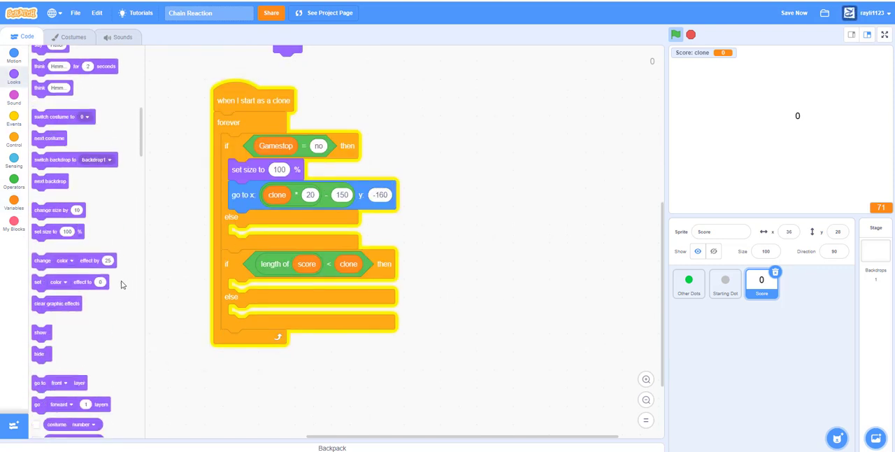
left_click(794, 13)
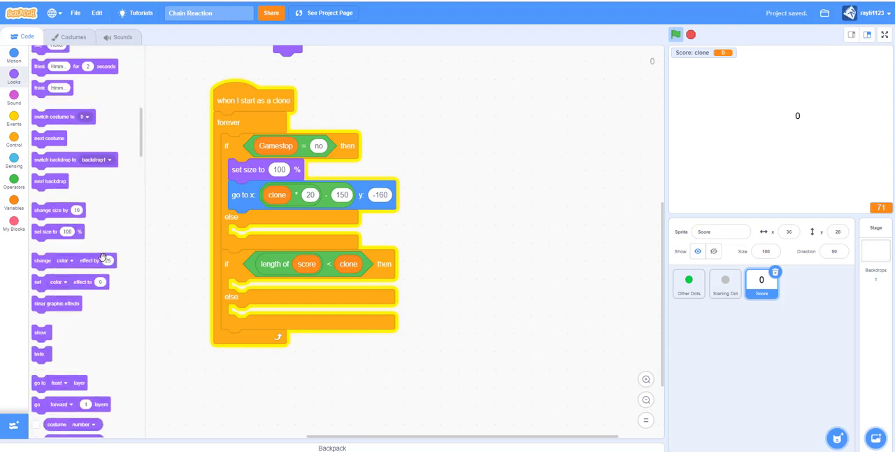
mouse_move(151, 352)
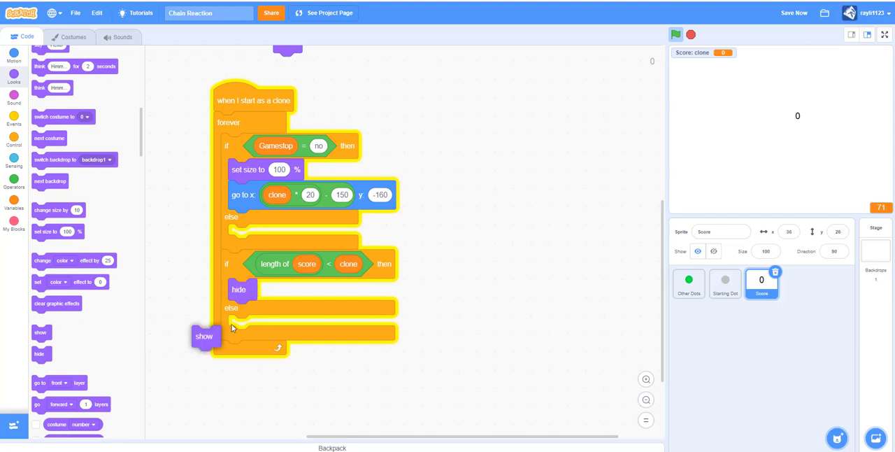
left_click_drag(205, 337, 240, 325)
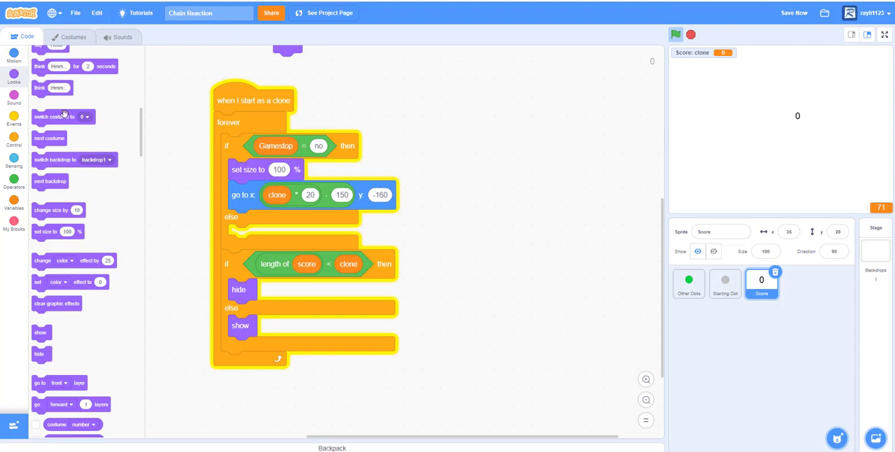
left_click_drag(63, 116, 272, 345)
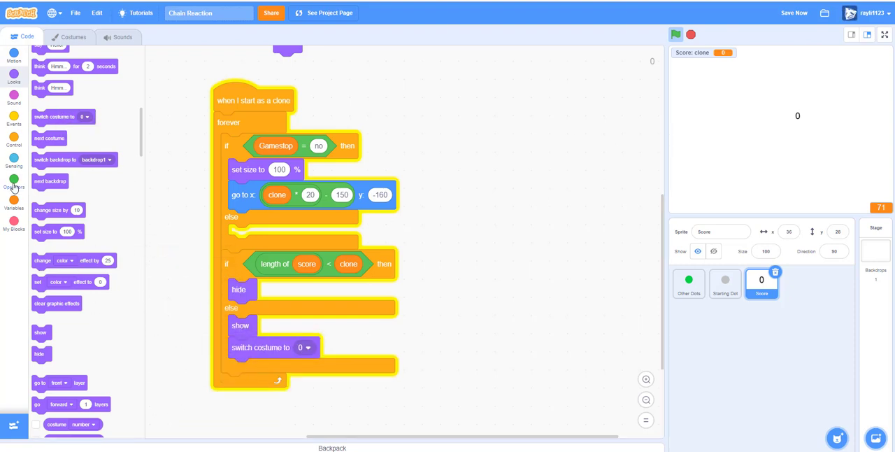
Make the costume letter (clone) of (score) using a duplicated clone reporter.
left_click(14, 185)
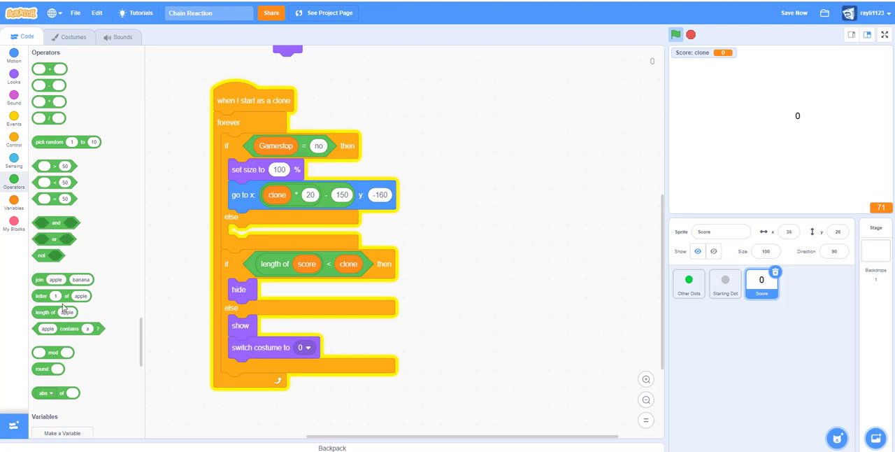
left_click_drag(59, 295, 327, 372)
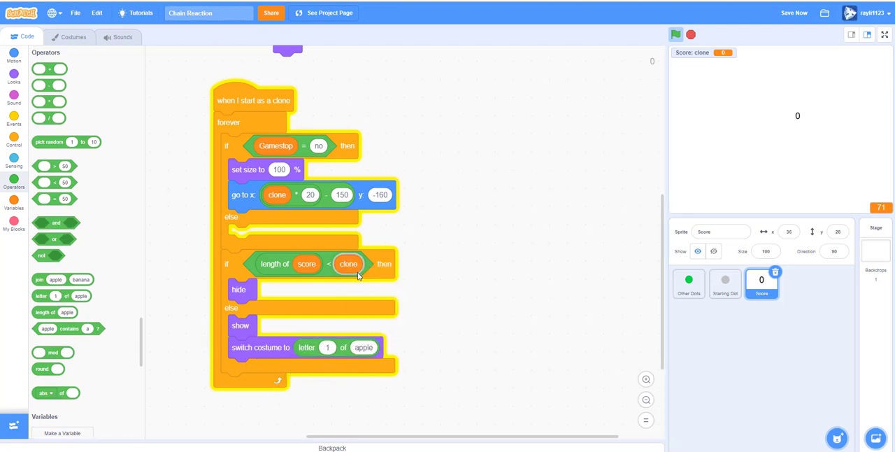
right_click(349, 263)
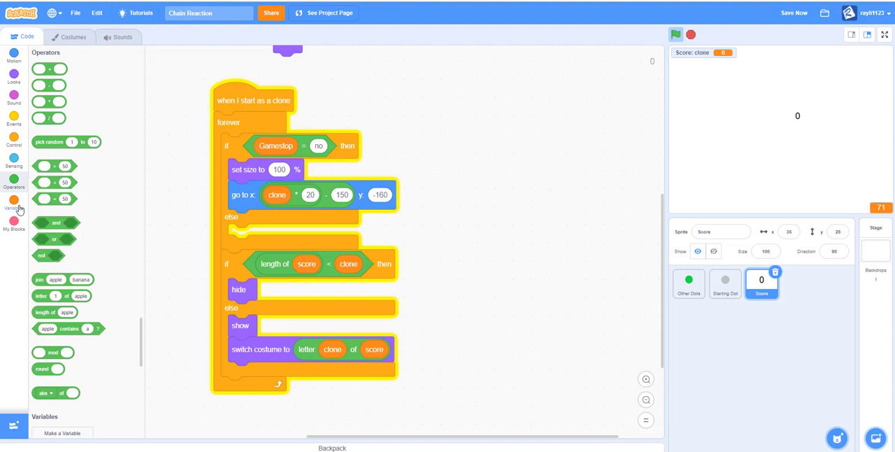
Rebuild the go-to-x expression from clone × 20 and 150 and run the game with the green flag.
left_click(14, 203)
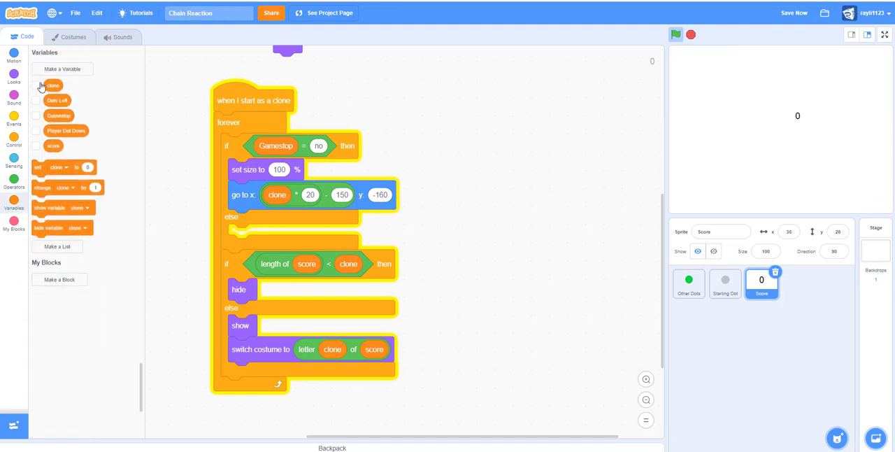
left_click(675, 33)
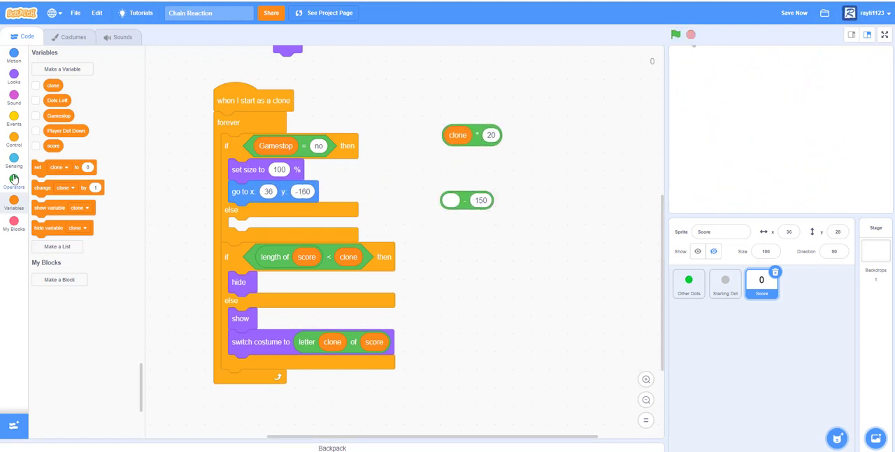
left_click(14, 182)
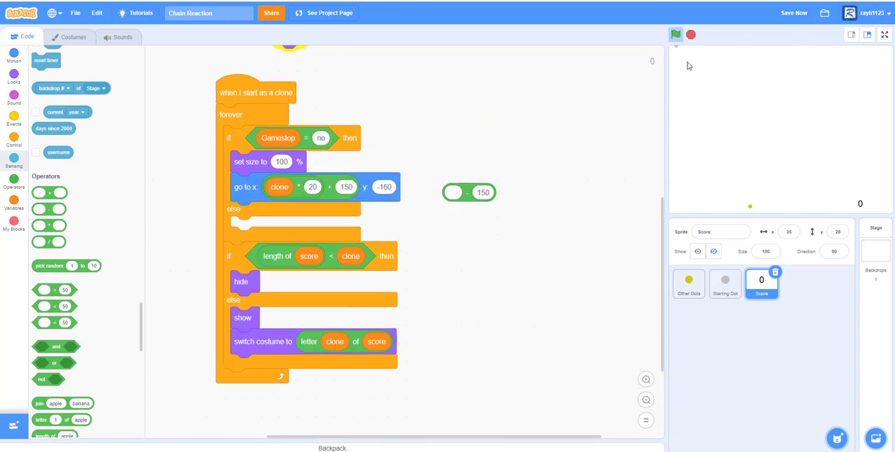
left_click(675, 34)
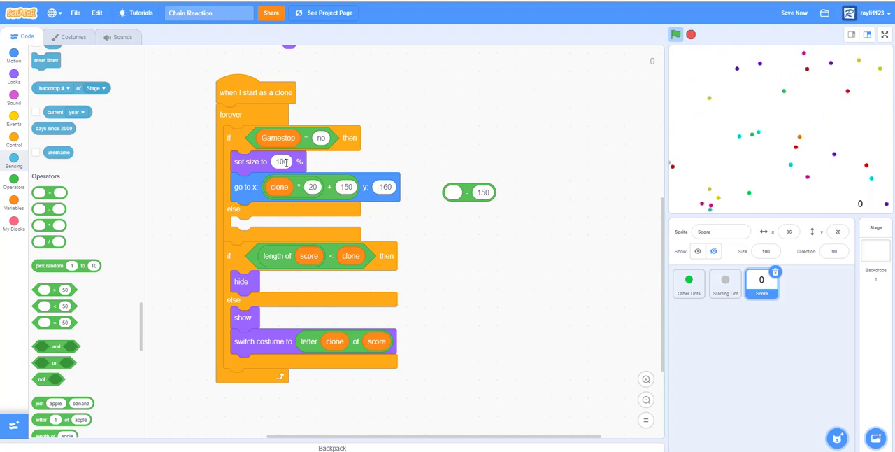
Set the score digit clones' size to 200 percent and rerun the game.
type("200")
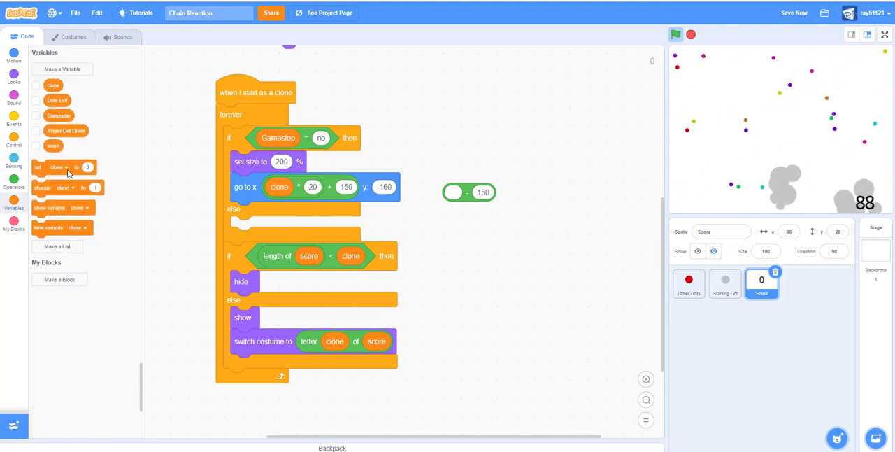
Point the new set block at Dots Left and add a 400 percent size step in the else branch.
left_click(523, 126)
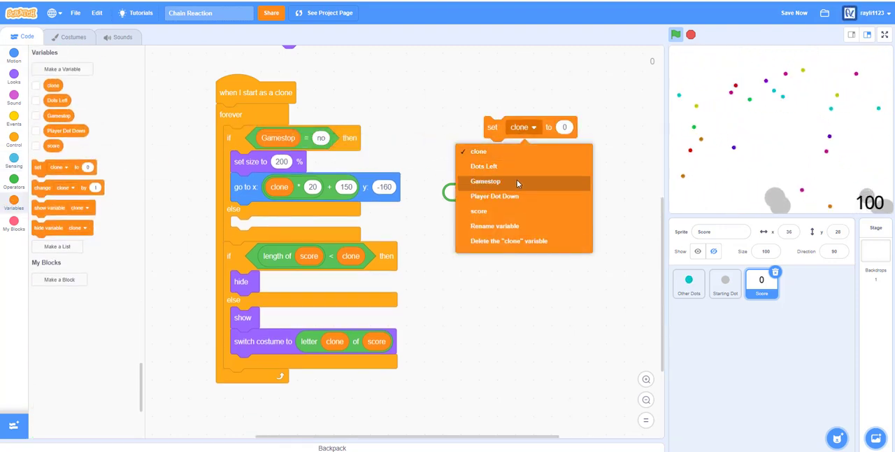
left_click(484, 167)
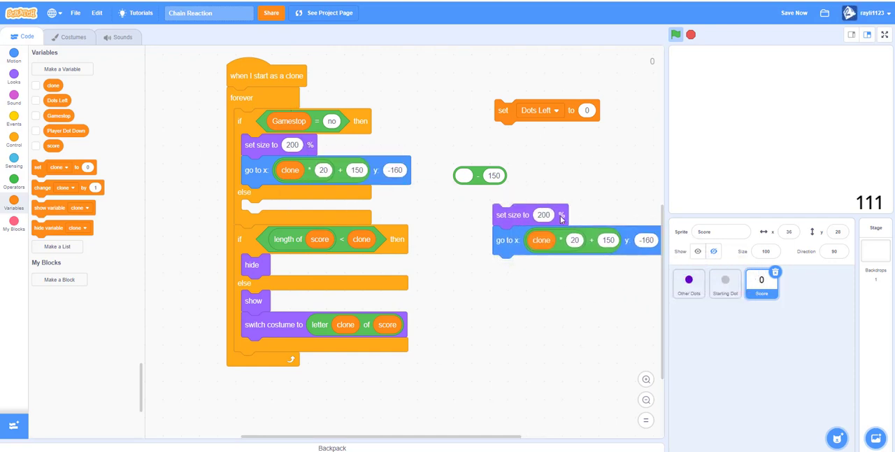
left_click_drag(508, 241, 492, 303)
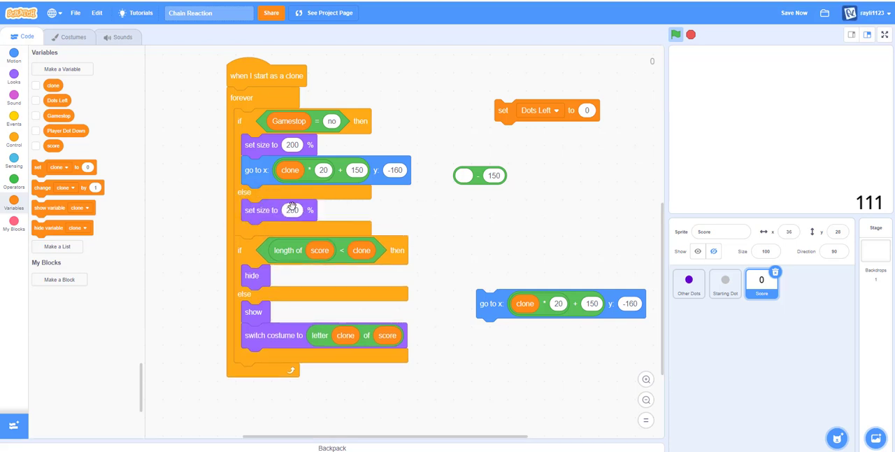
type("4")
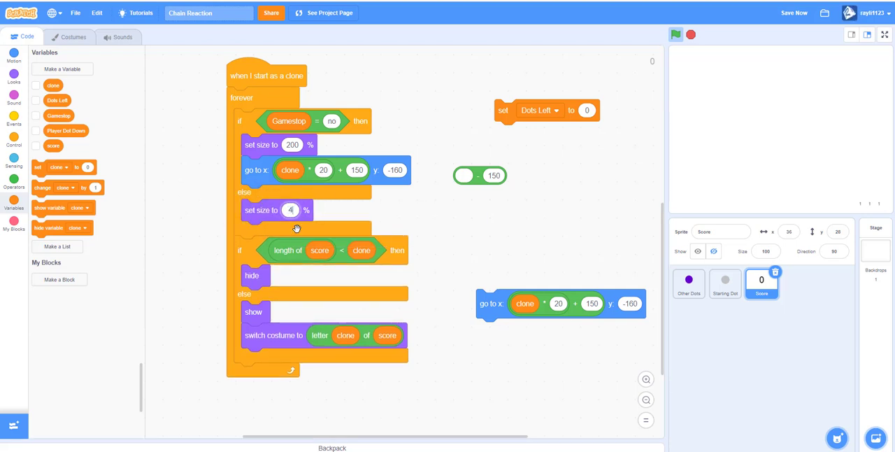
type("400")
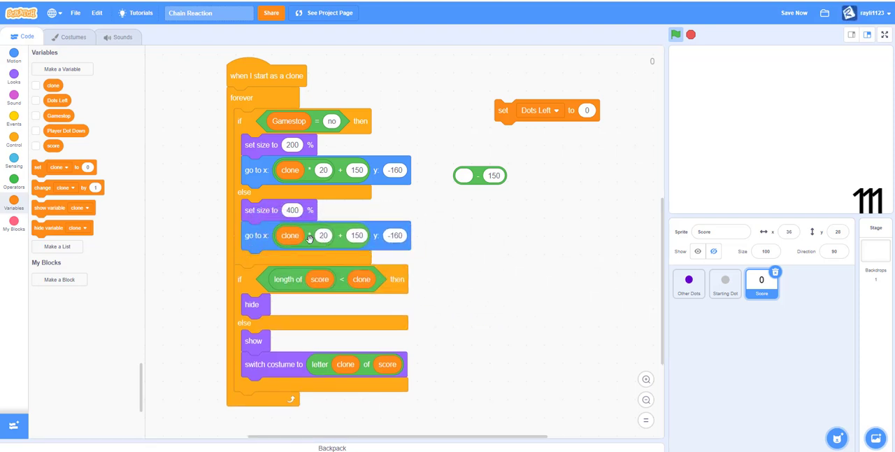
Space the stopped-game digits 40 apart and centre them at y 0.
left_click(323, 235)
type("55")
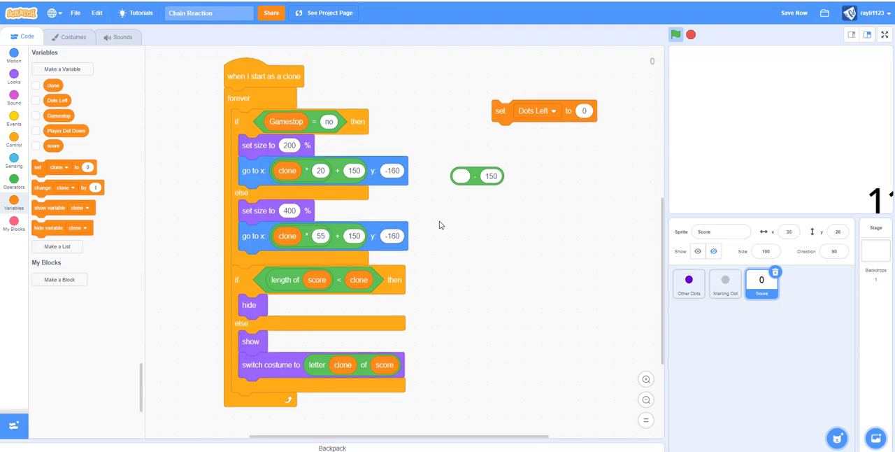
left_click(354, 235)
type("55")
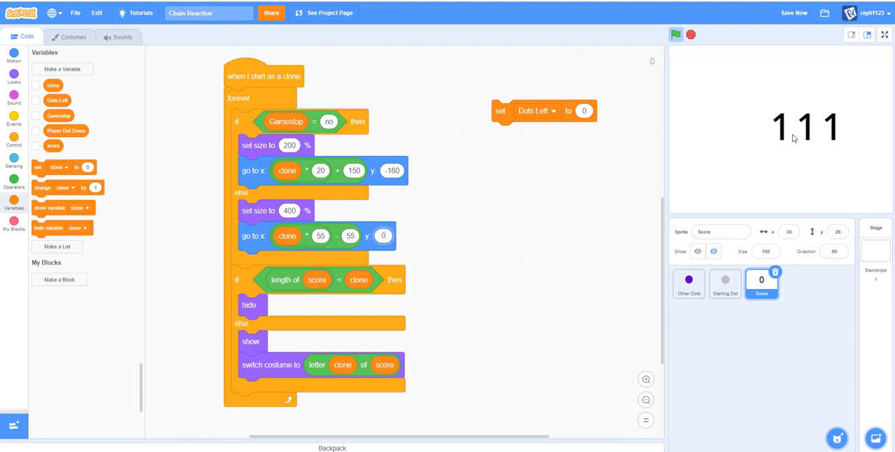
mouse_move(720, 192)
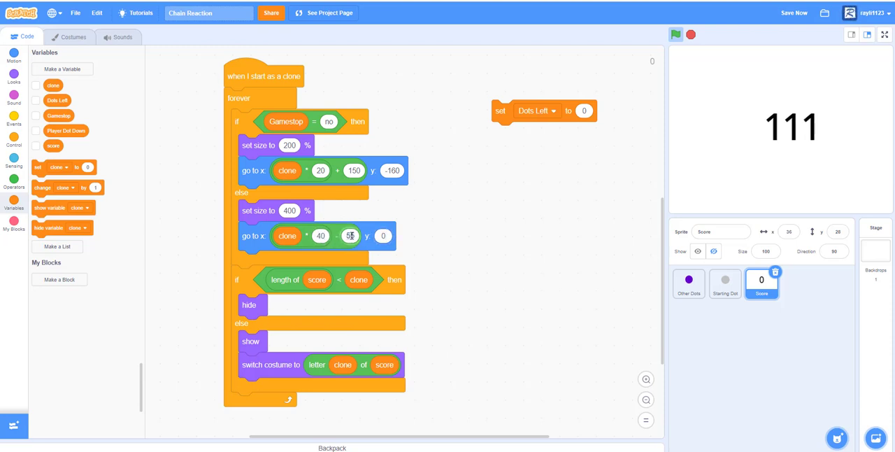
type("40")
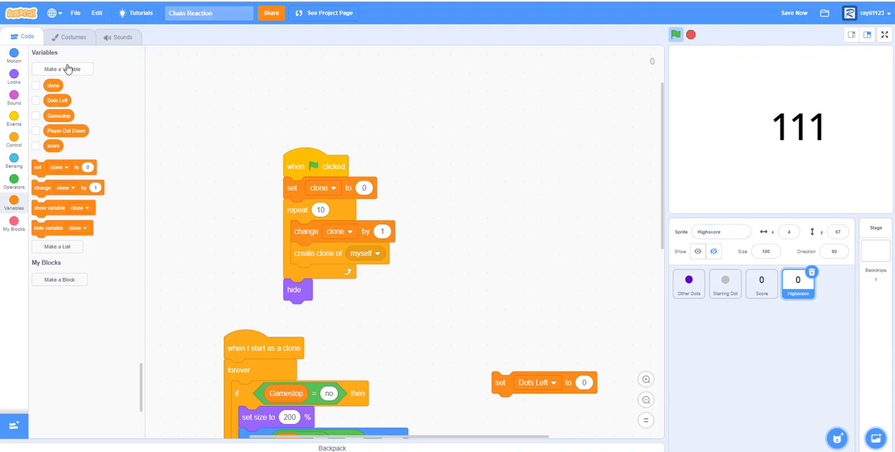
Create a cloud variable named High Score for all sprites.
left_click(62, 69)
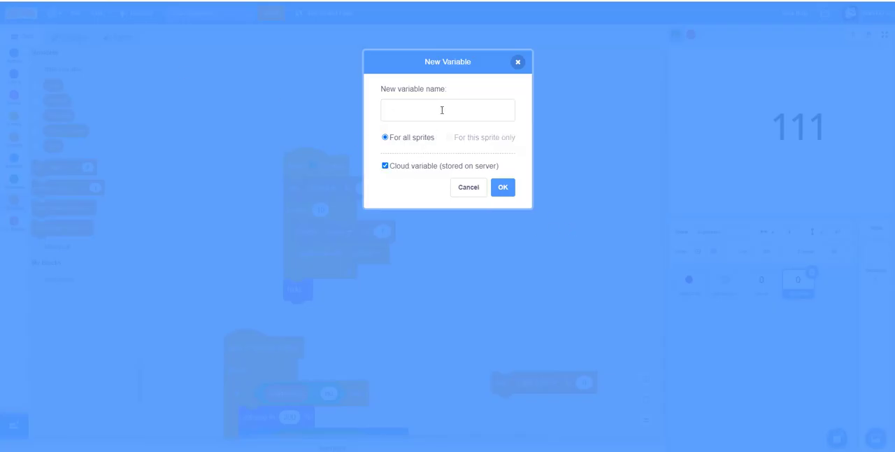
type("Hig")
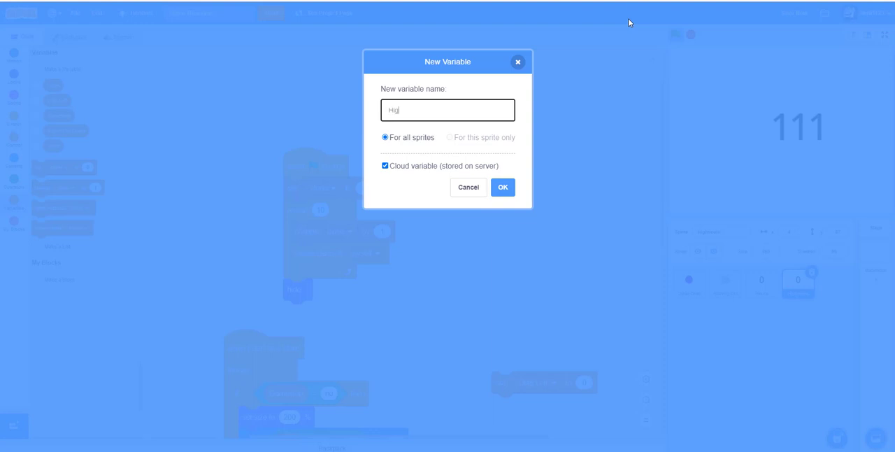
type("h")
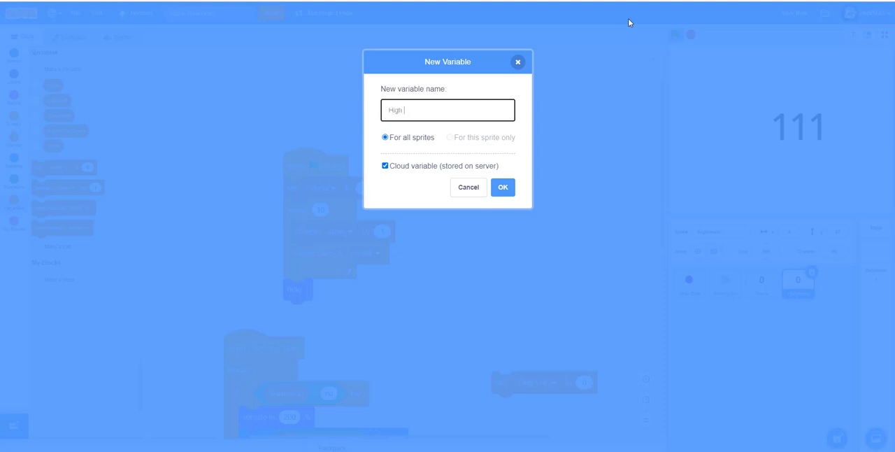
type("Score")
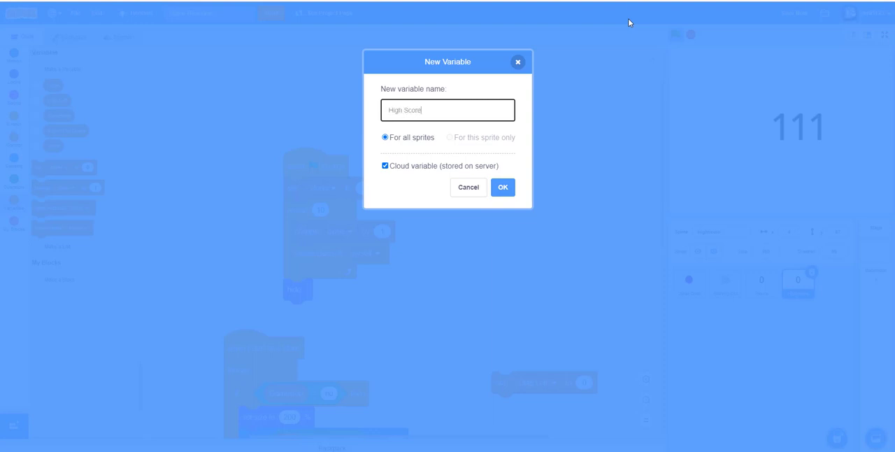
left_click(502, 187)
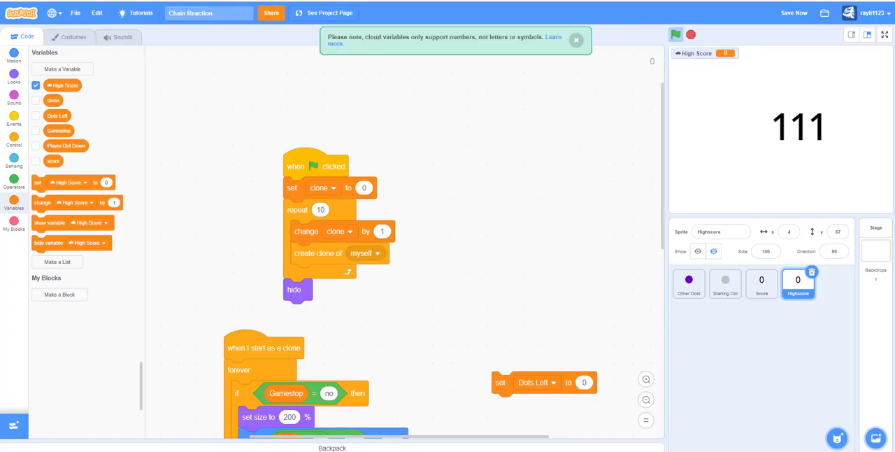
Hide the Highscore clone in the else branch and place clones at y -155.
scroll("down", 3)
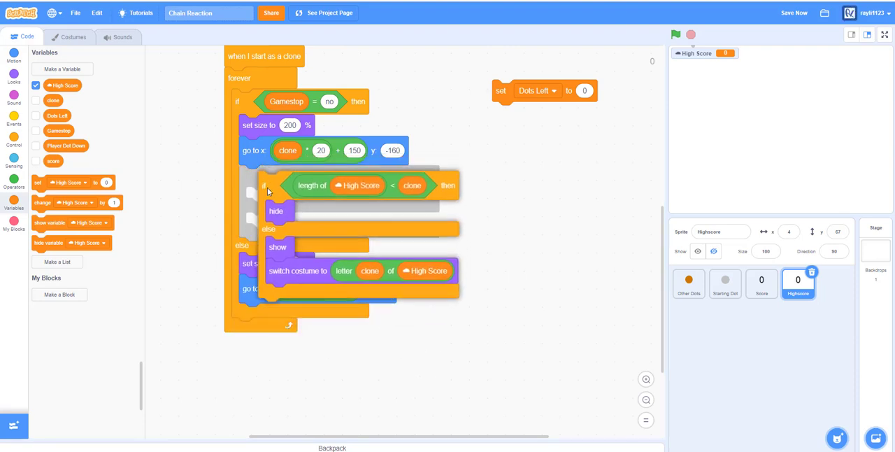
scroll("down", 3)
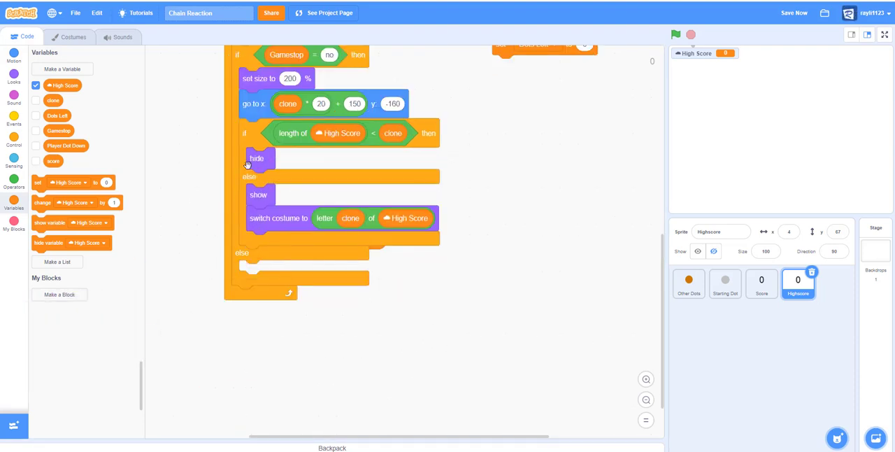
left_click_drag(257, 158, 257, 291)
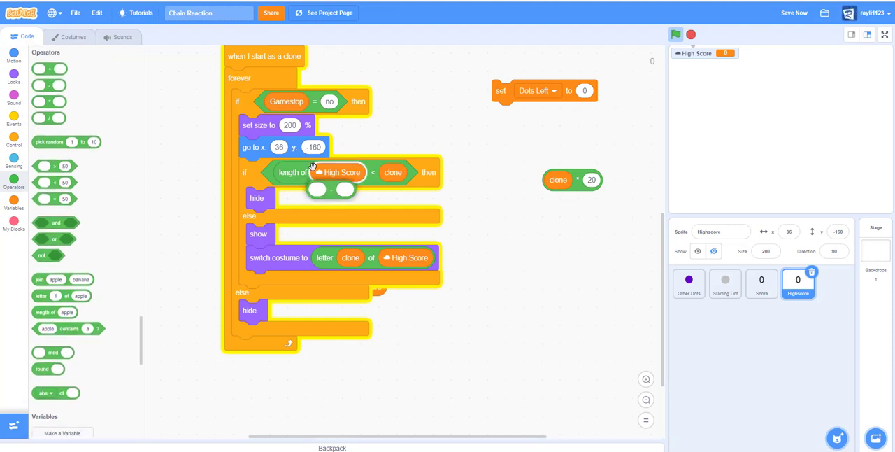
left_click(280, 147)
type("55")
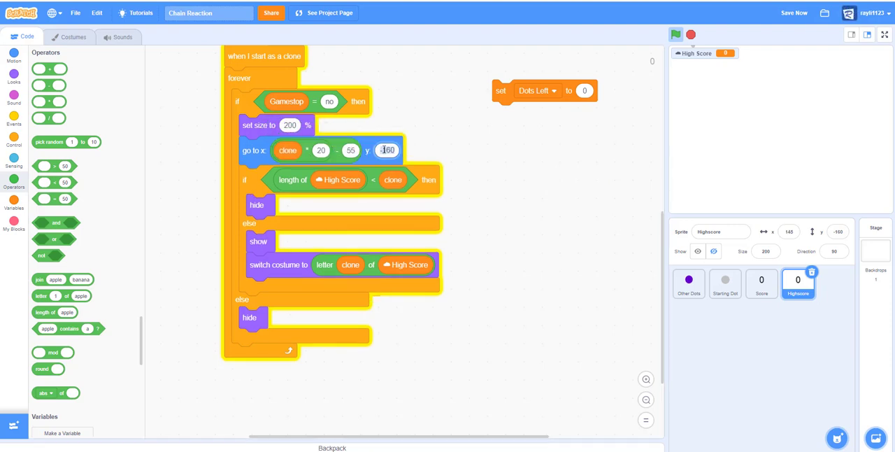
type("-155")
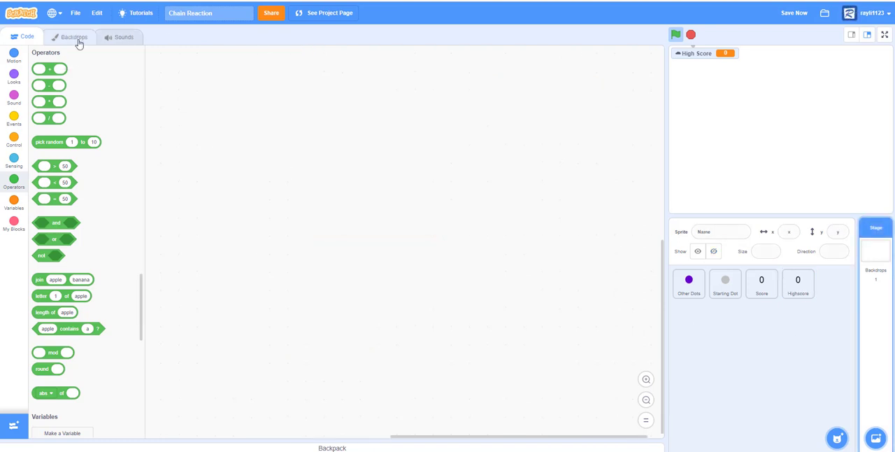
Write the label 'Highscore:' at the bottom left of backdrop2 and return to the stage code.
left_click(73, 37)
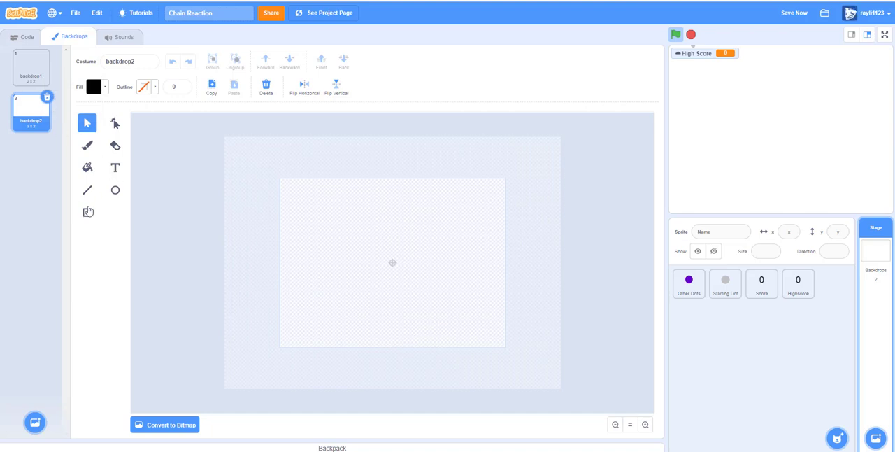
left_click(115, 167)
type("Highscore:")
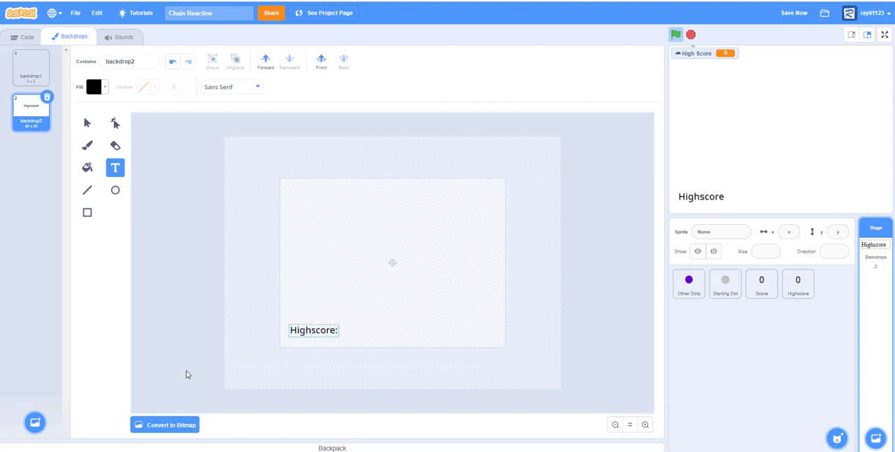
left_click(27, 36)
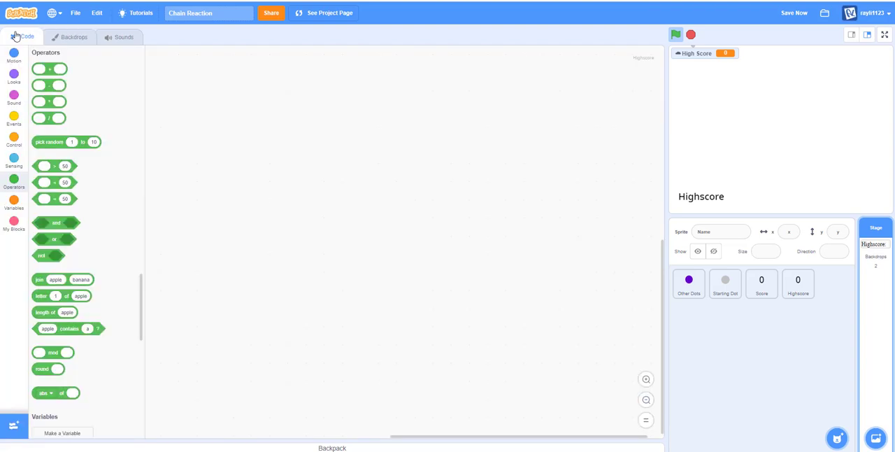
On Start Game, forever switch to backdrop2 when Gamestop = yes, else backdrop1.
left_click(675, 33)
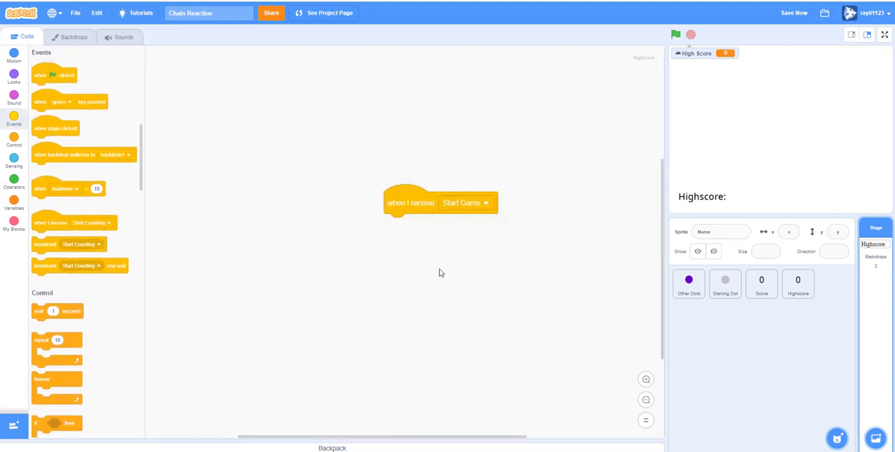
scroll("down", 3)
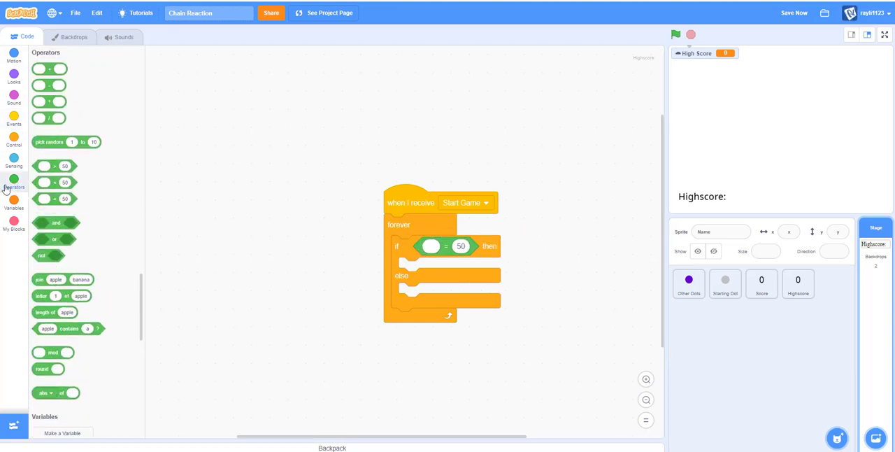
left_click(14, 203)
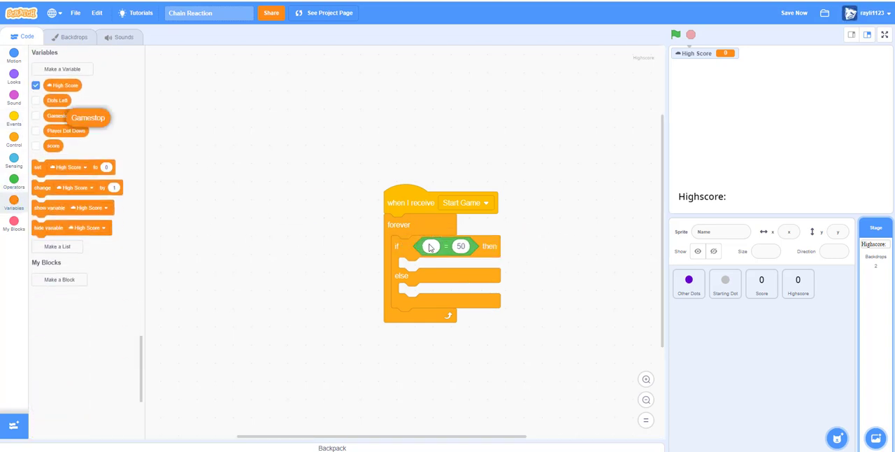
left_click_drag(81, 117, 431, 246)
type("yes")
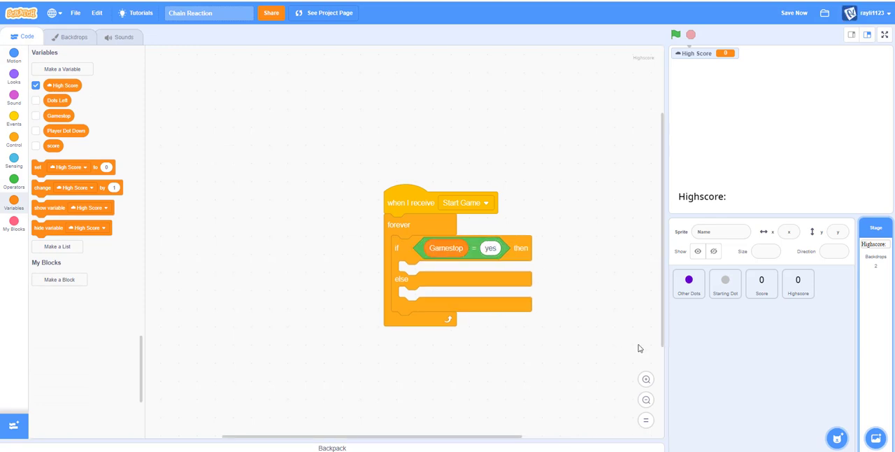
left_click(14, 77)
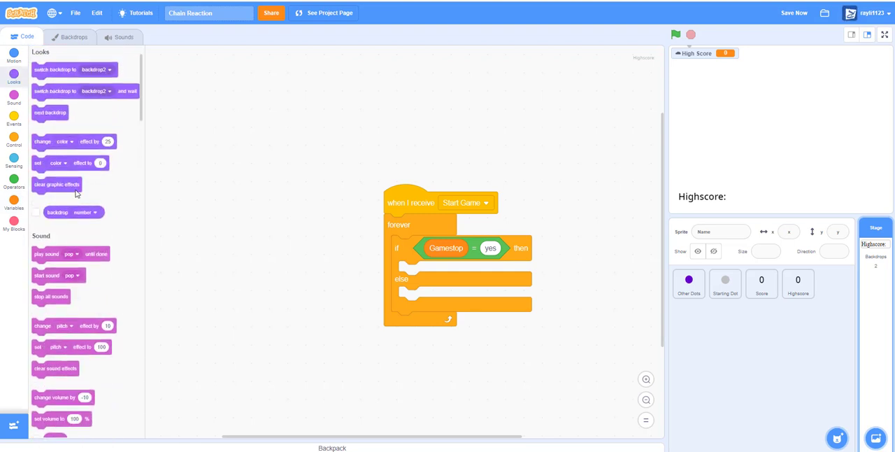
left_click_drag(54, 70, 440, 275)
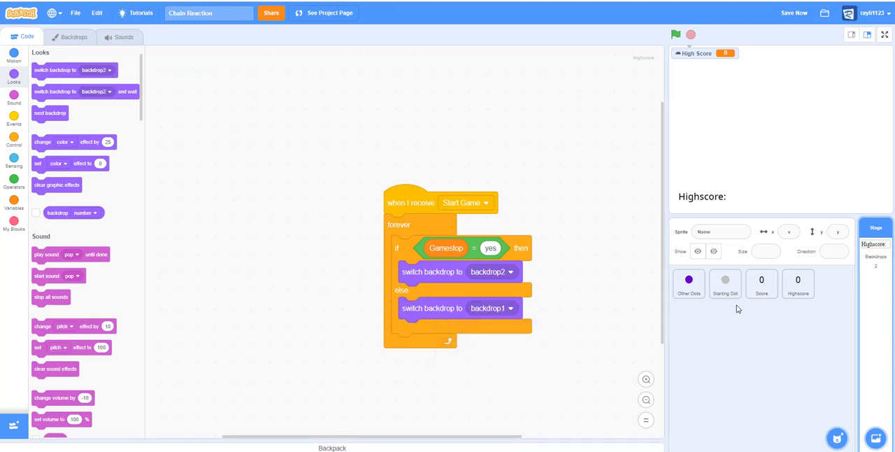
Run the project to test the backdrop switching, then go to the Highscore sprite.
left_click(674, 34)
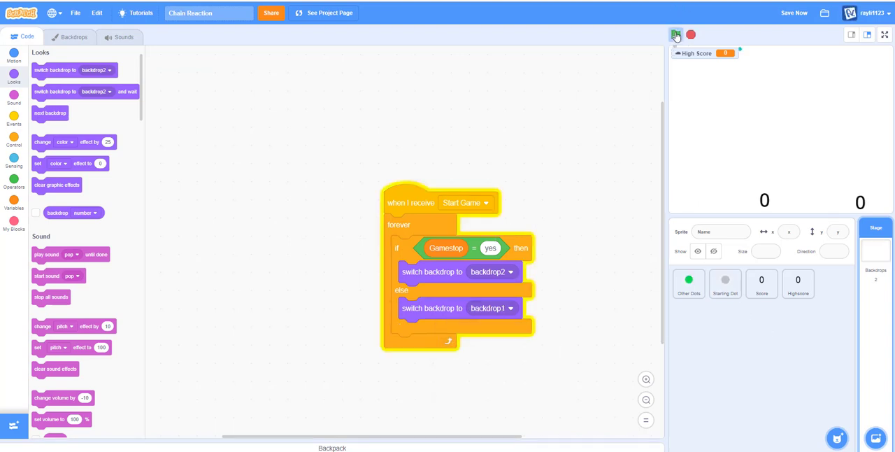
left_click(797, 282)
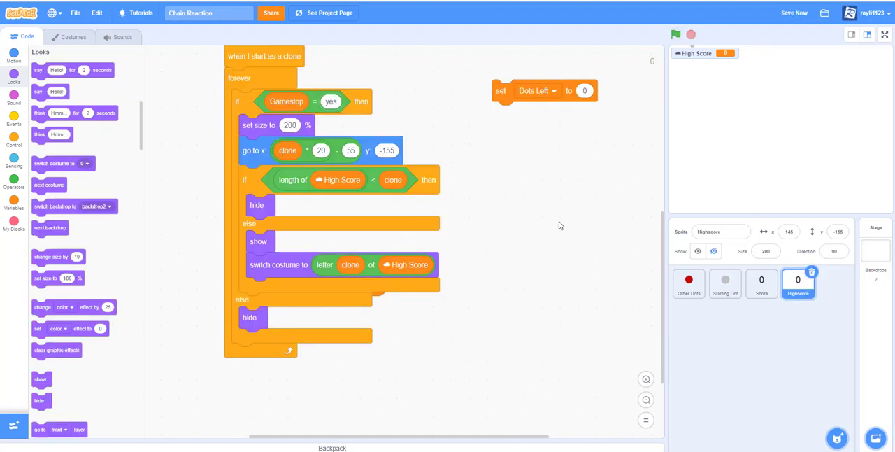
Run the game to check the score 0 and Highscore: 0 display together.
left_click(674, 34)
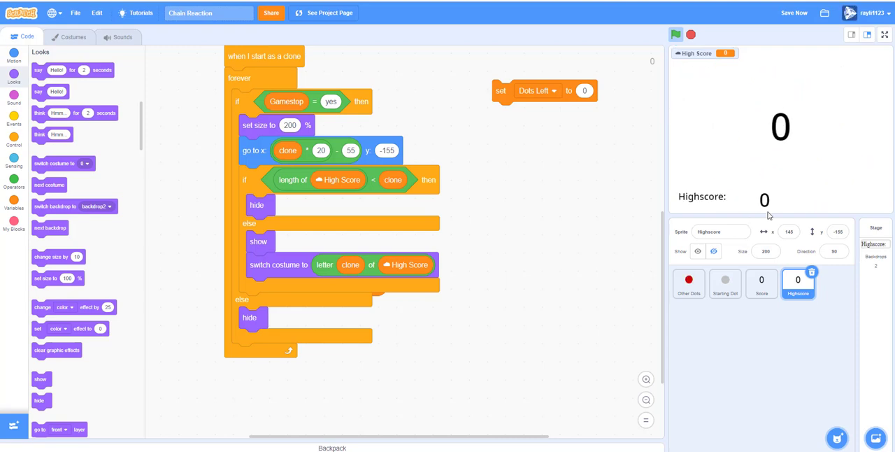
mouse_move(576, 273)
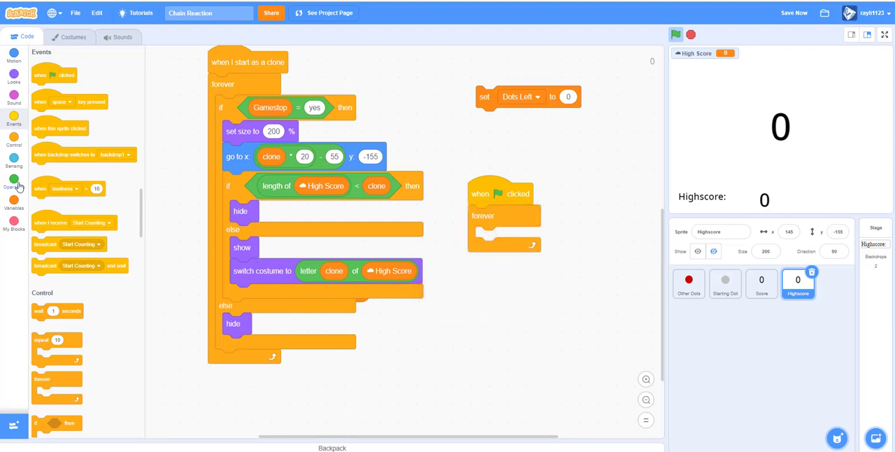
Forever set High Score to score when Gamestop = yes and score > High Score, then run it.
left_click(14, 203)
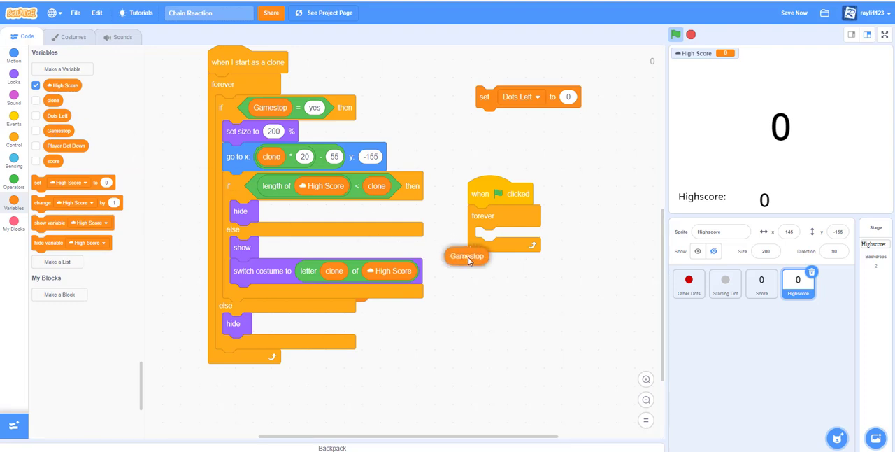
left_click(14, 134)
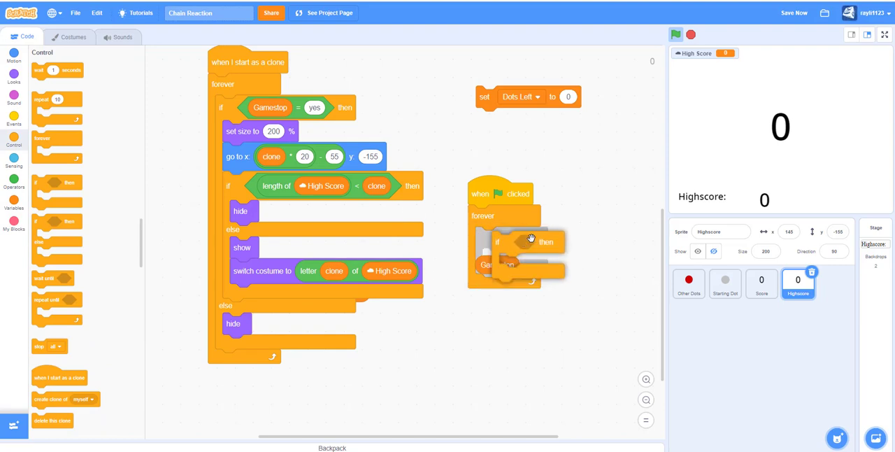
left_click_drag(532, 241, 602, 251)
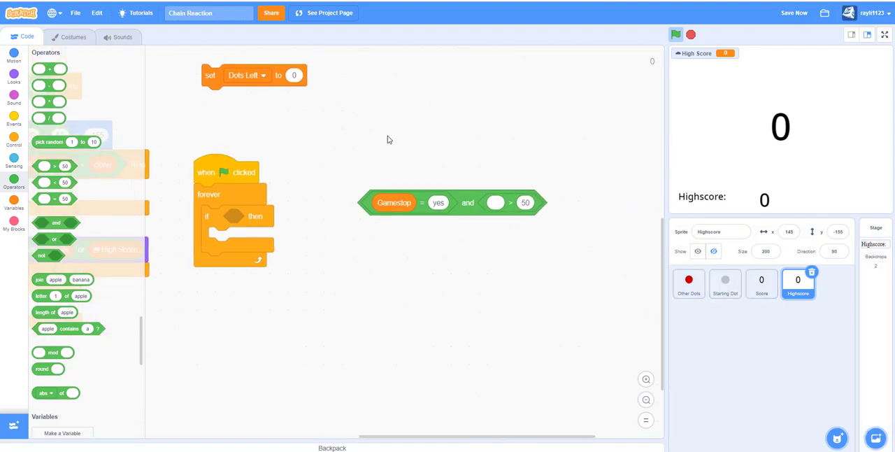
left_click(14, 203)
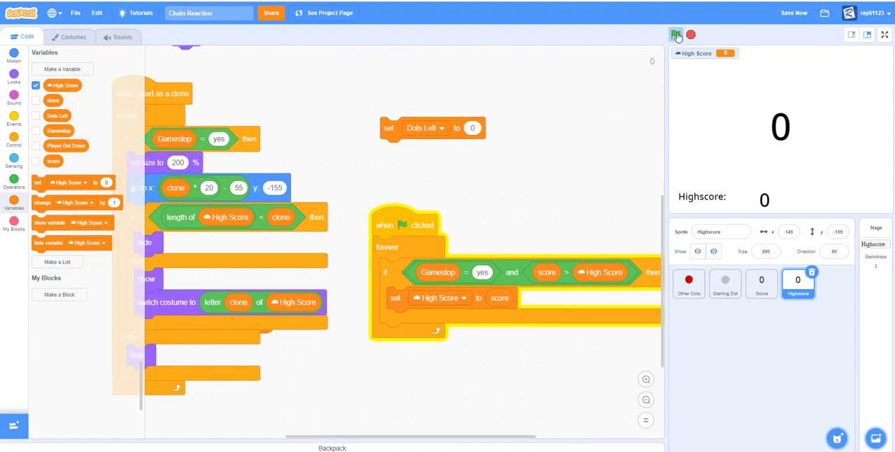
left_click(676, 34)
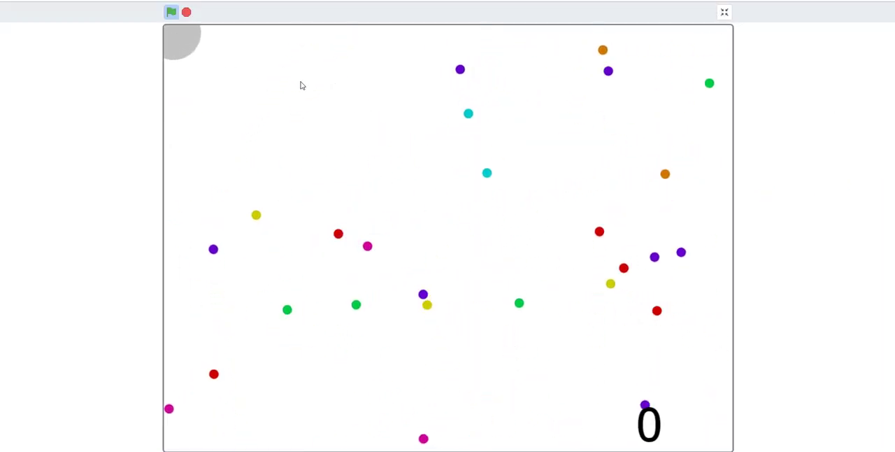
Set off the chain reaction and play until Score and Highscore both show 55.
left_click(170, 11)
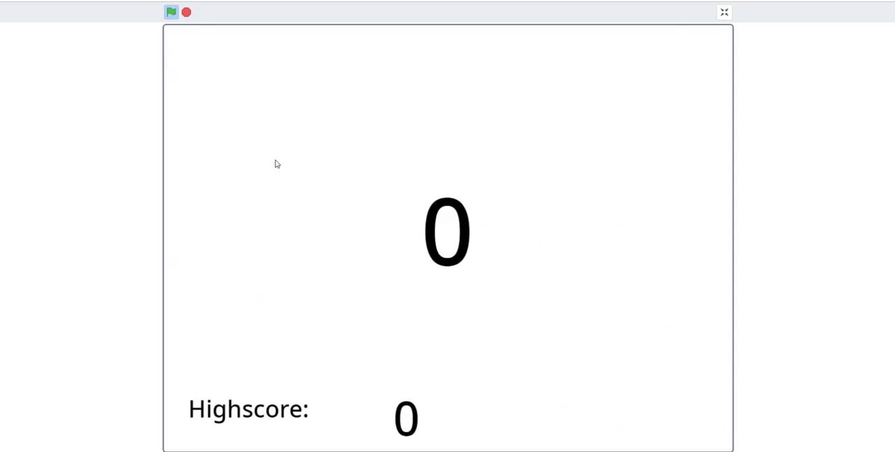
mouse_move(323, 62)
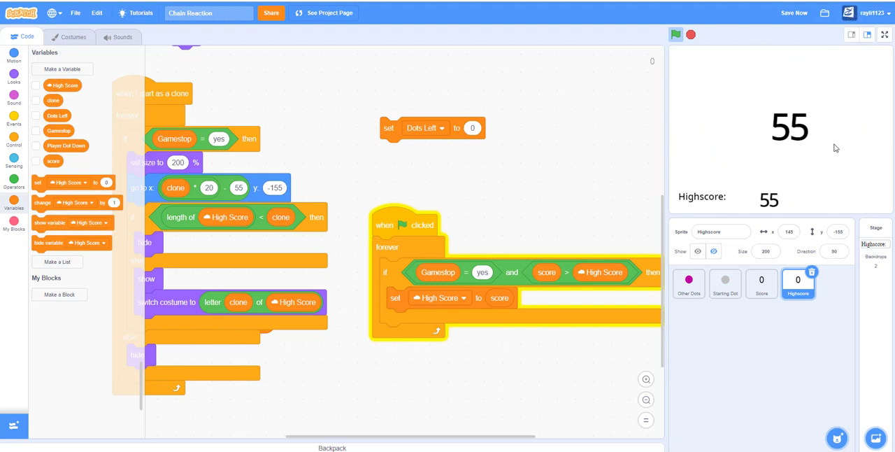
mouse_move(747, 221)
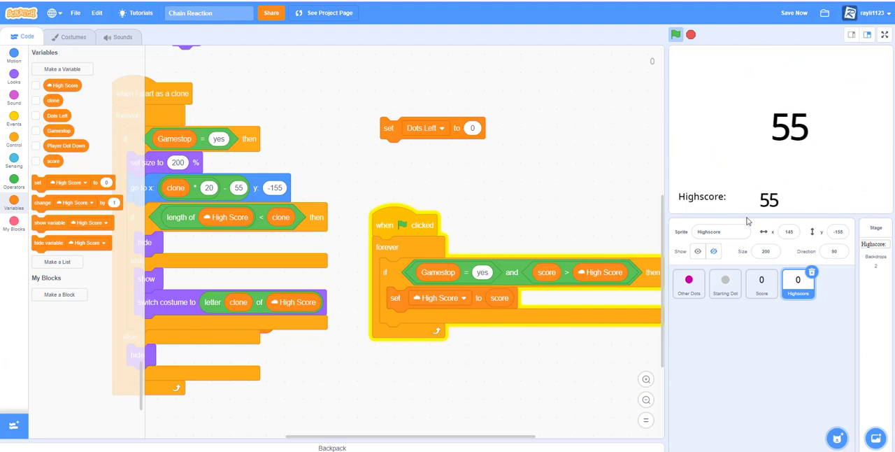
mouse_move(701, 87)
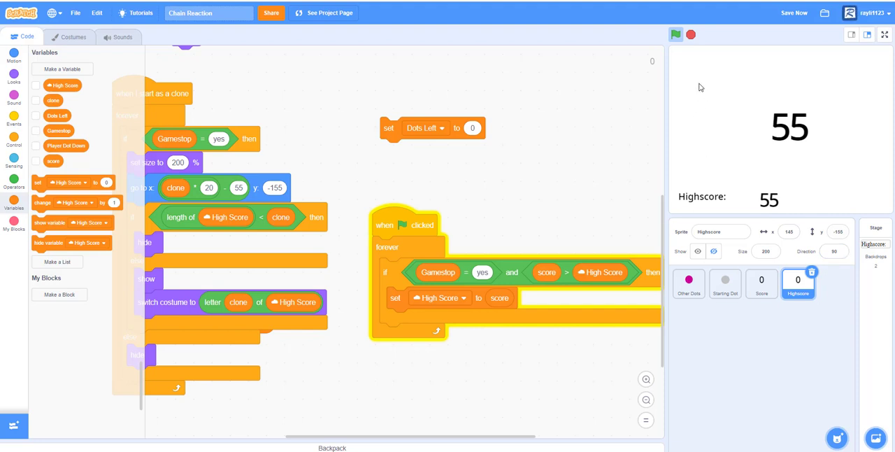
mouse_move(695, 84)
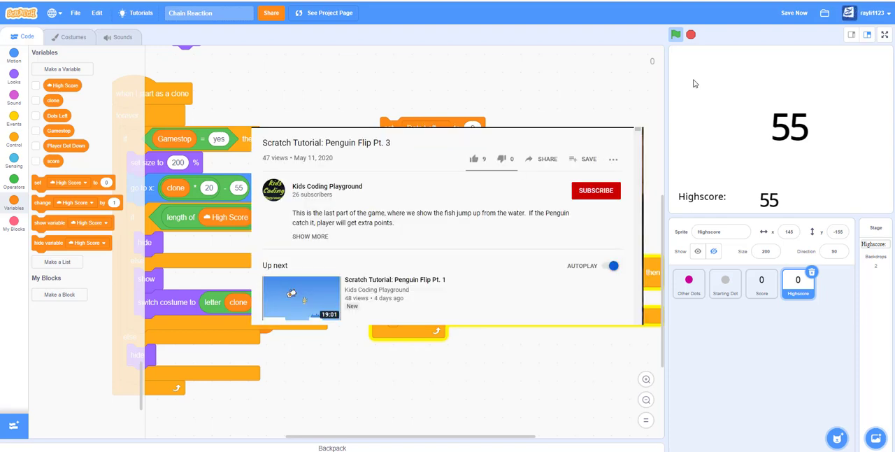
Like the Penguin Flip Pt. 3 tutorial, subscribe to its channel and open notification choices.
left_click(473, 159)
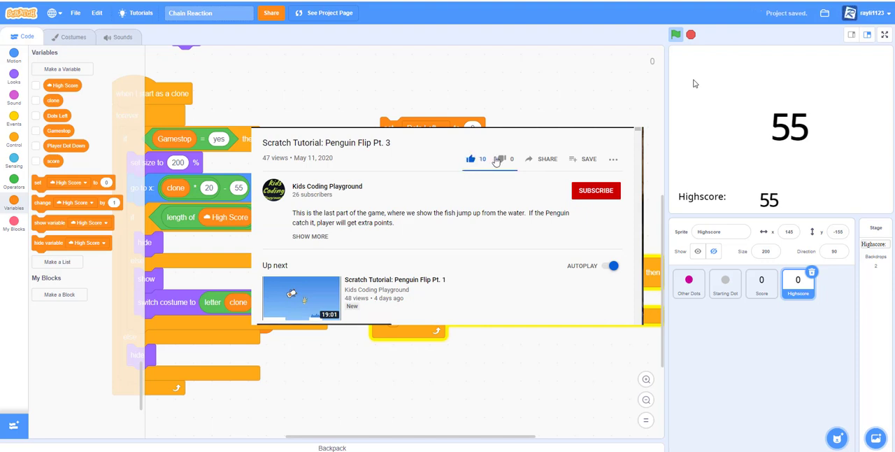
left_click(596, 191)
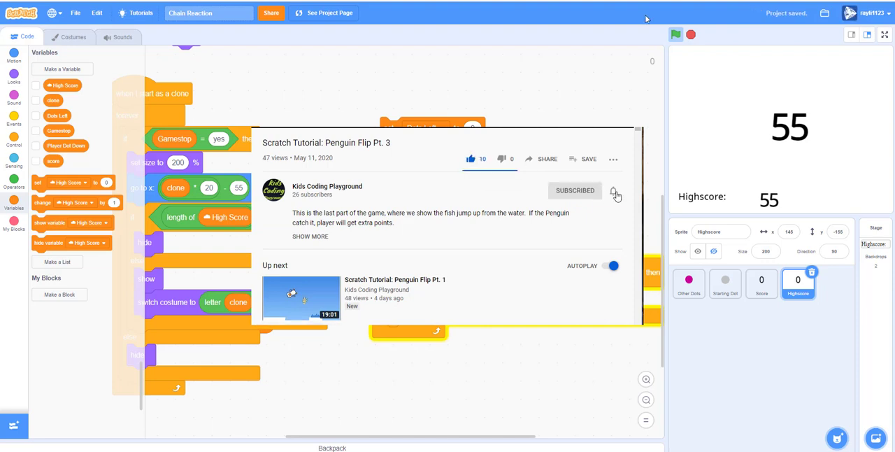
left_click(613, 190)
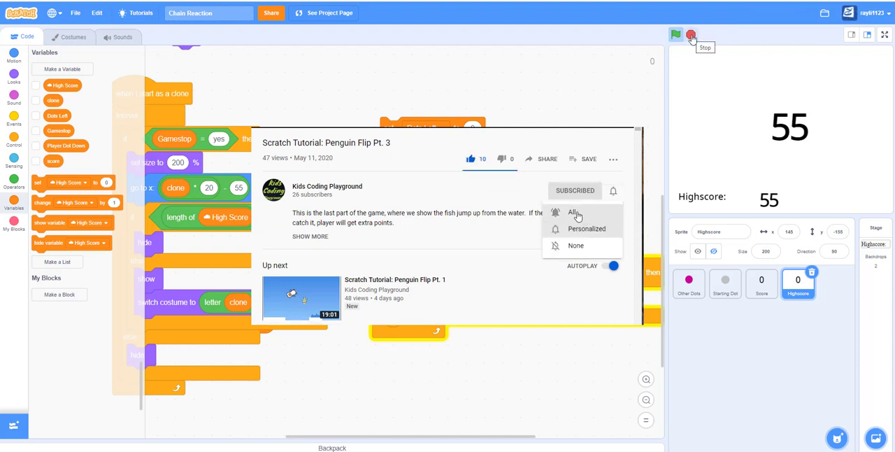